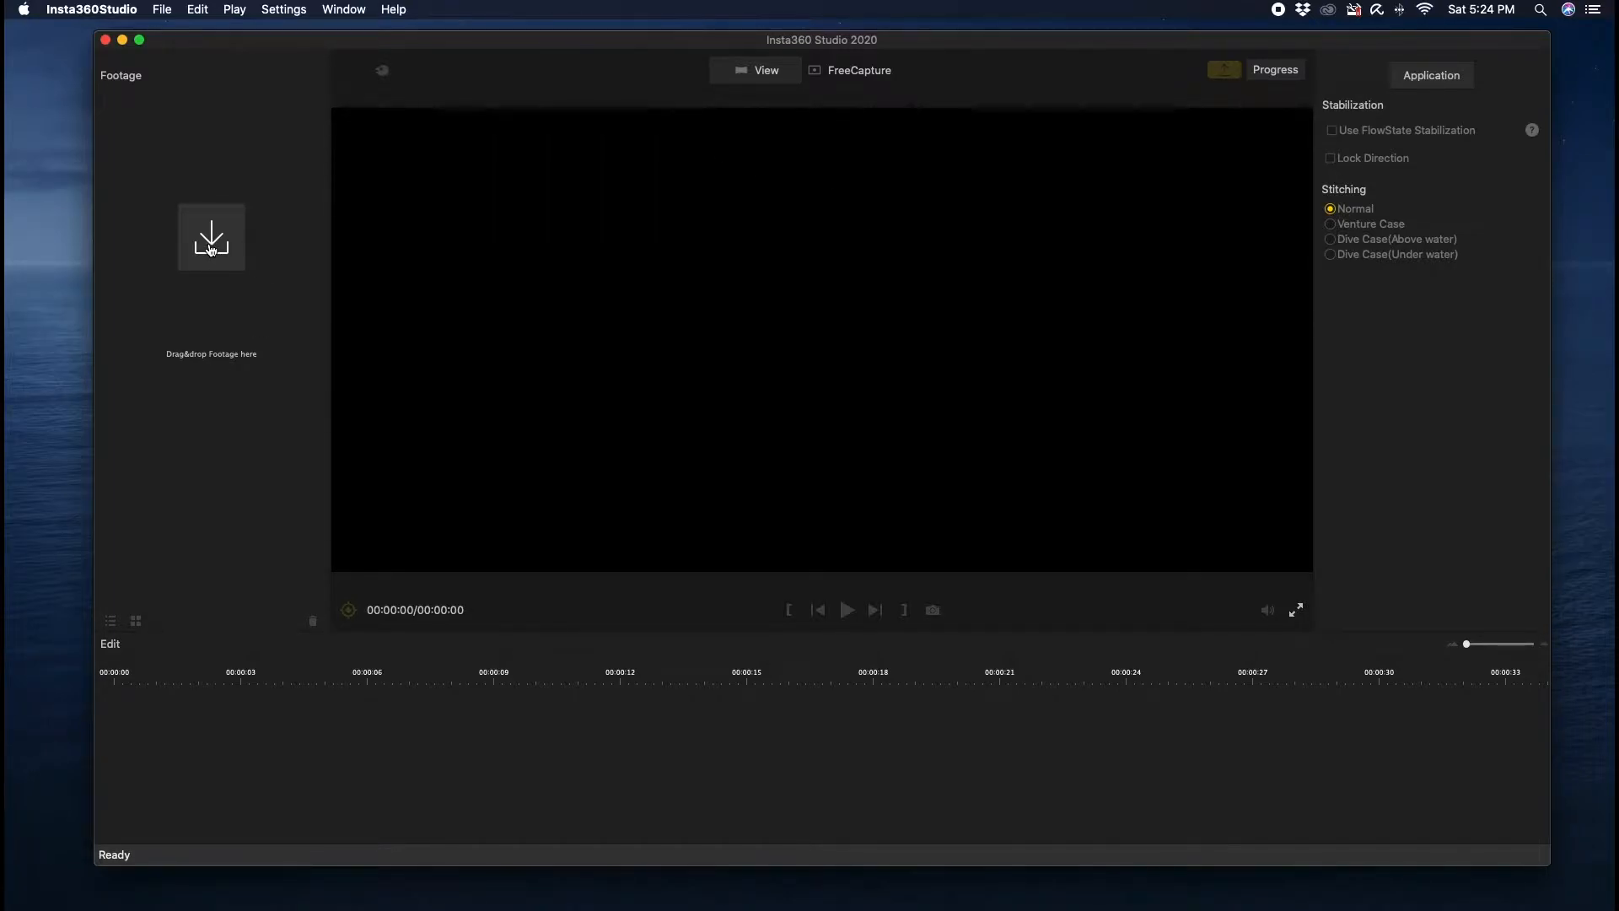
- Import VID_20200226_221824_00_037.insv from the 360-Videos folder into the footage list
left_click(211, 236)
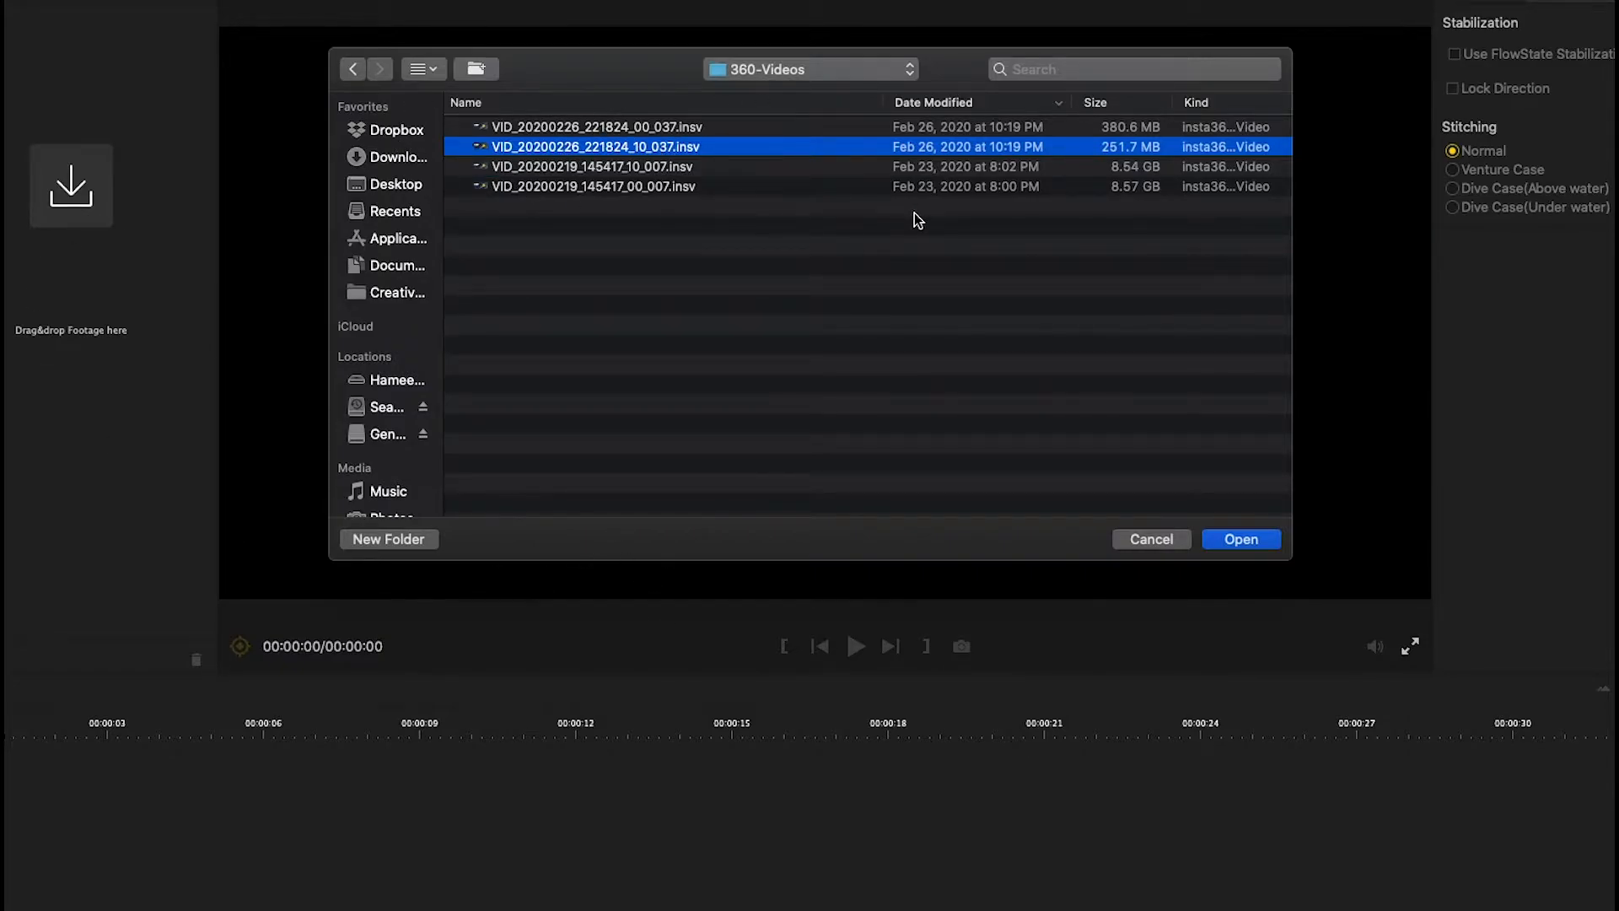
mouse_move(639, 137)
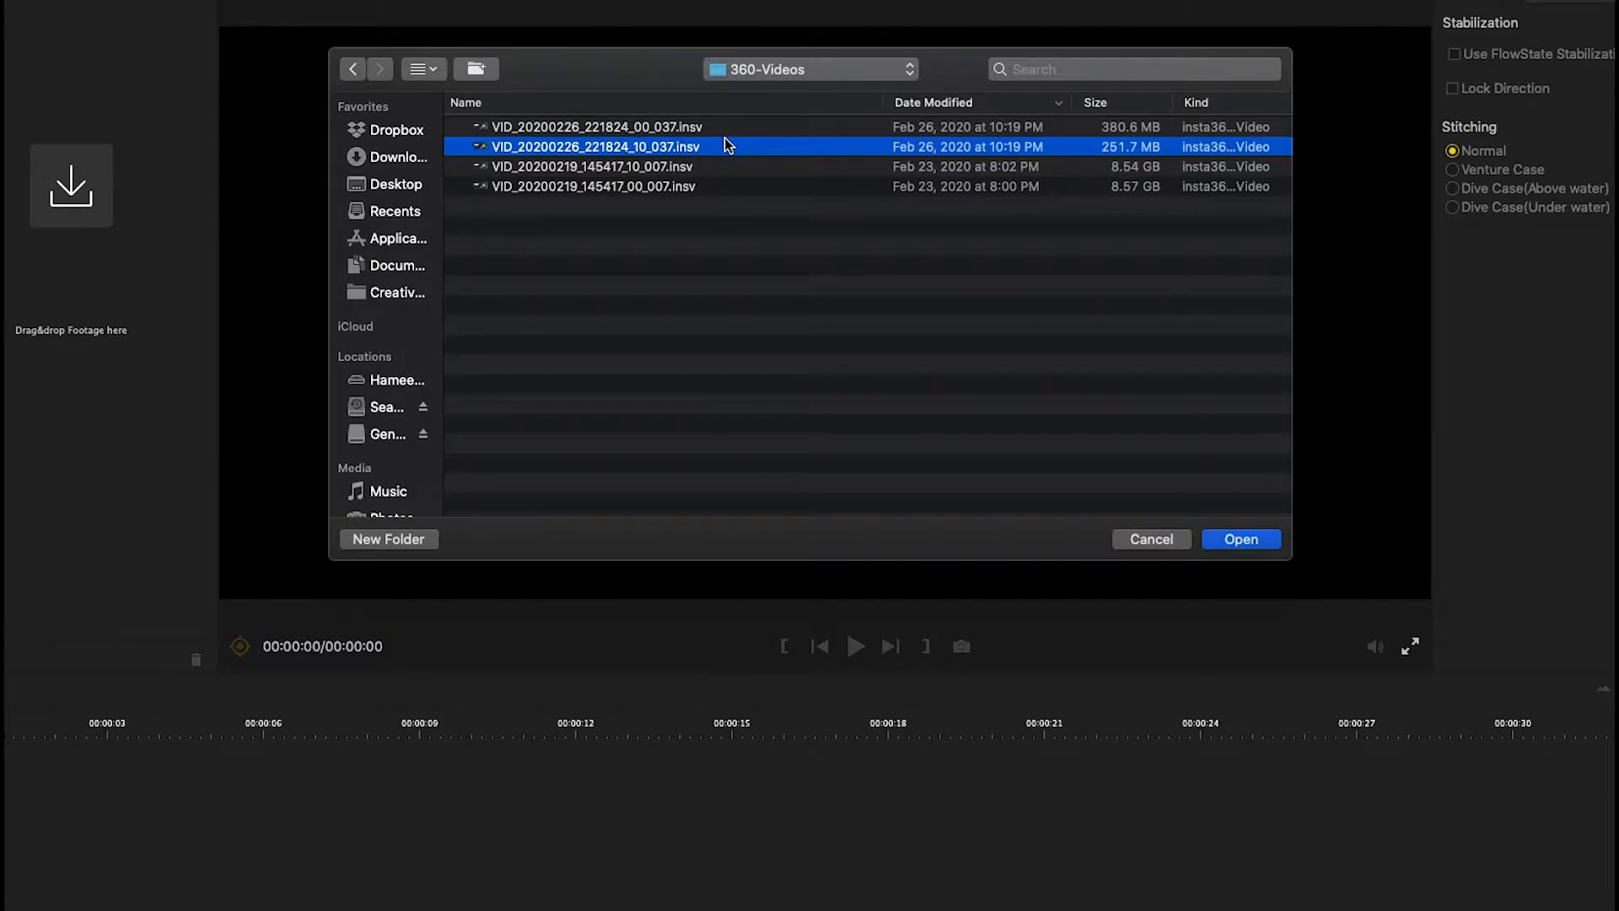
mouse_move(657, 162)
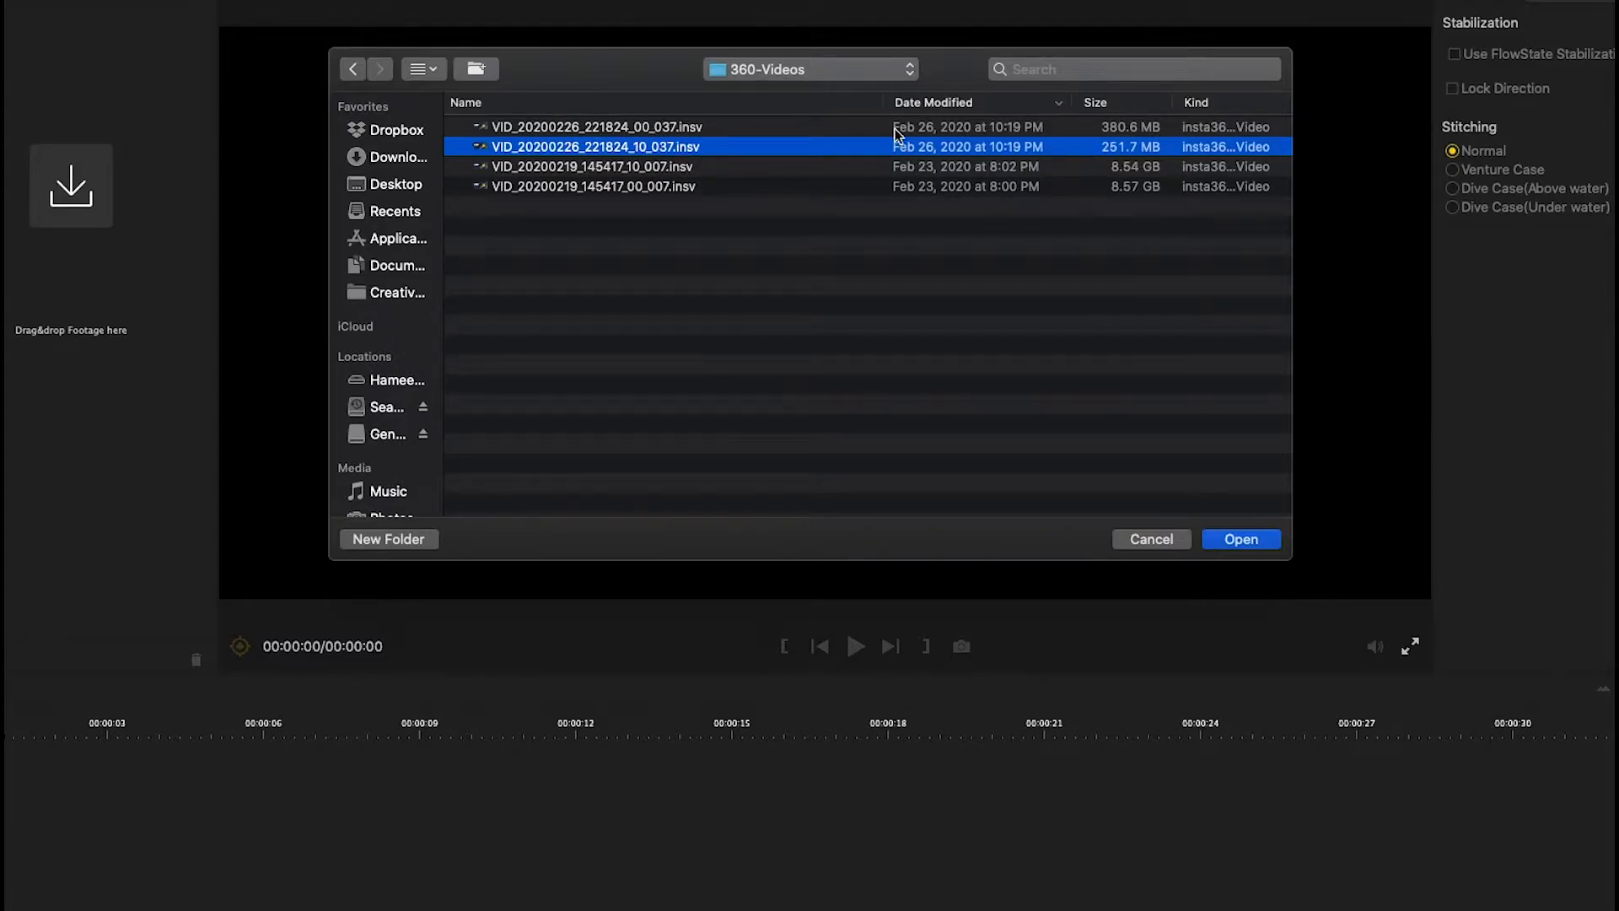
left_click(599, 126)
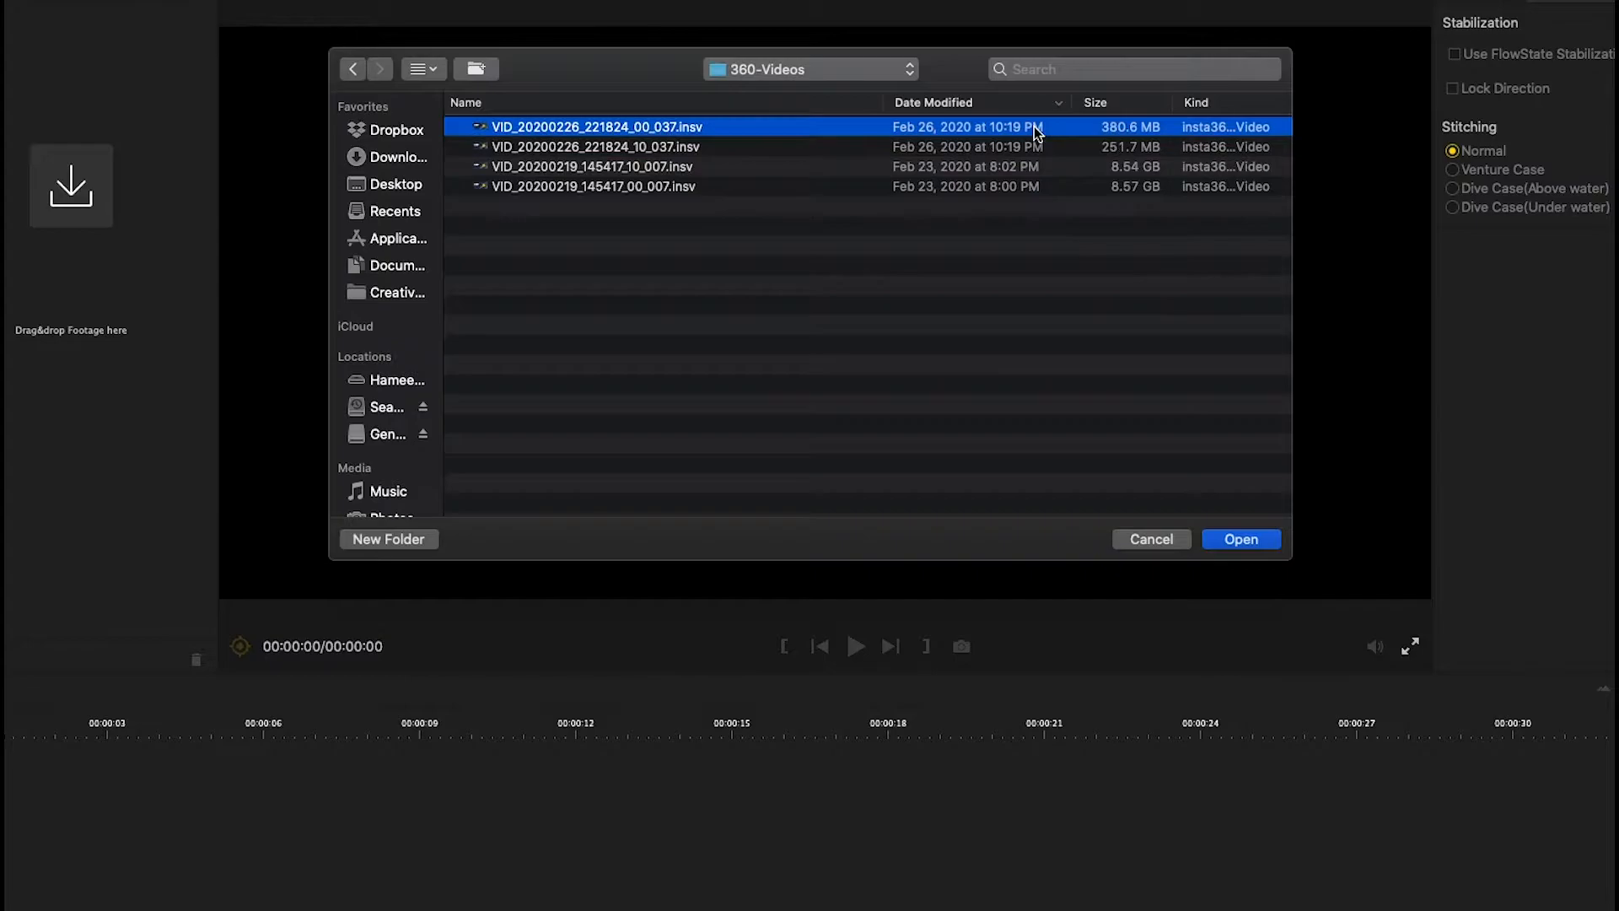
left_click(1241, 538)
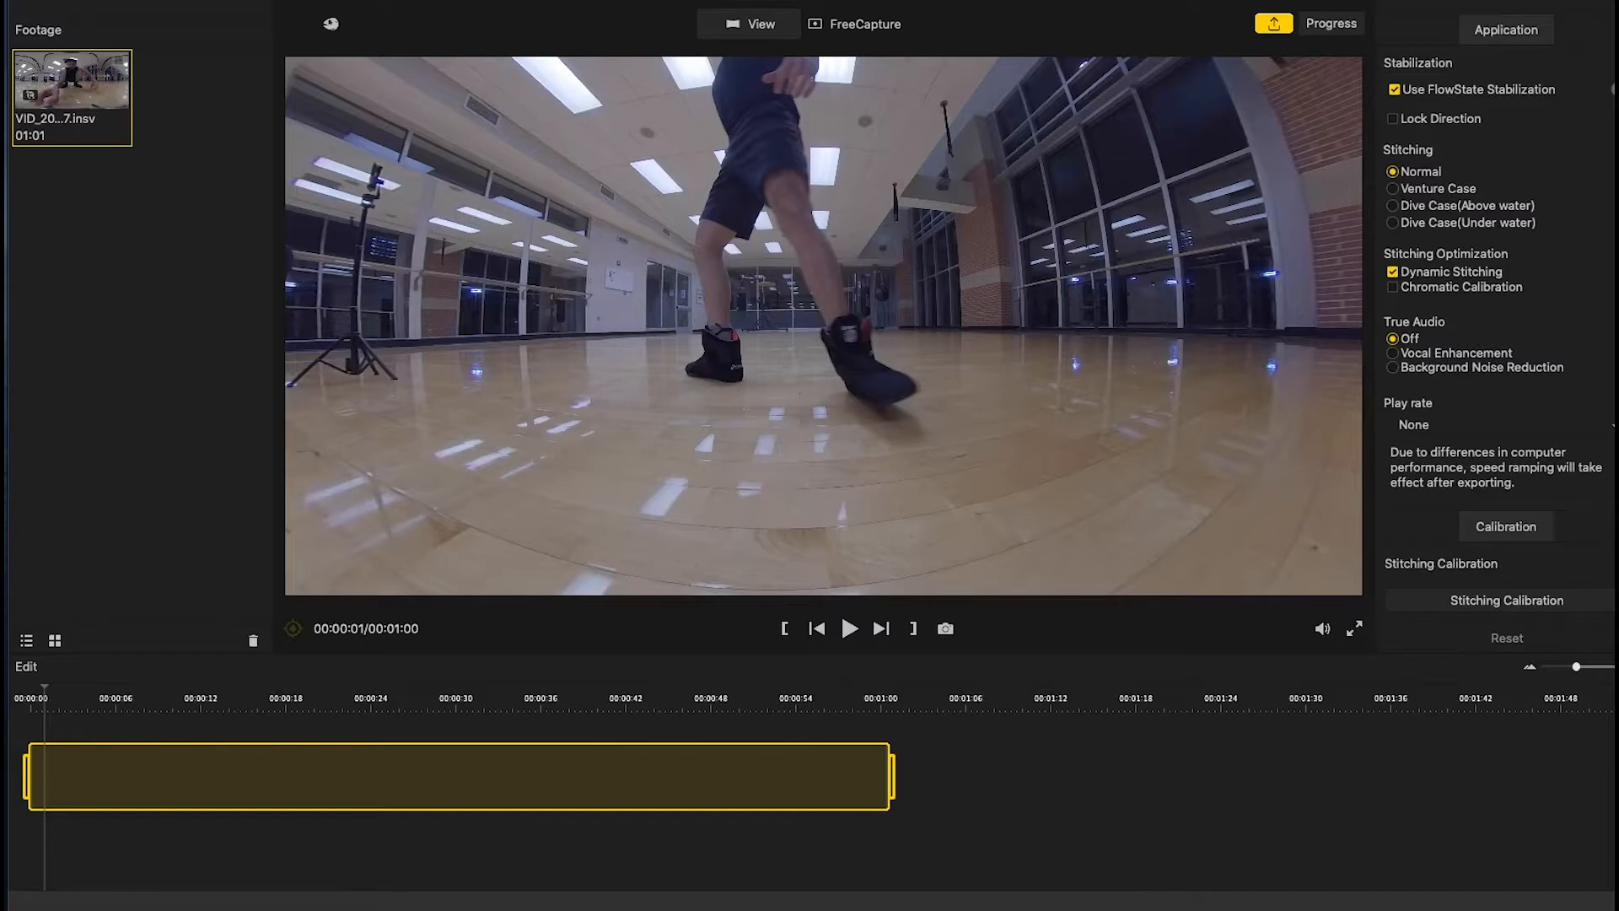
mouse_move(624, 874)
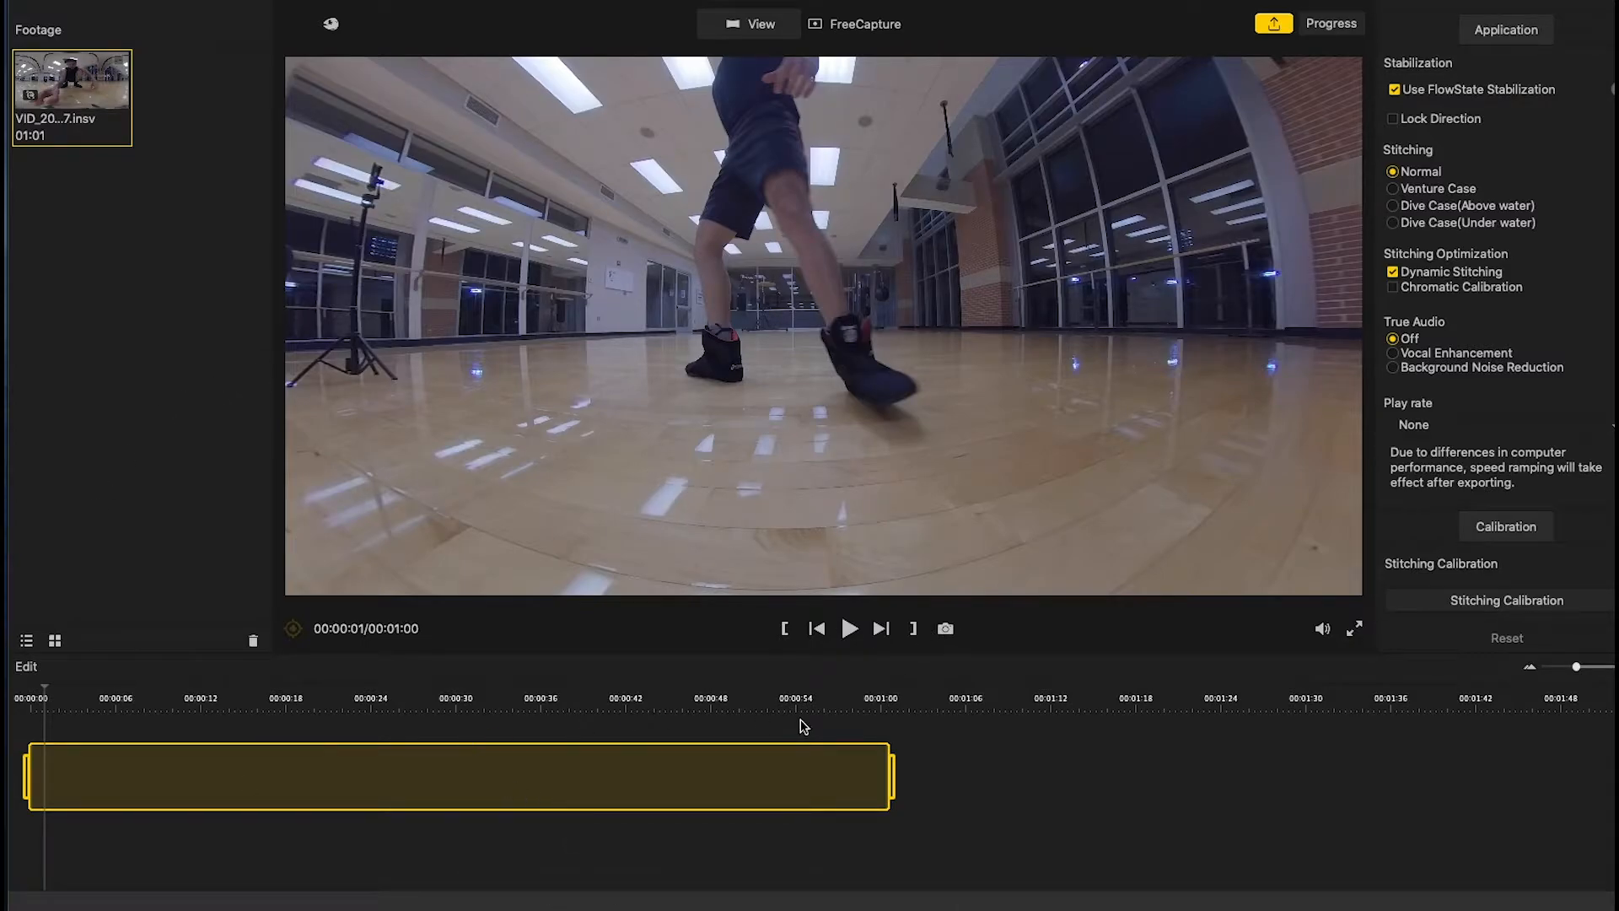
- Play the clip muted, pause at ten seconds, and enter FreeCapture mode
left_click(849, 628)
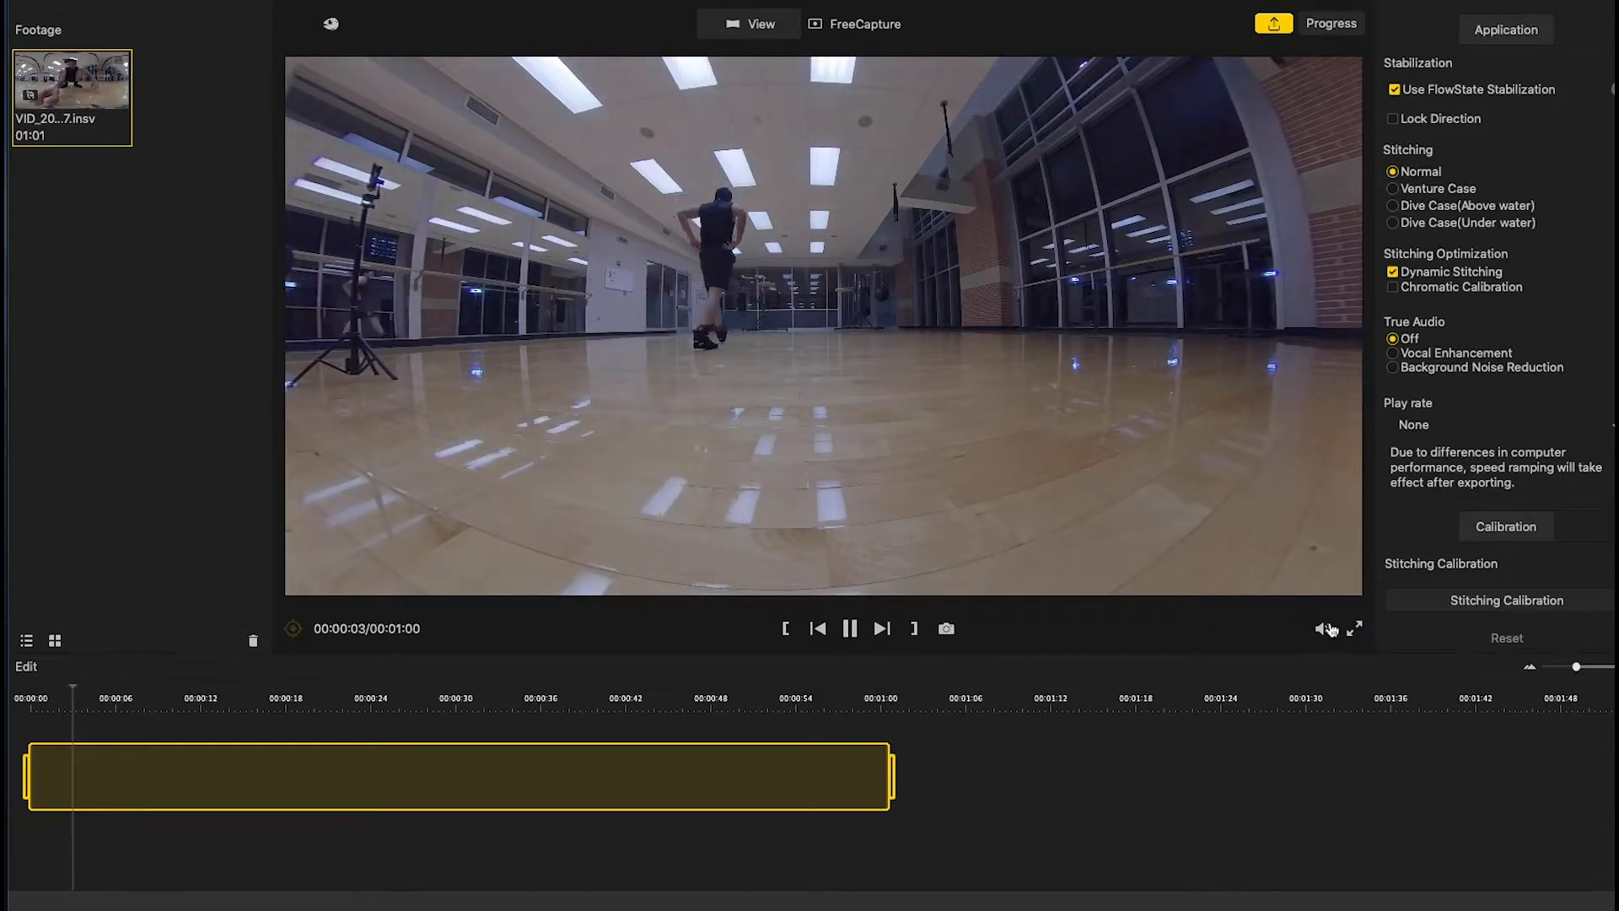
left_click(1325, 628)
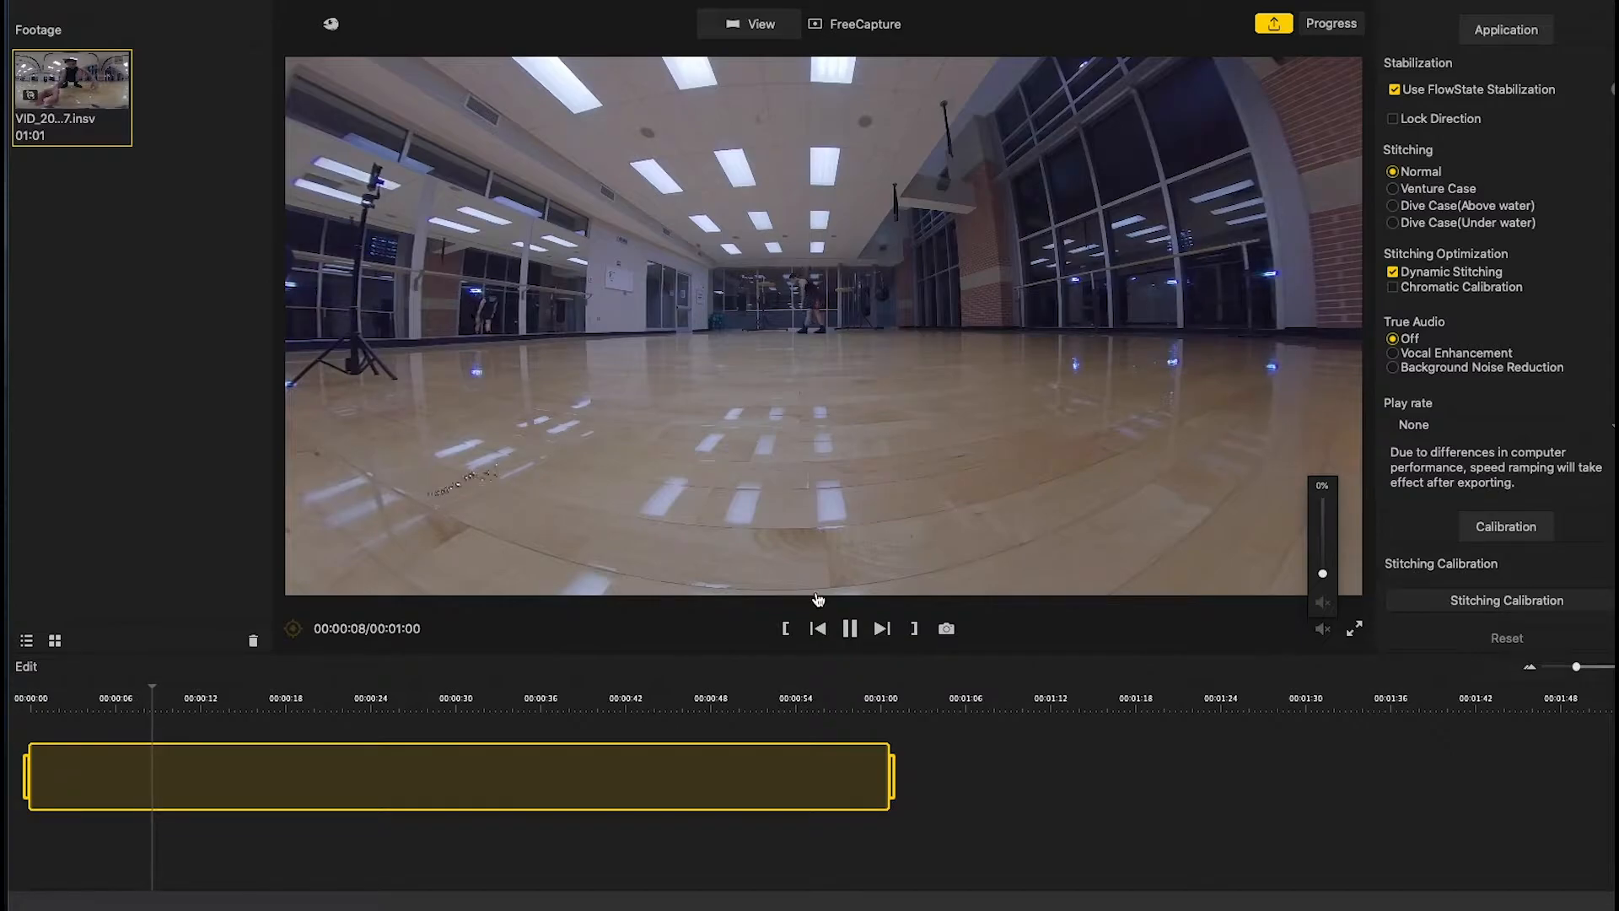
left_click(849, 627)
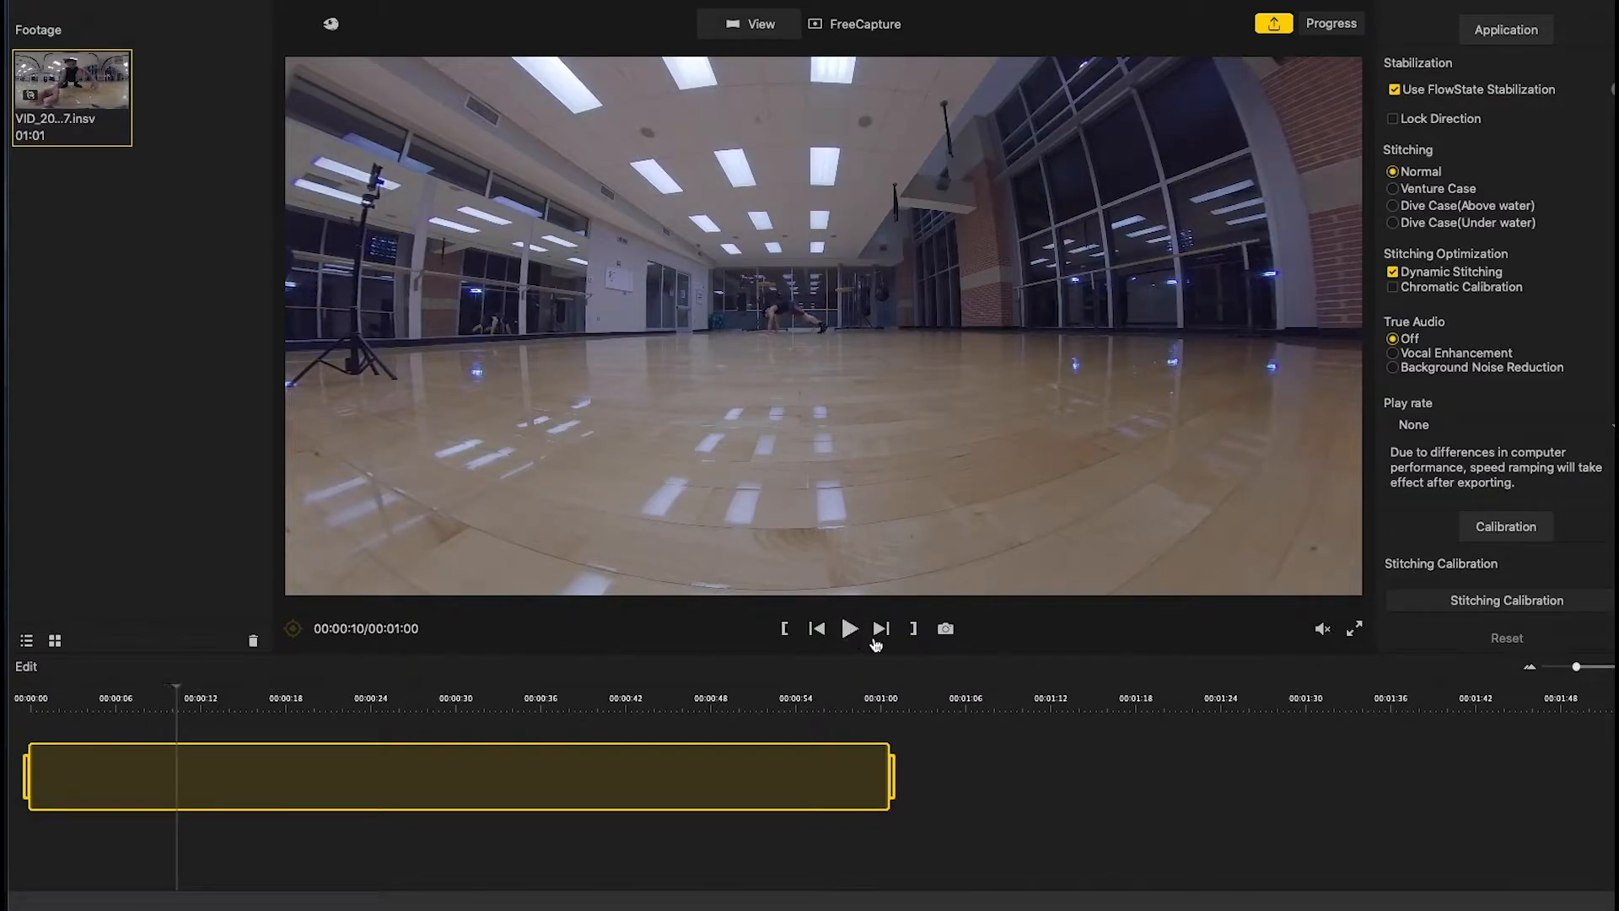
left_click(865, 24)
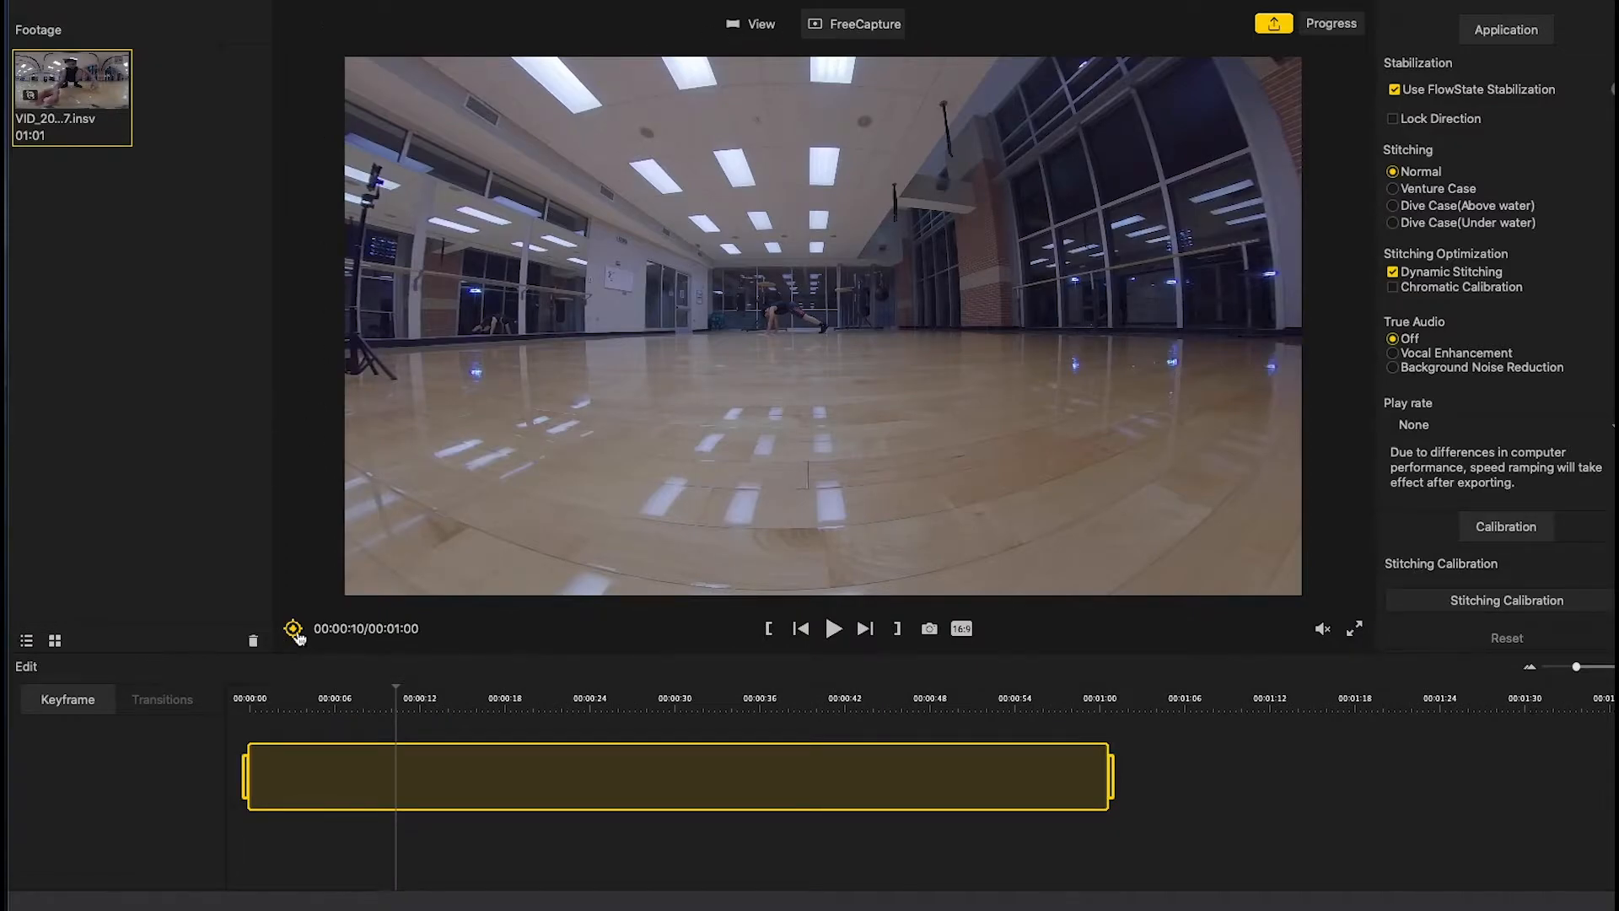
mouse_move(295, 629)
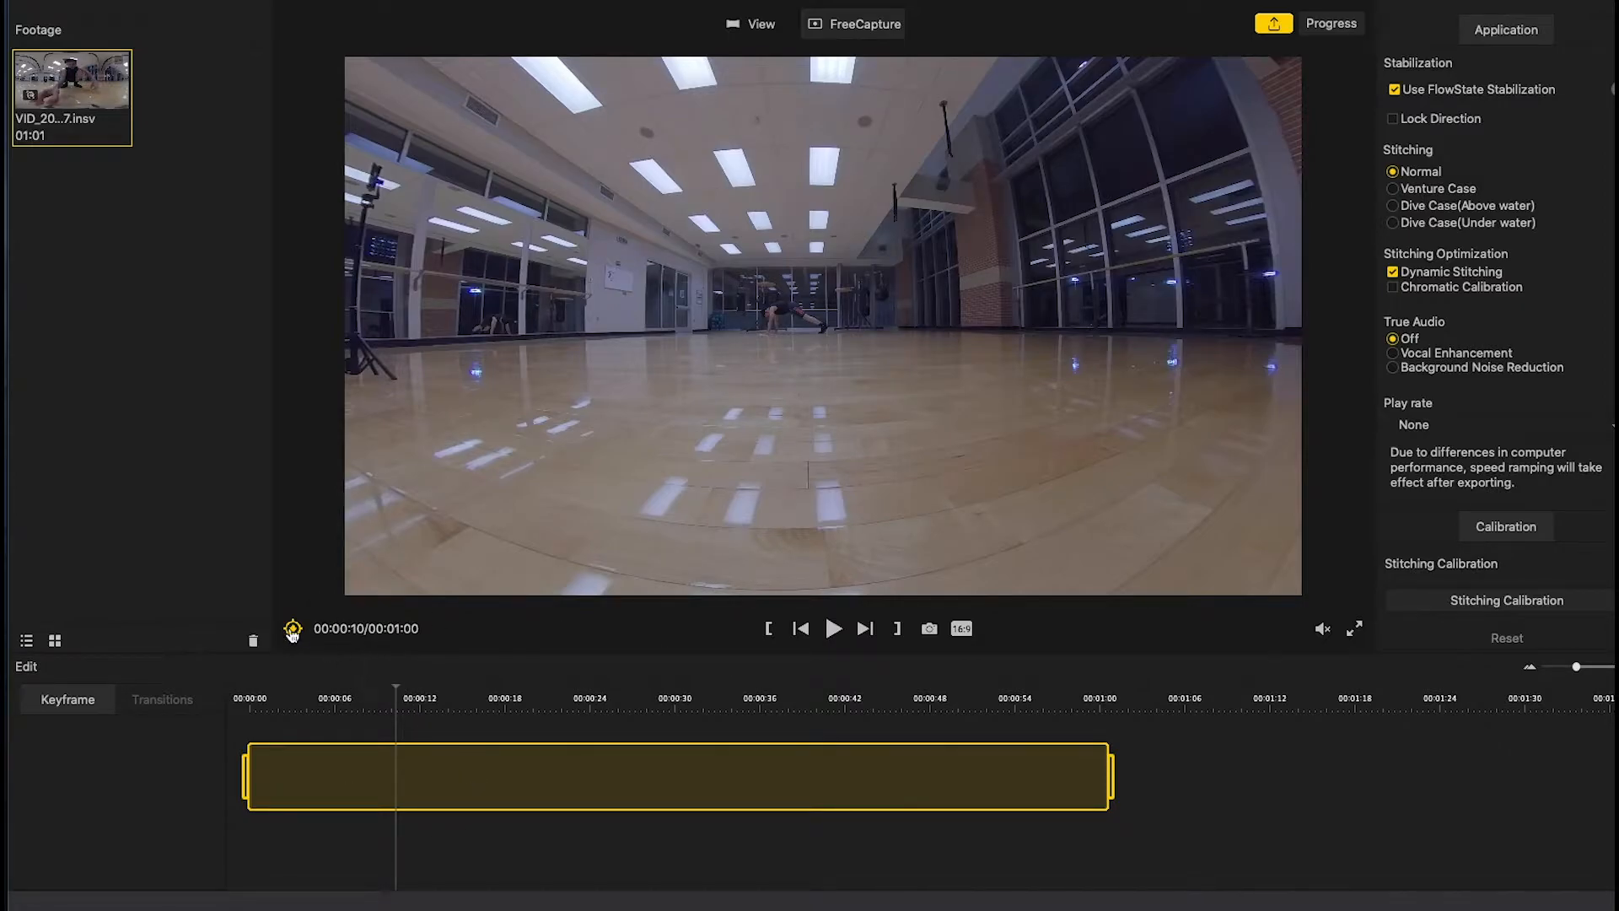
- Add a keyframe at 00:00:10 with zero angles and FOV 75
left_click(294, 627)
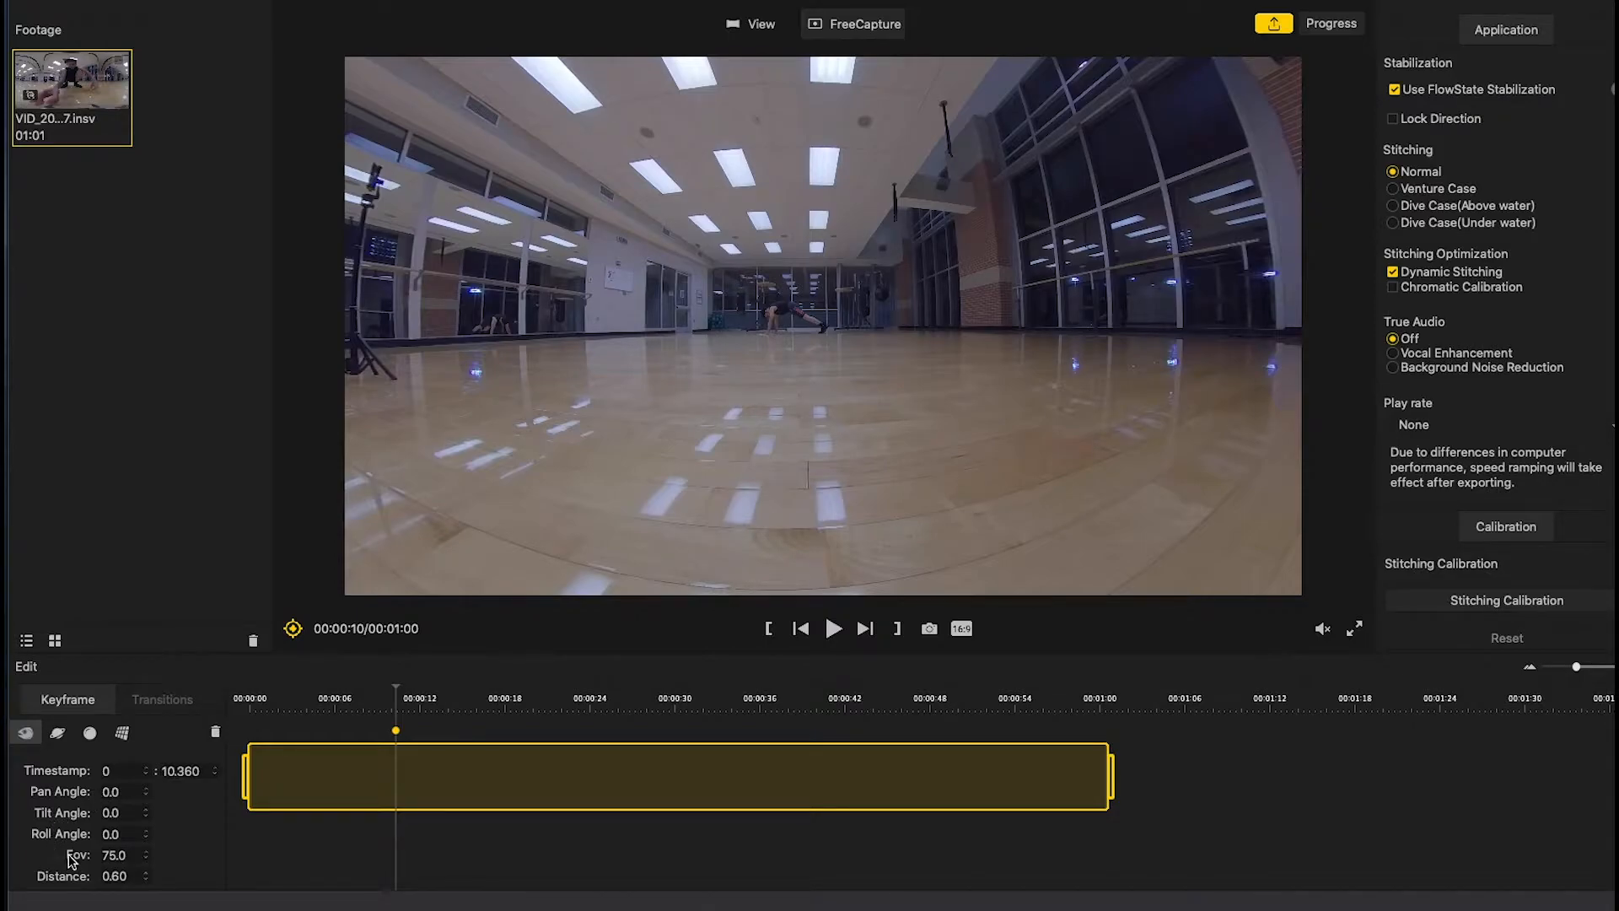
mouse_move(179, 870)
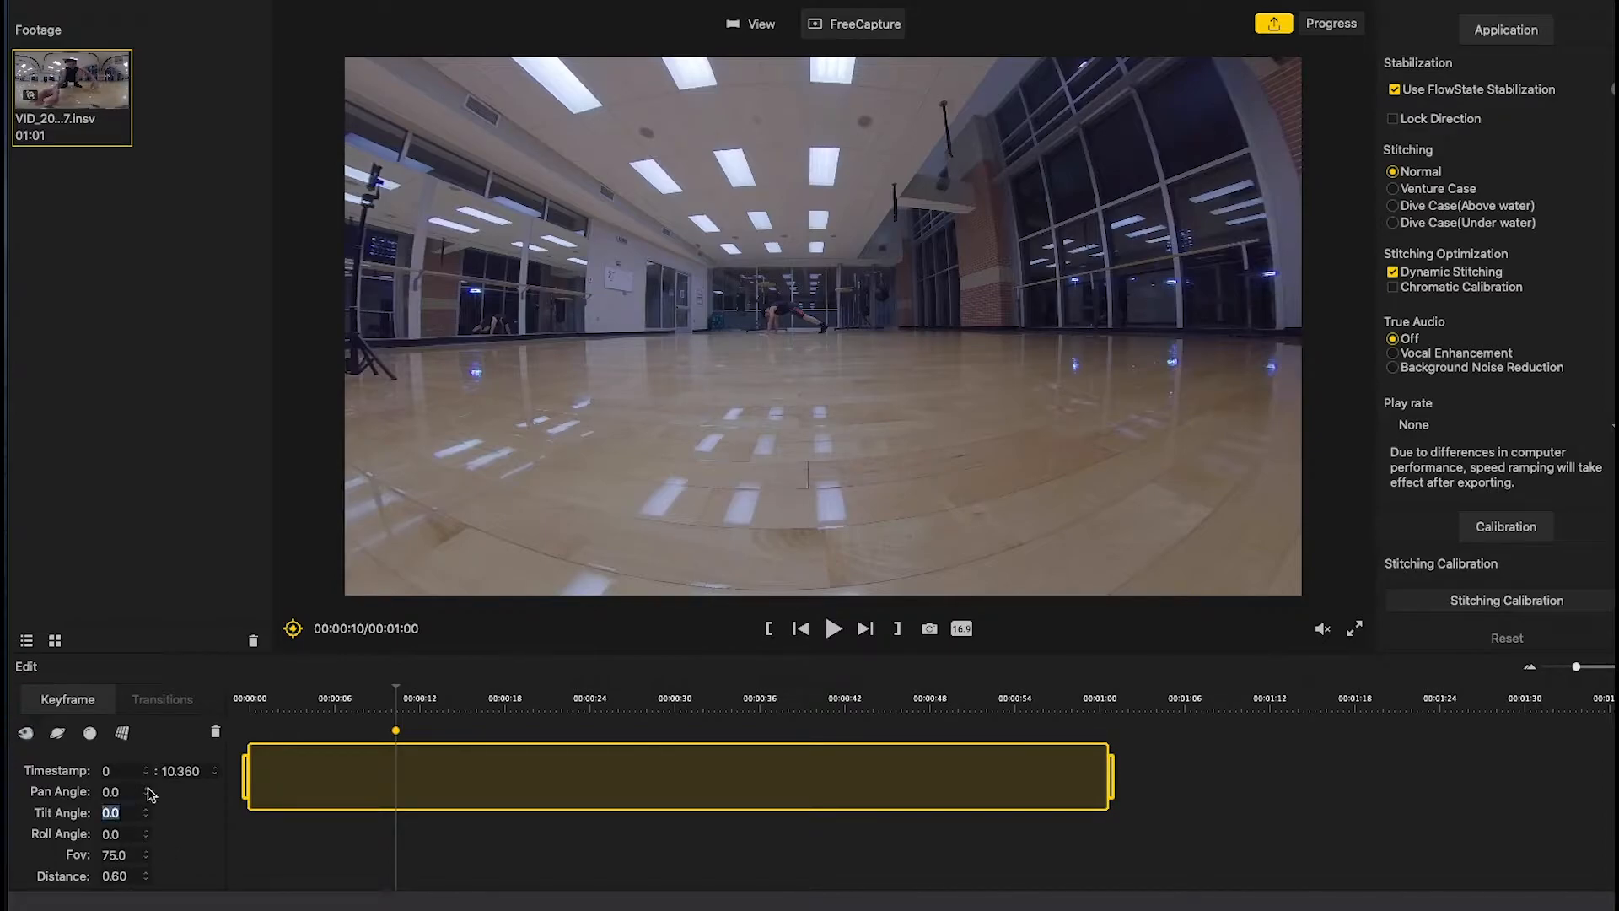
- Step Pan Angle to -2.0, Tilt Angle to 4.0, and Roll Angle back to 0.0
left_click(146, 787)
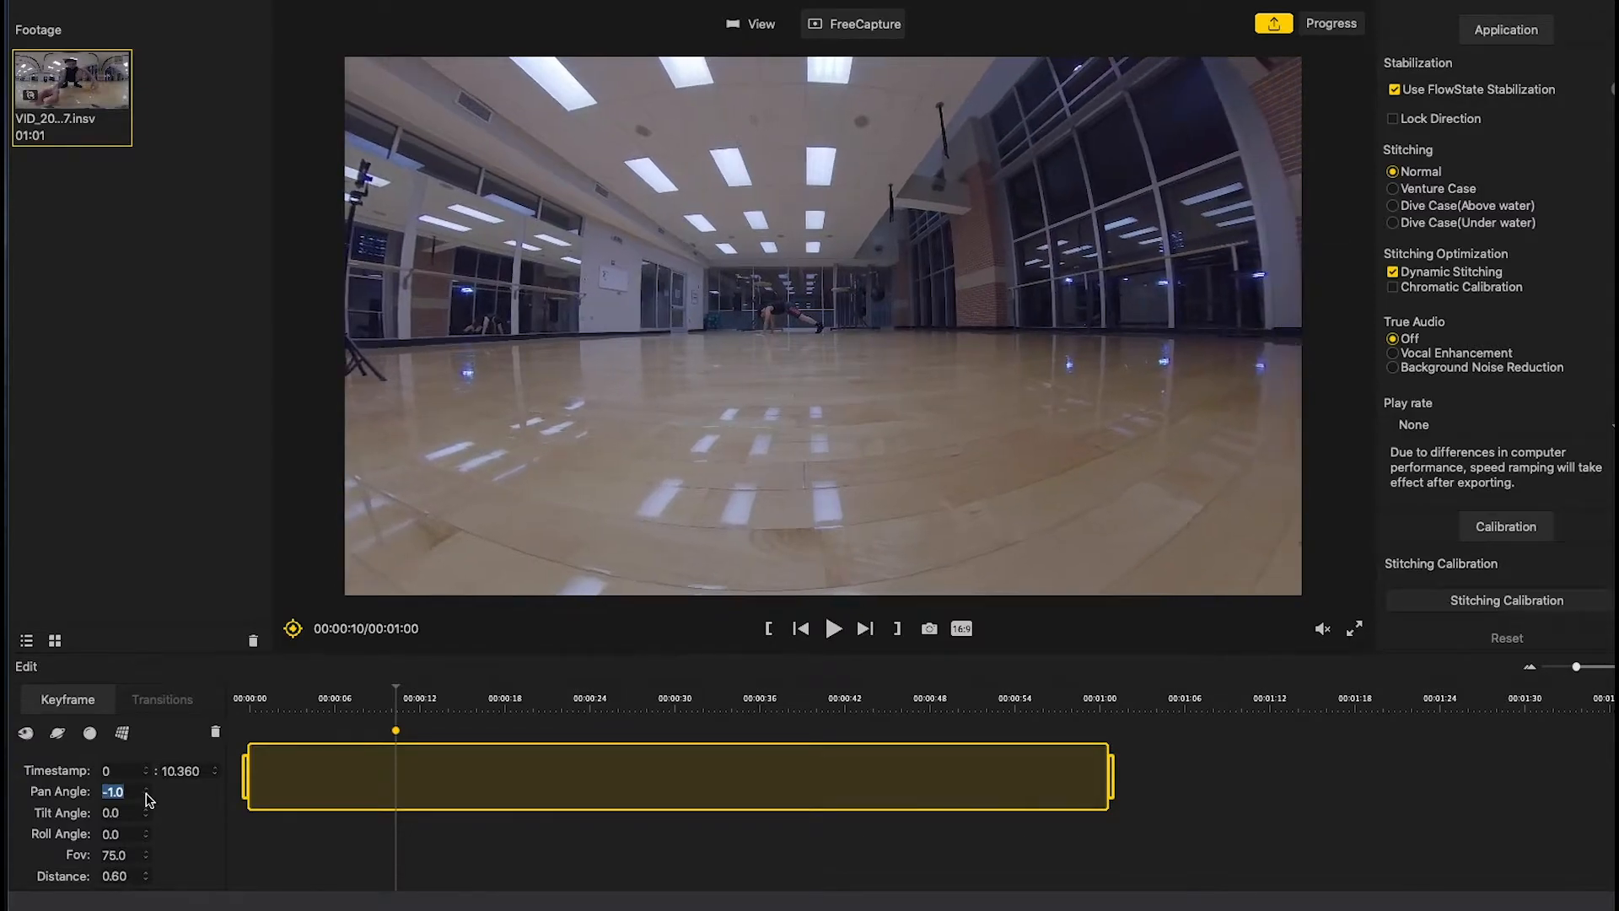
left_click(147, 796)
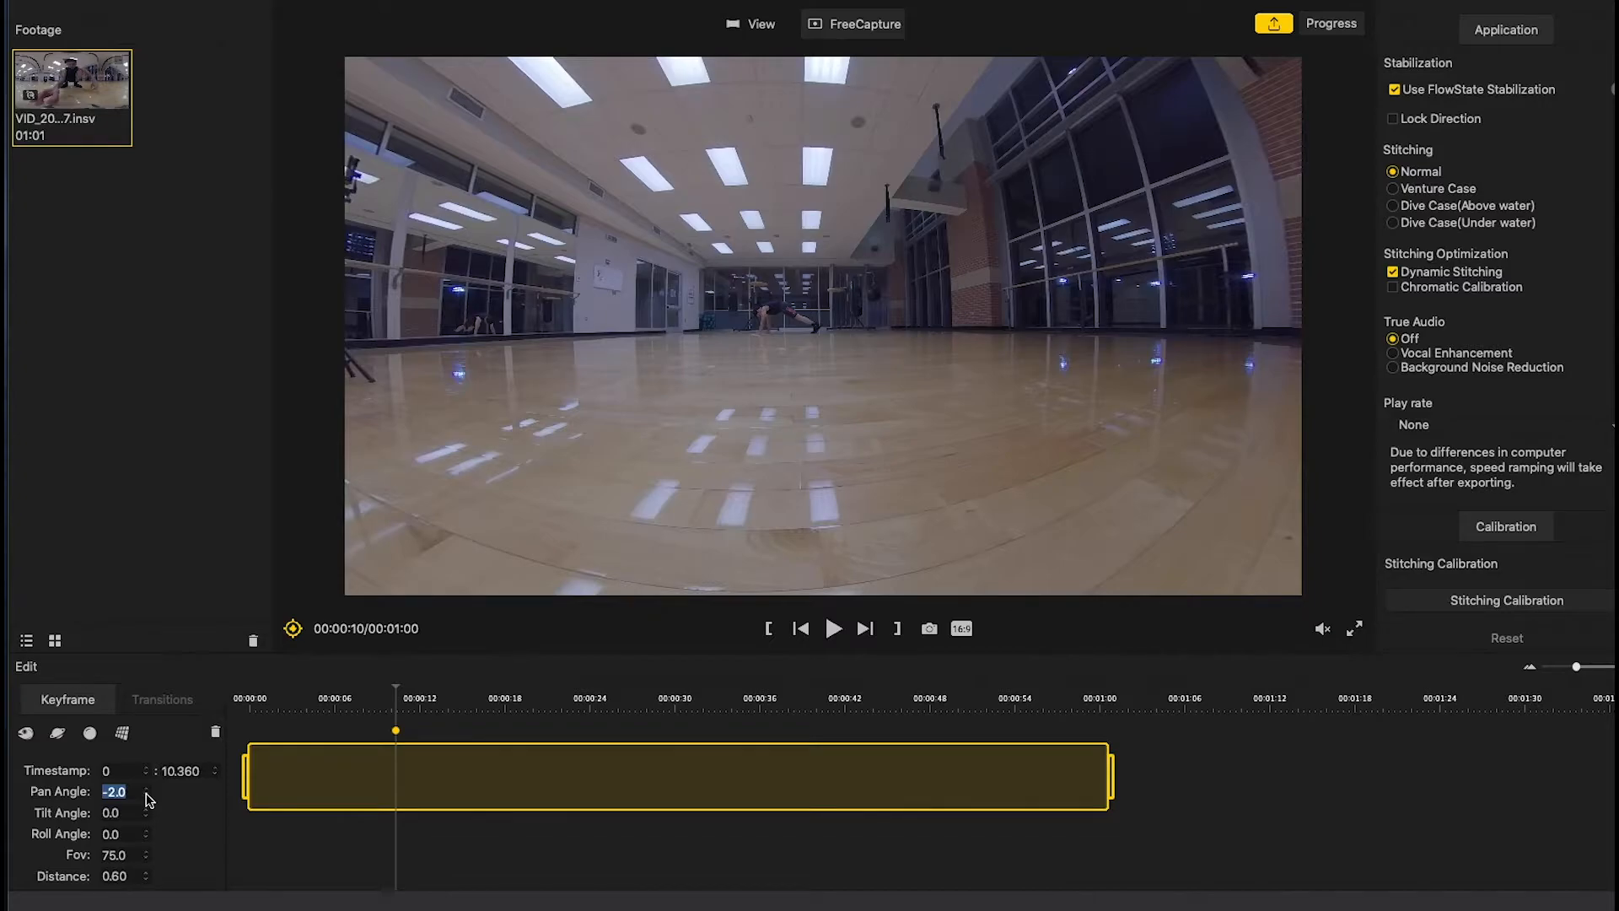
left_click(112, 813)
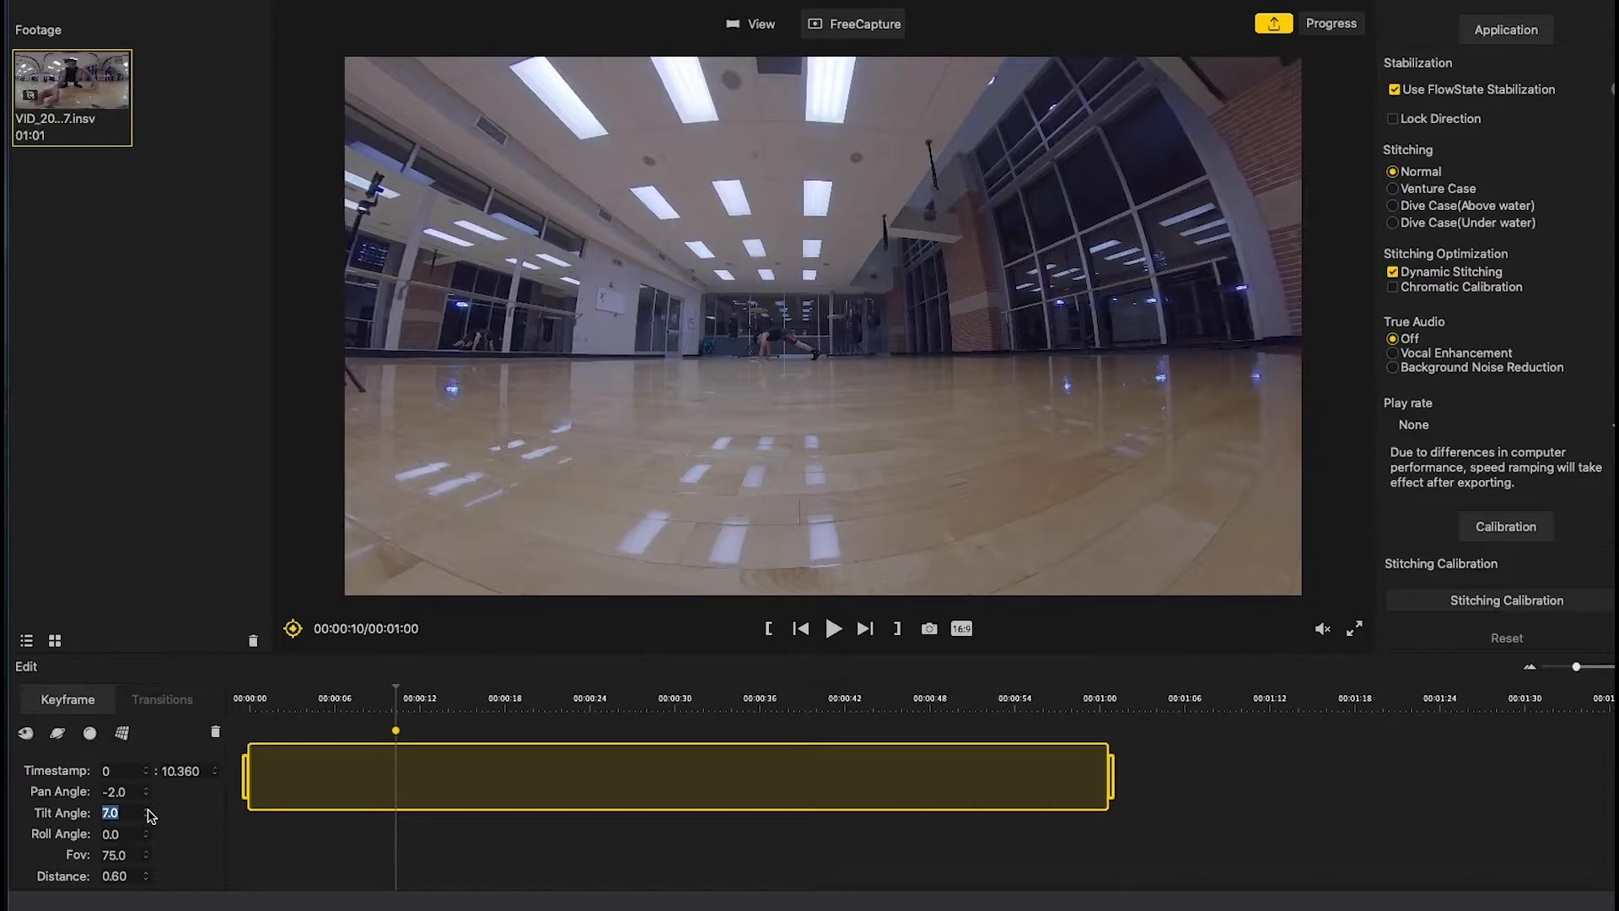
left_click(146, 817)
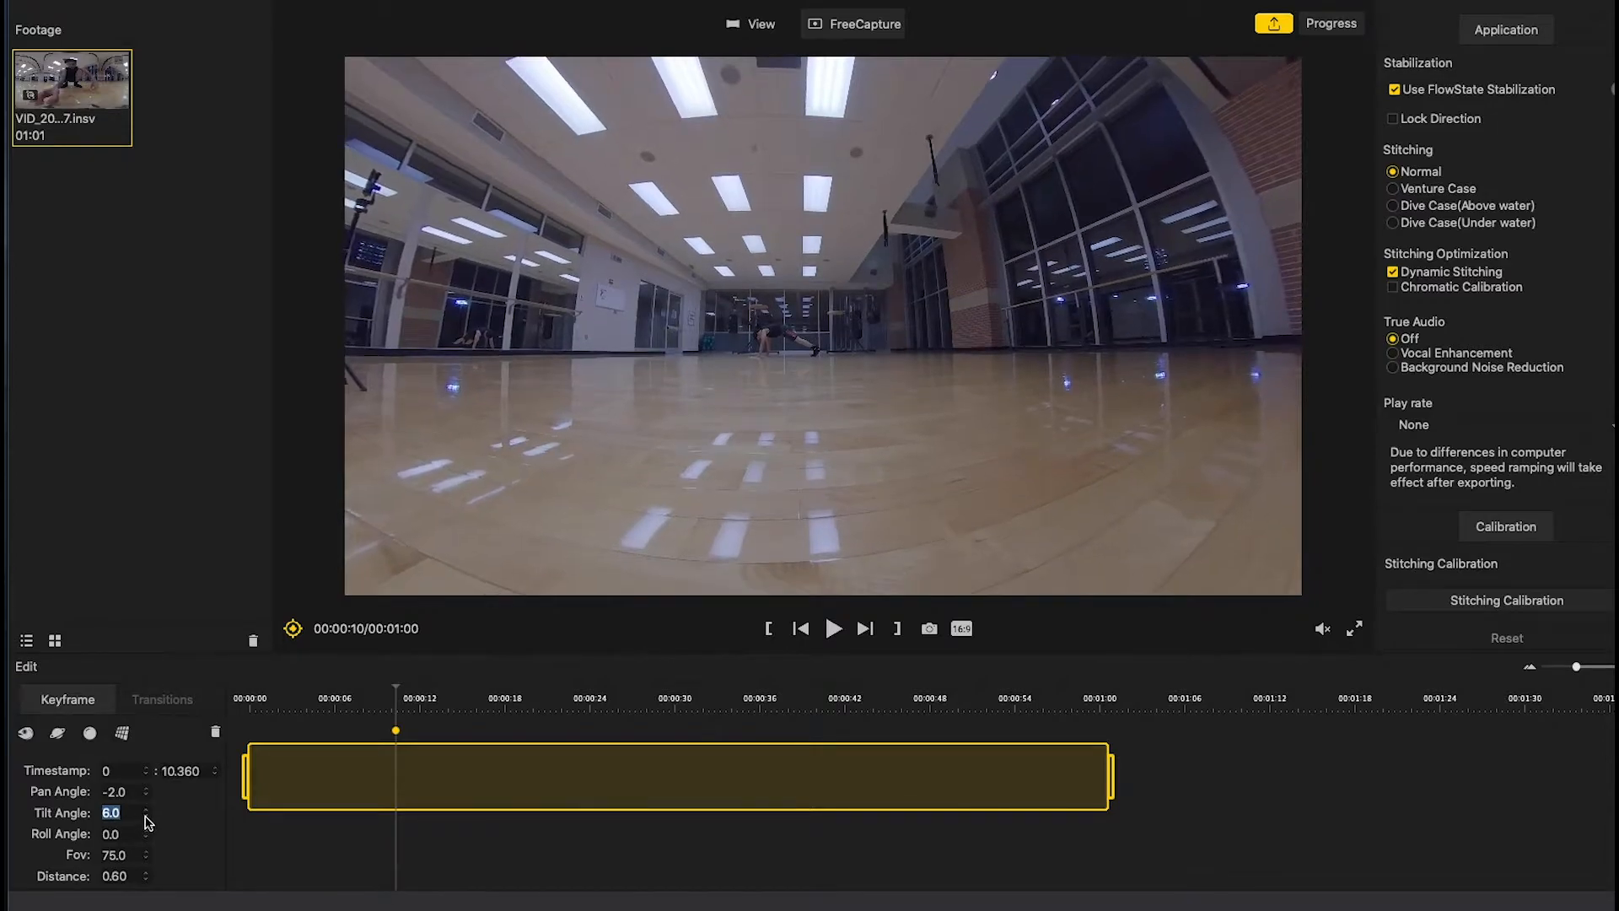
left_click(146, 817)
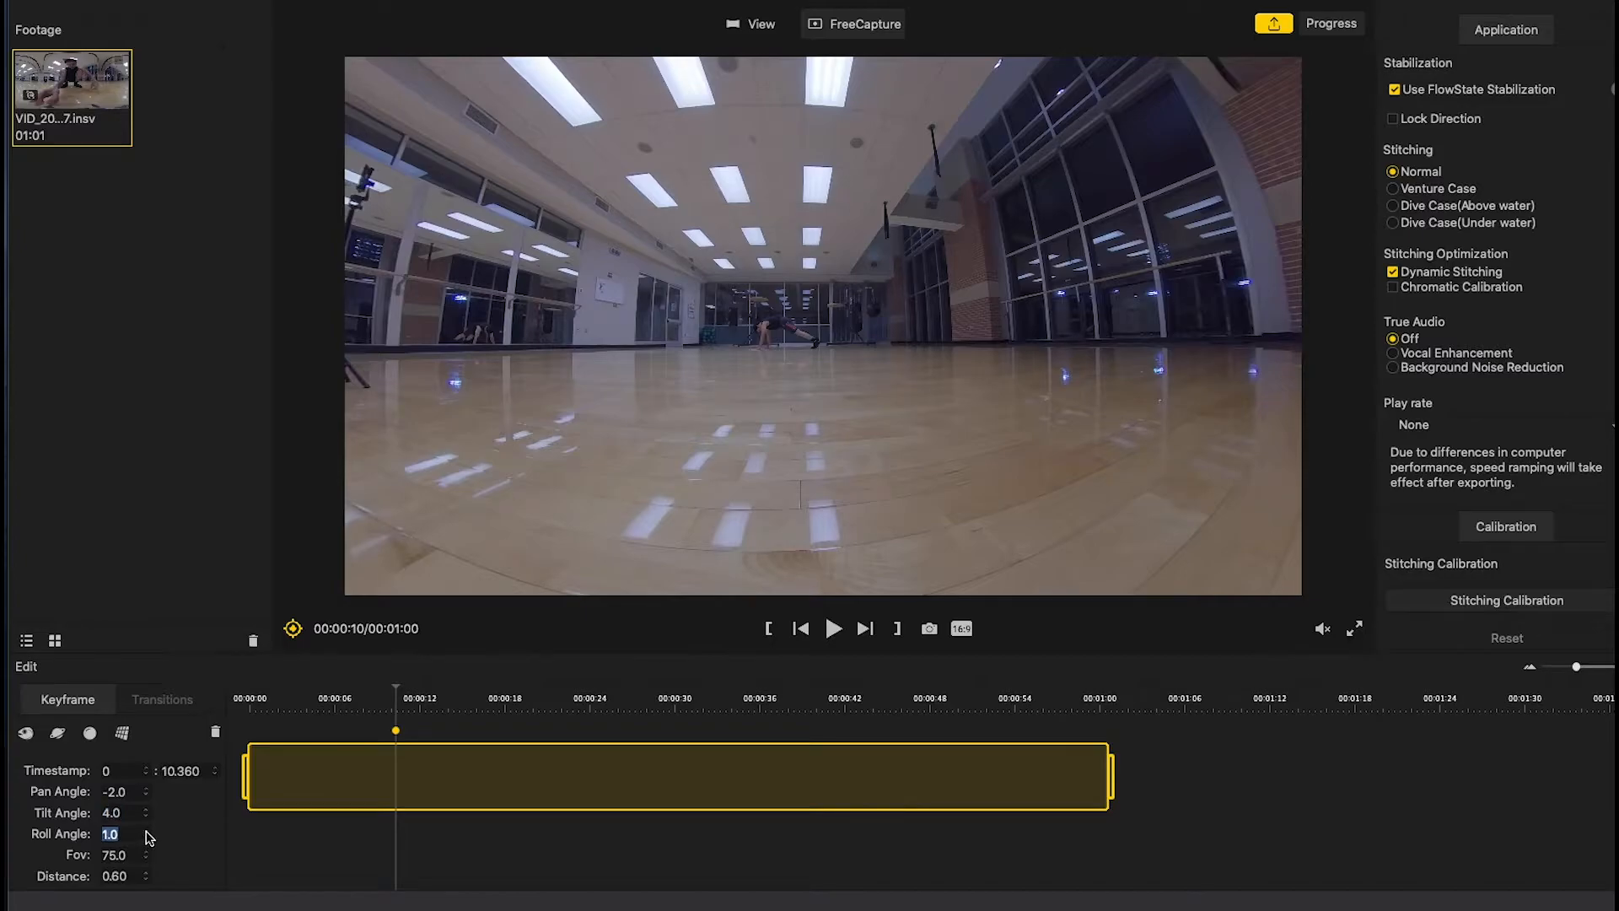
left_click(146, 829)
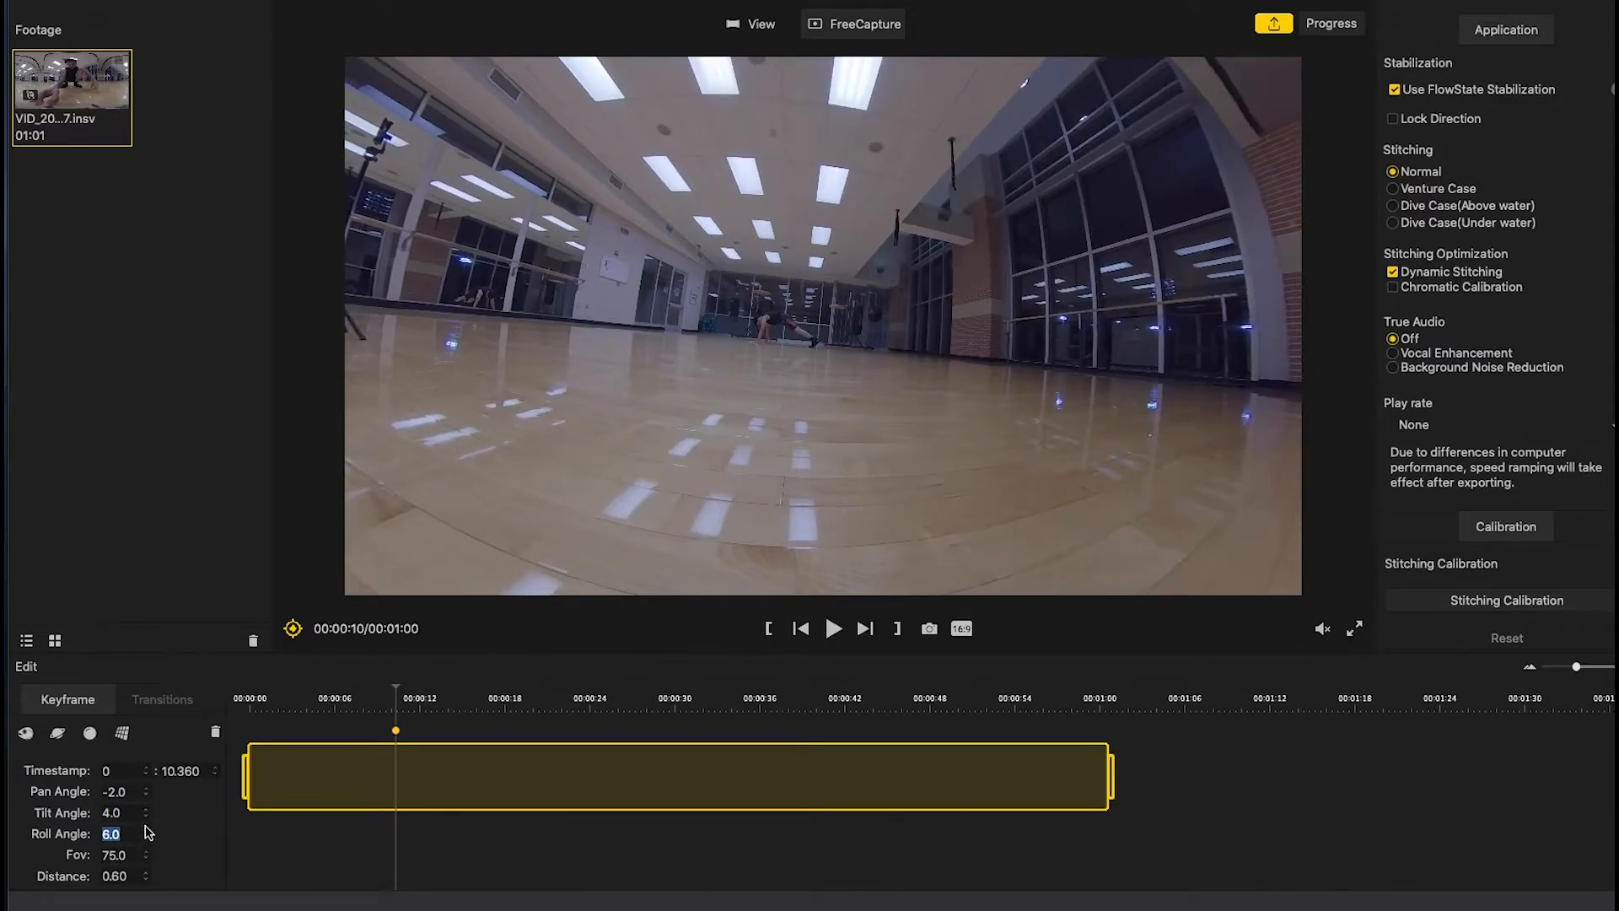
left_click(146, 828)
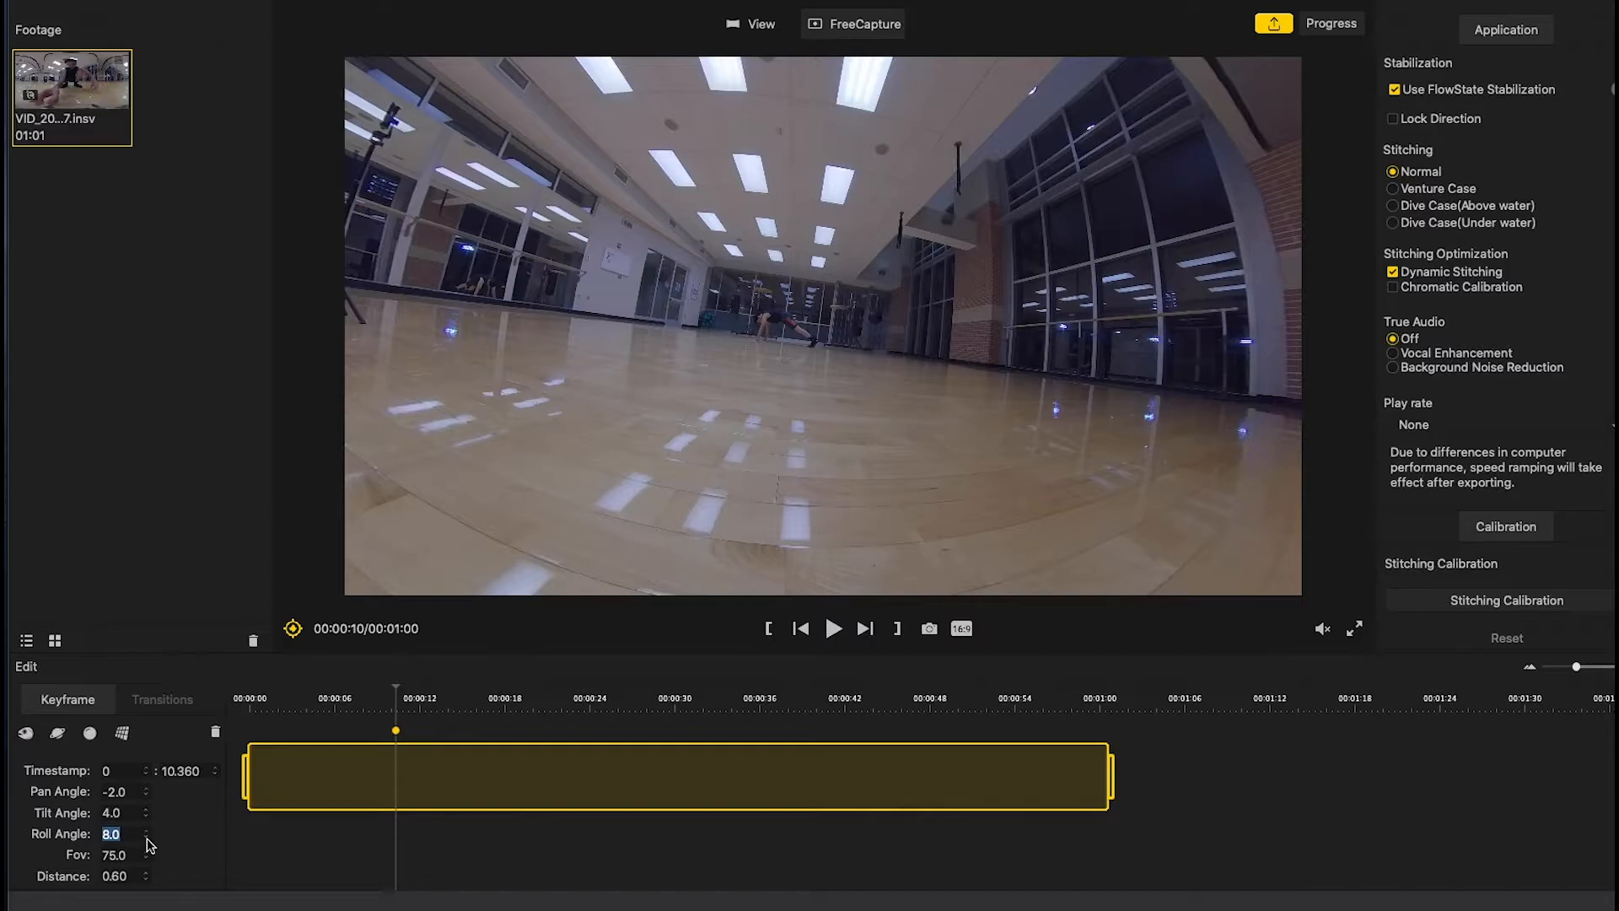
left_click(145, 830)
type("0")
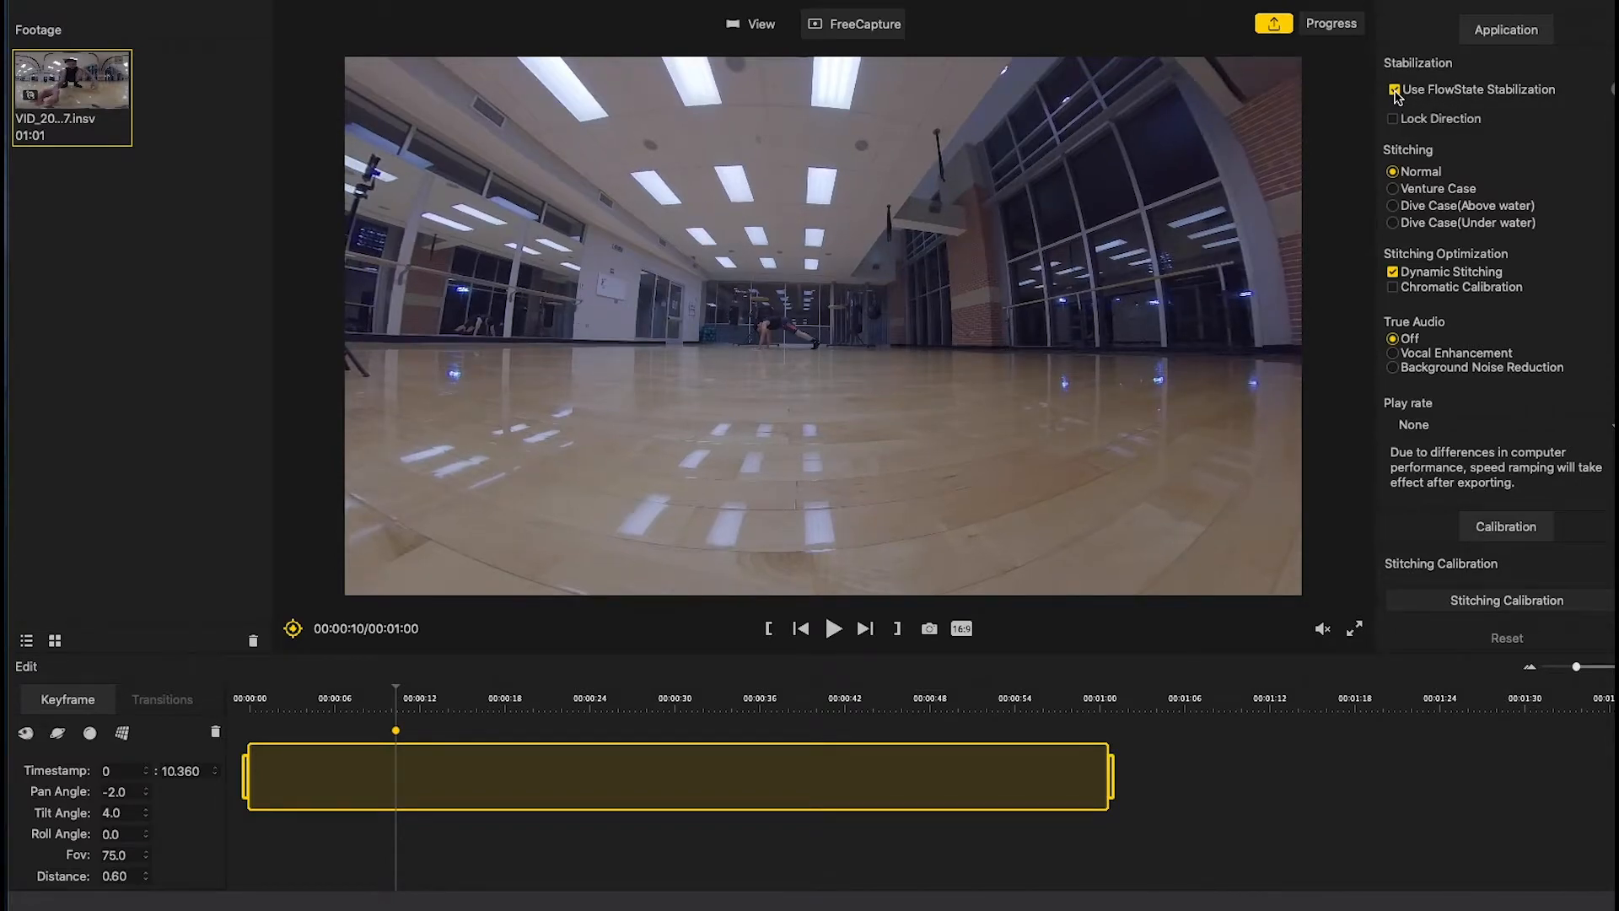
- Set the keyframe's FOV to 72.0 and distance to 0.75
left_click(1394, 88)
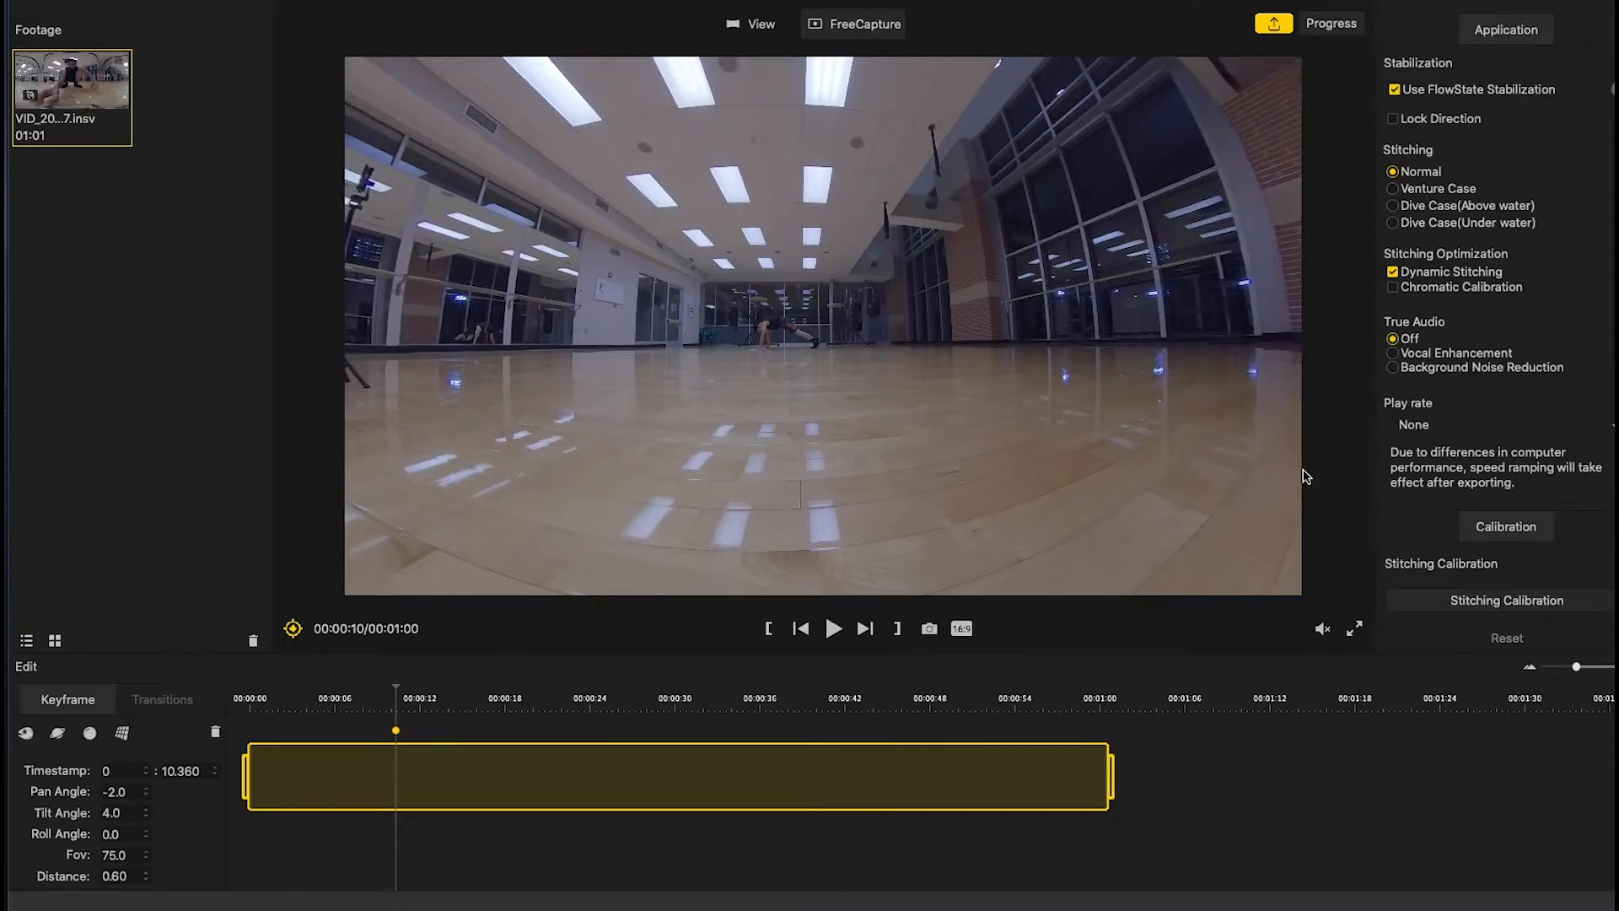
mouse_move(147, 858)
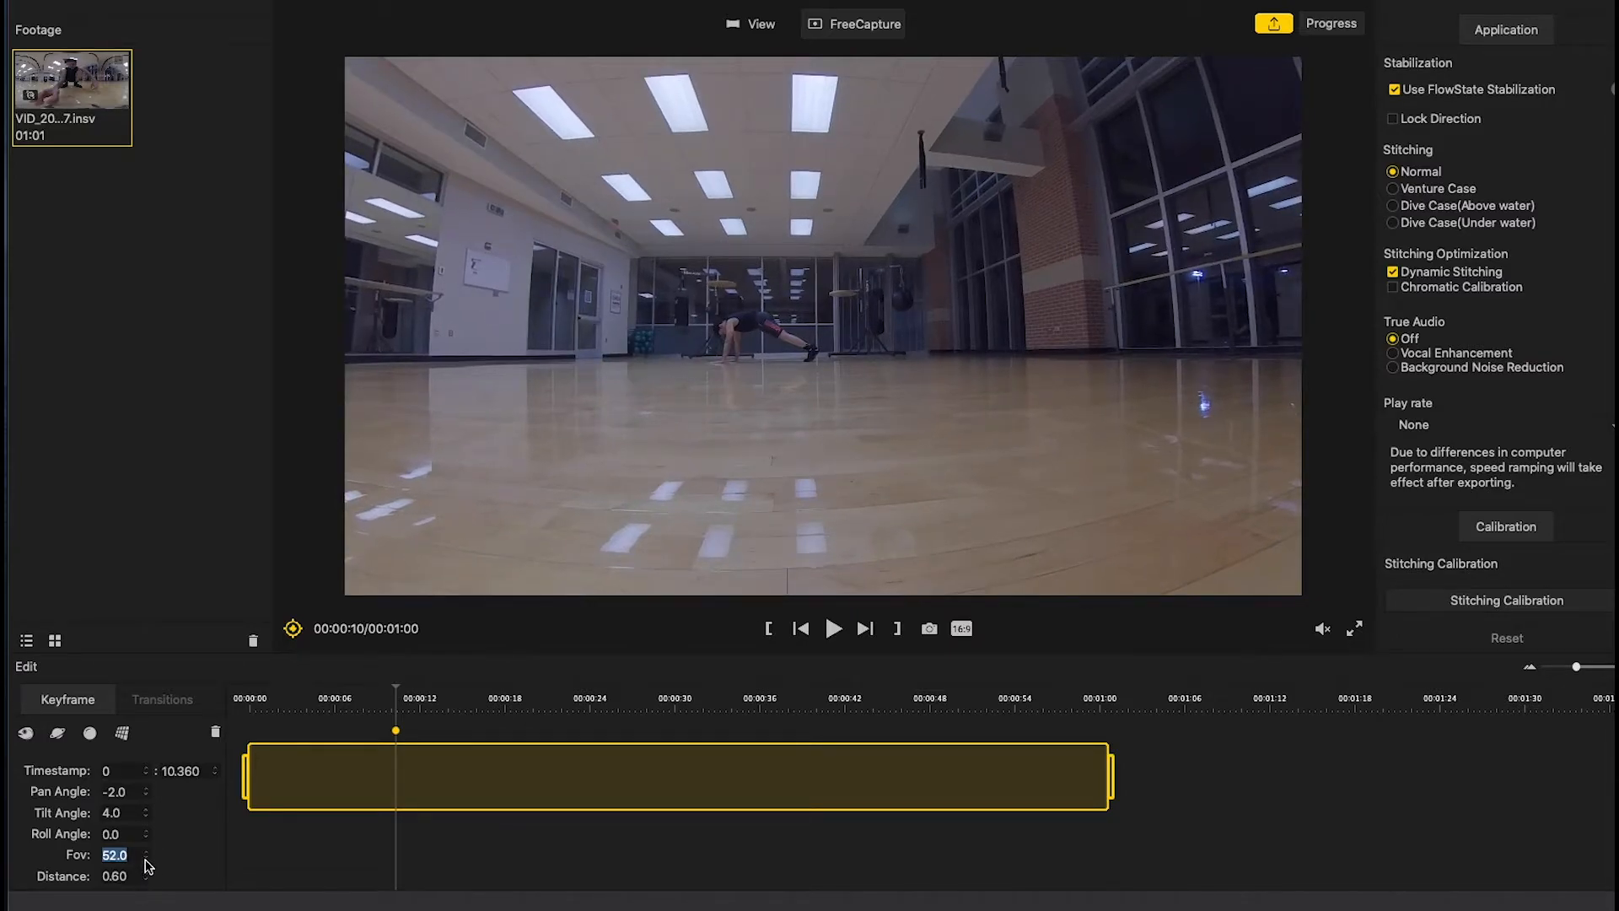
left_click(146, 860)
type("72")
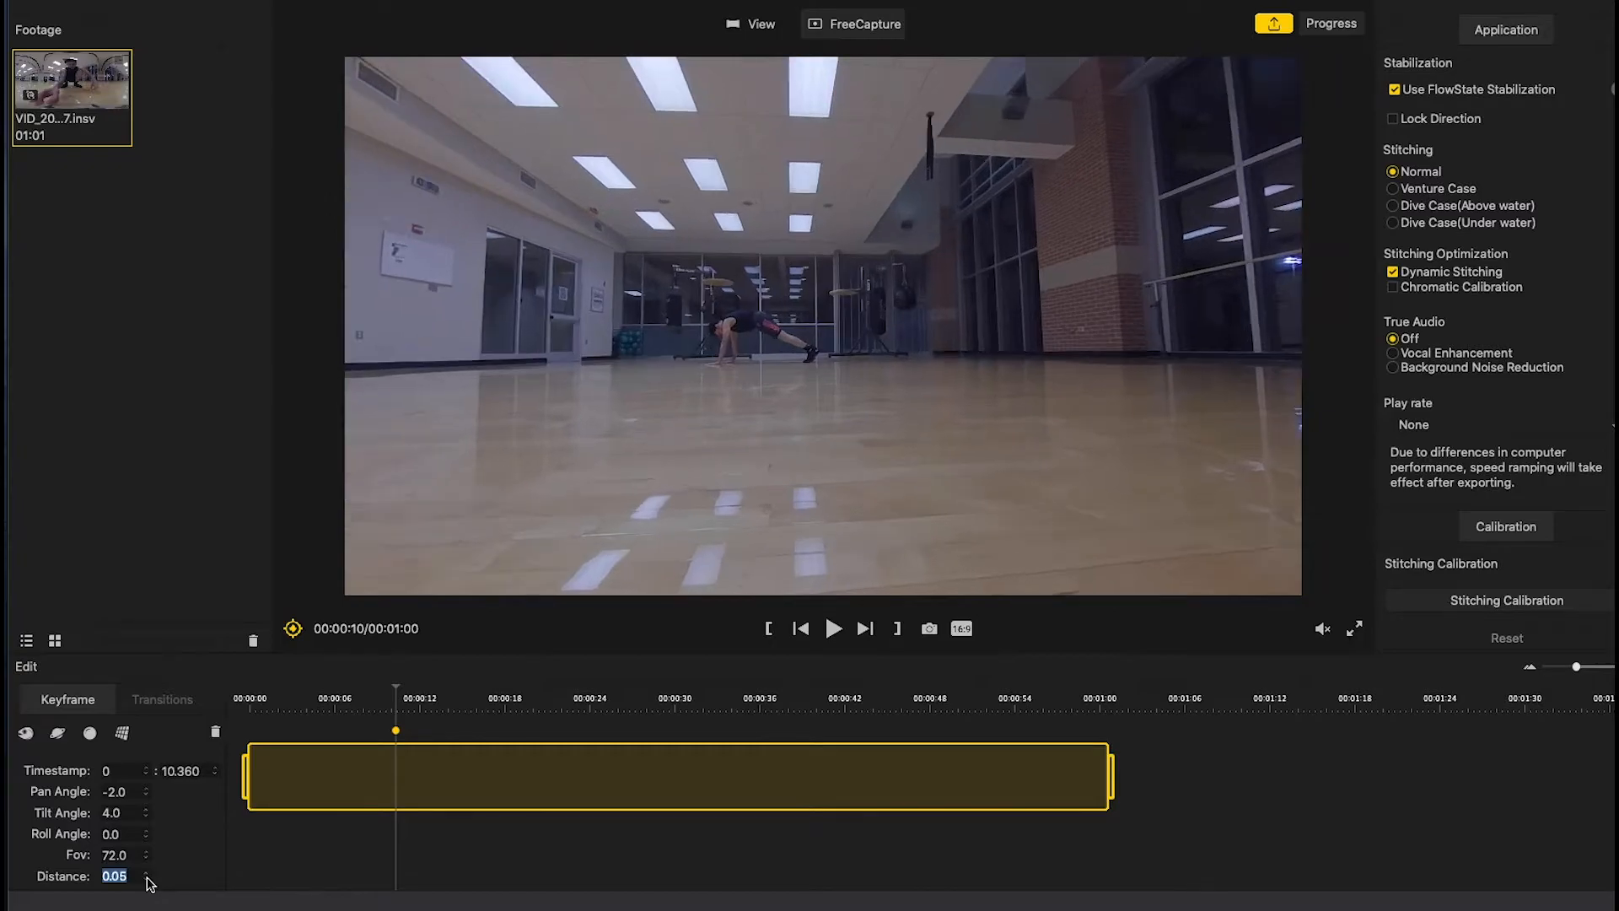
left_click(144, 879)
type("0.75")
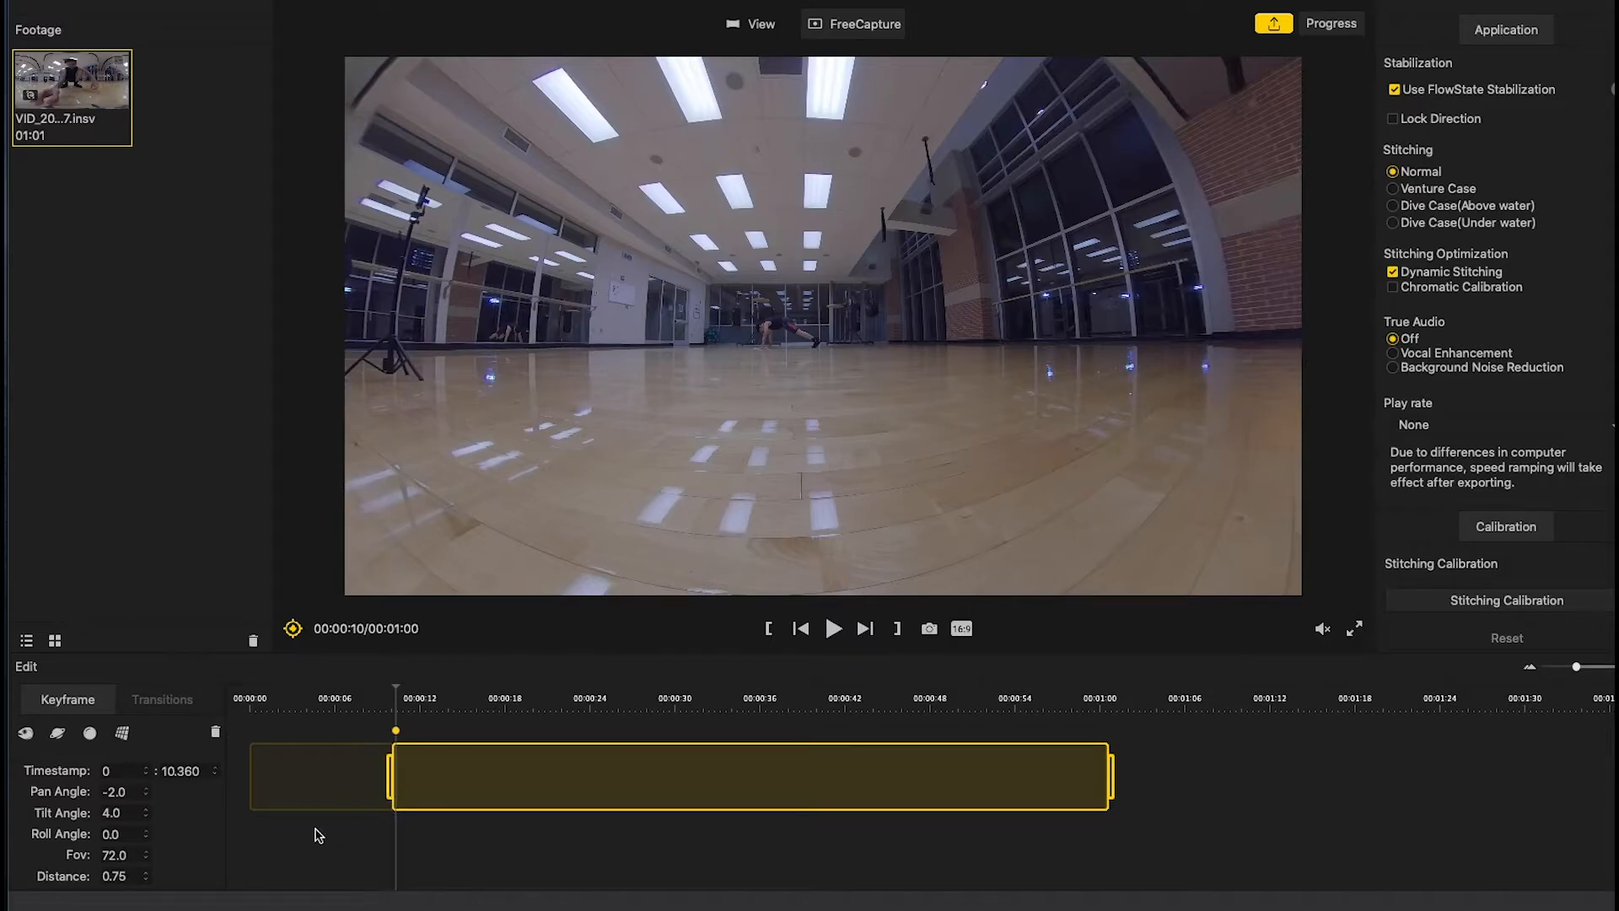
mouse_move(285, 820)
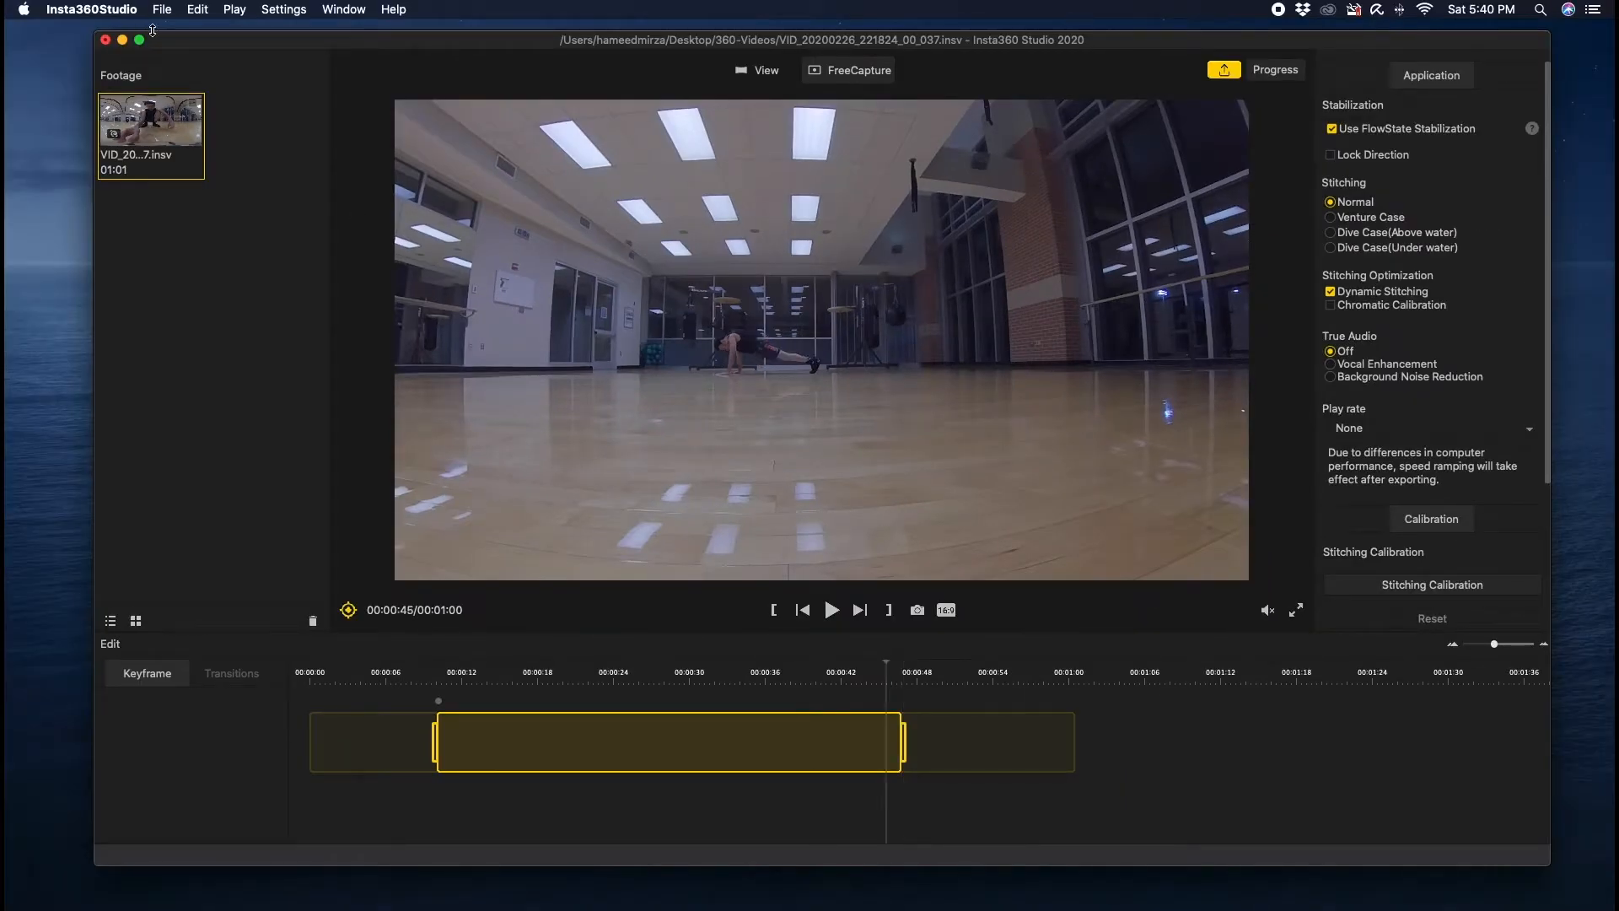
- Close the current clip from the File menu and answer the unsaved-changes prompt
left_click(162, 9)
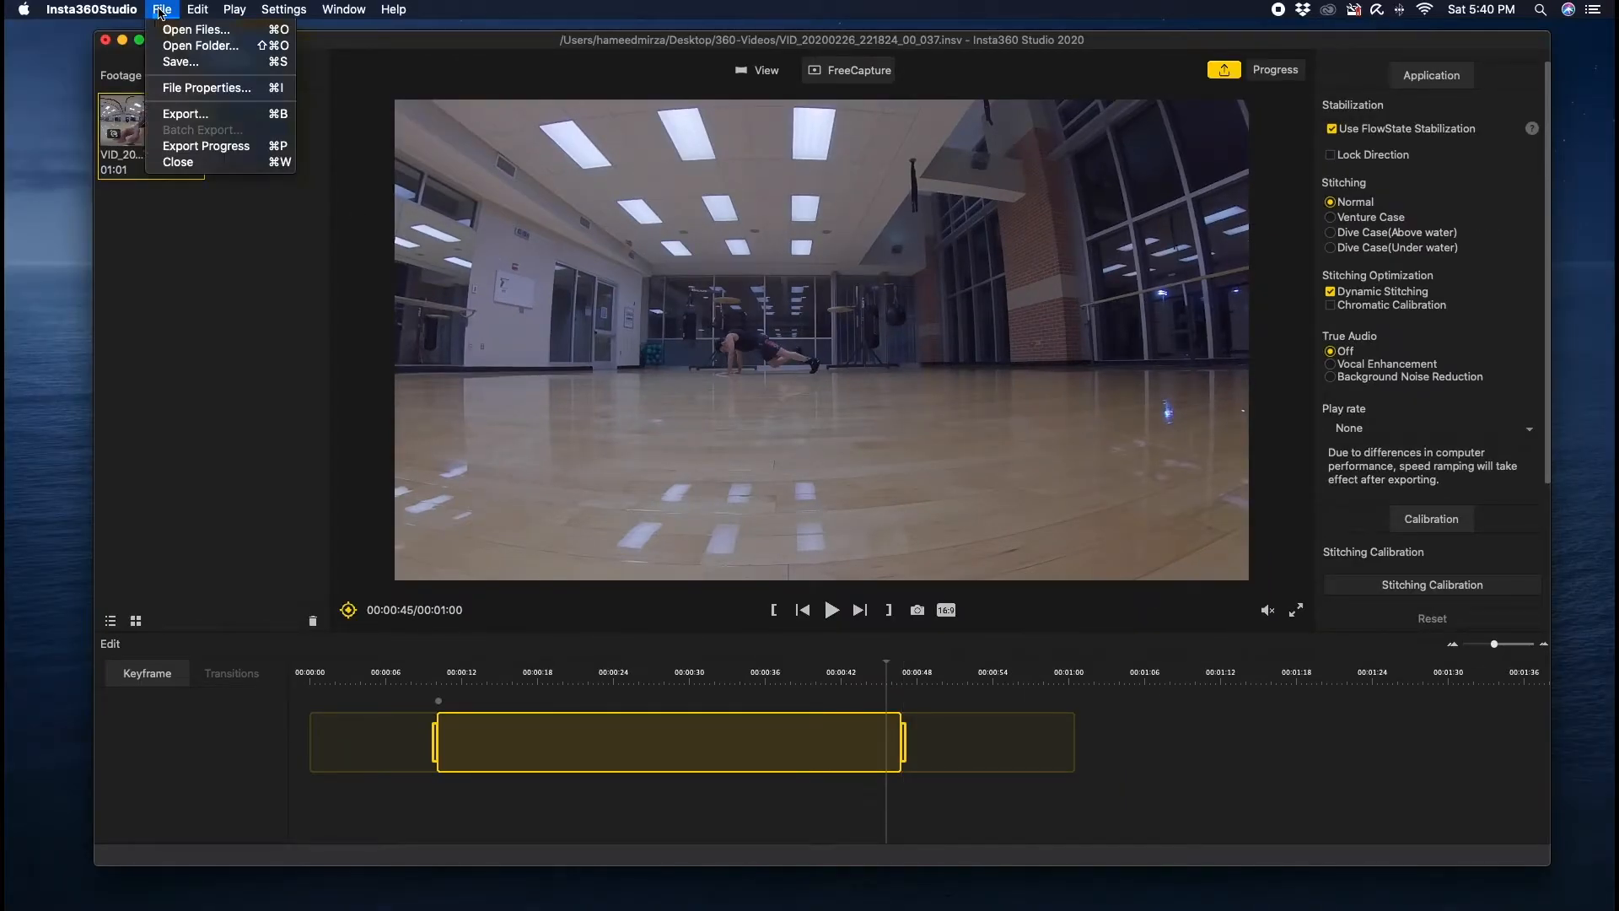
left_click(248, 121)
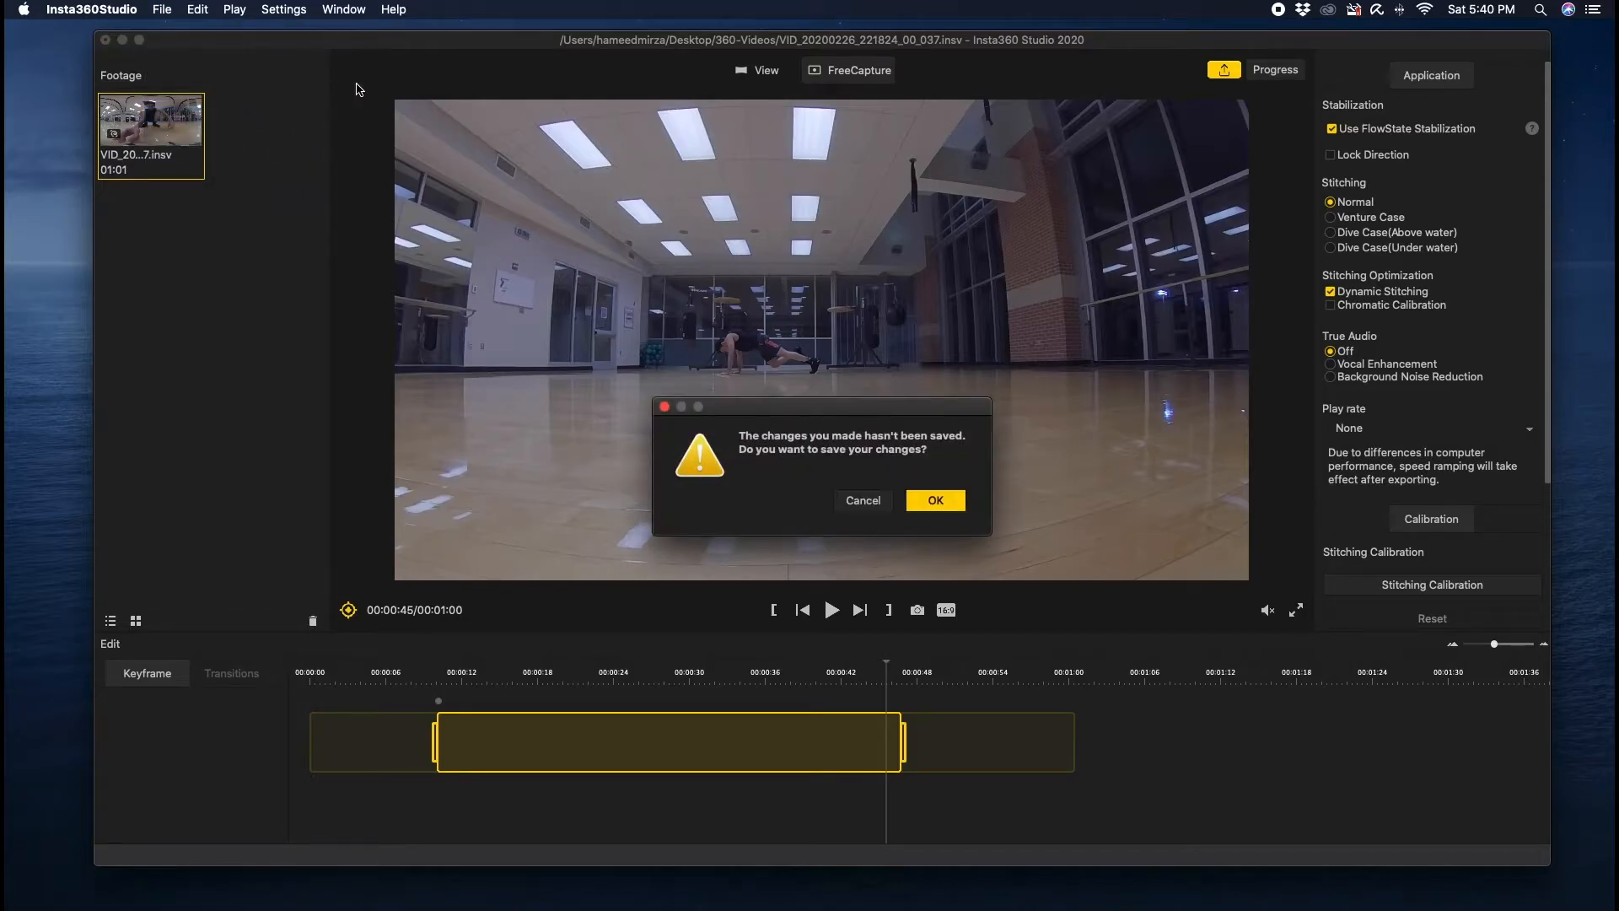
left_click(934, 500)
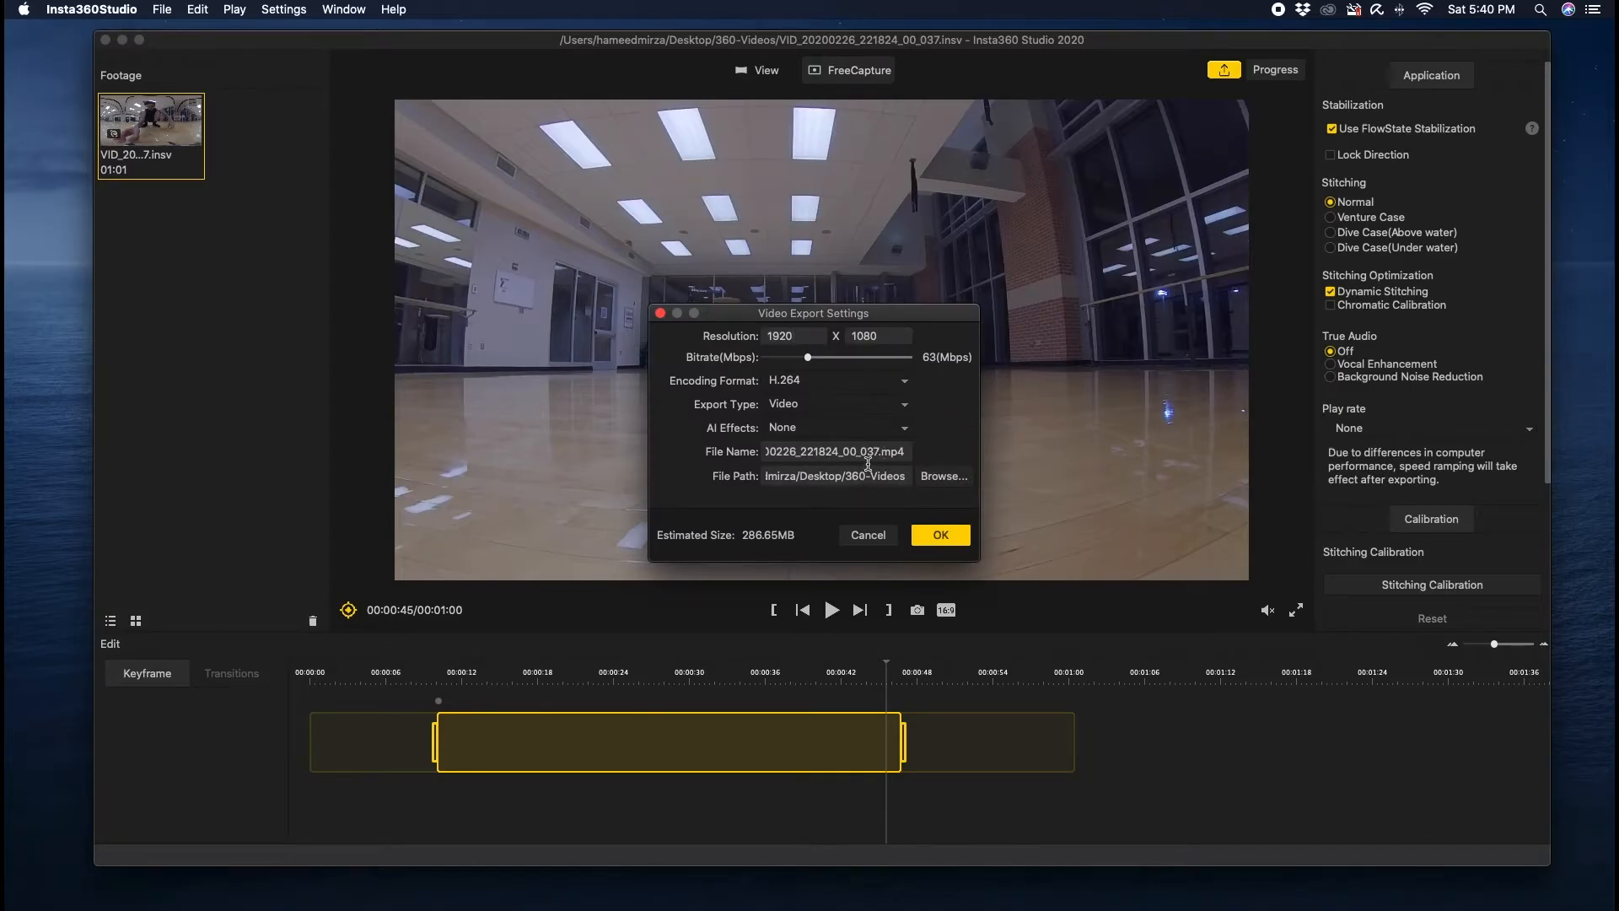
- Rename the export file to Mountain-Climbers and start the export
double_click(820, 451)
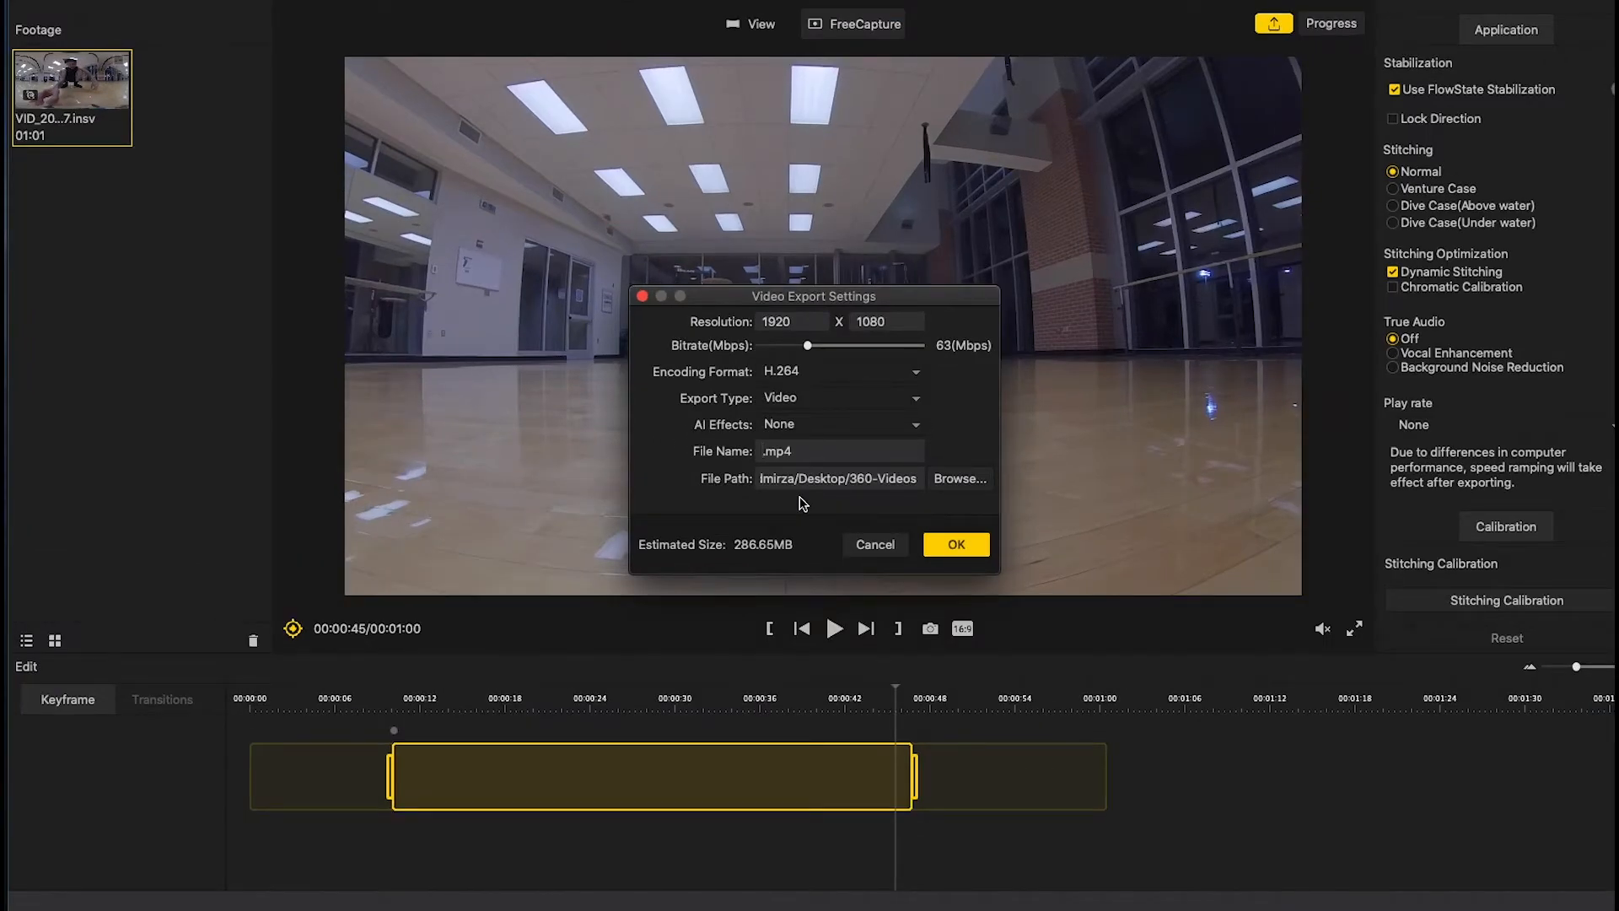
type("Mountain-Climbers")
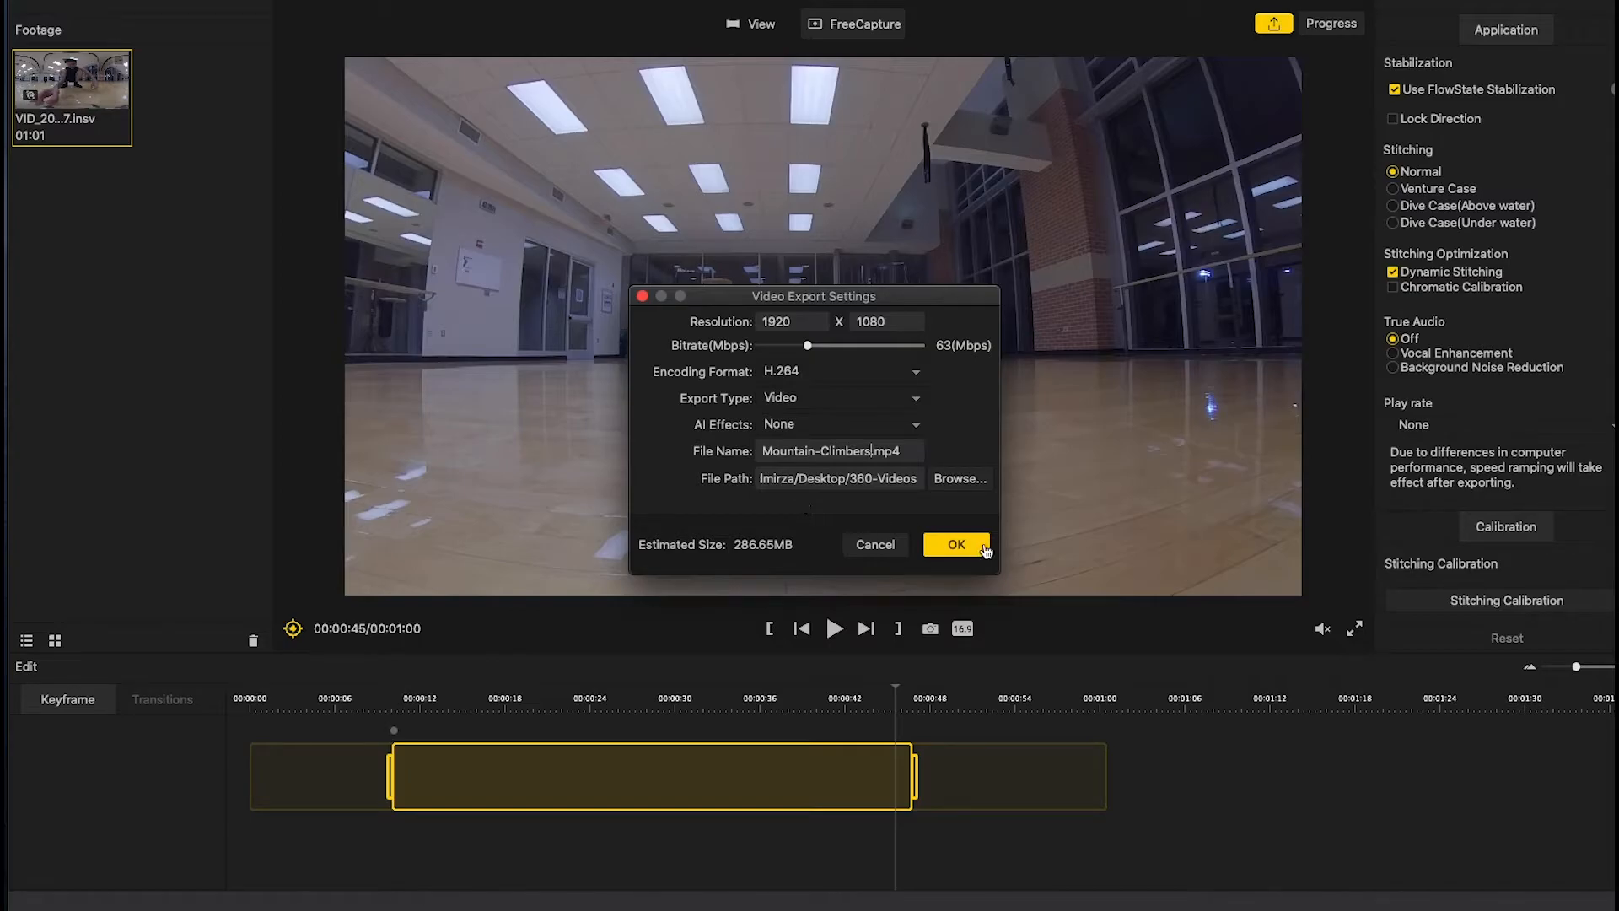
left_click(953, 544)
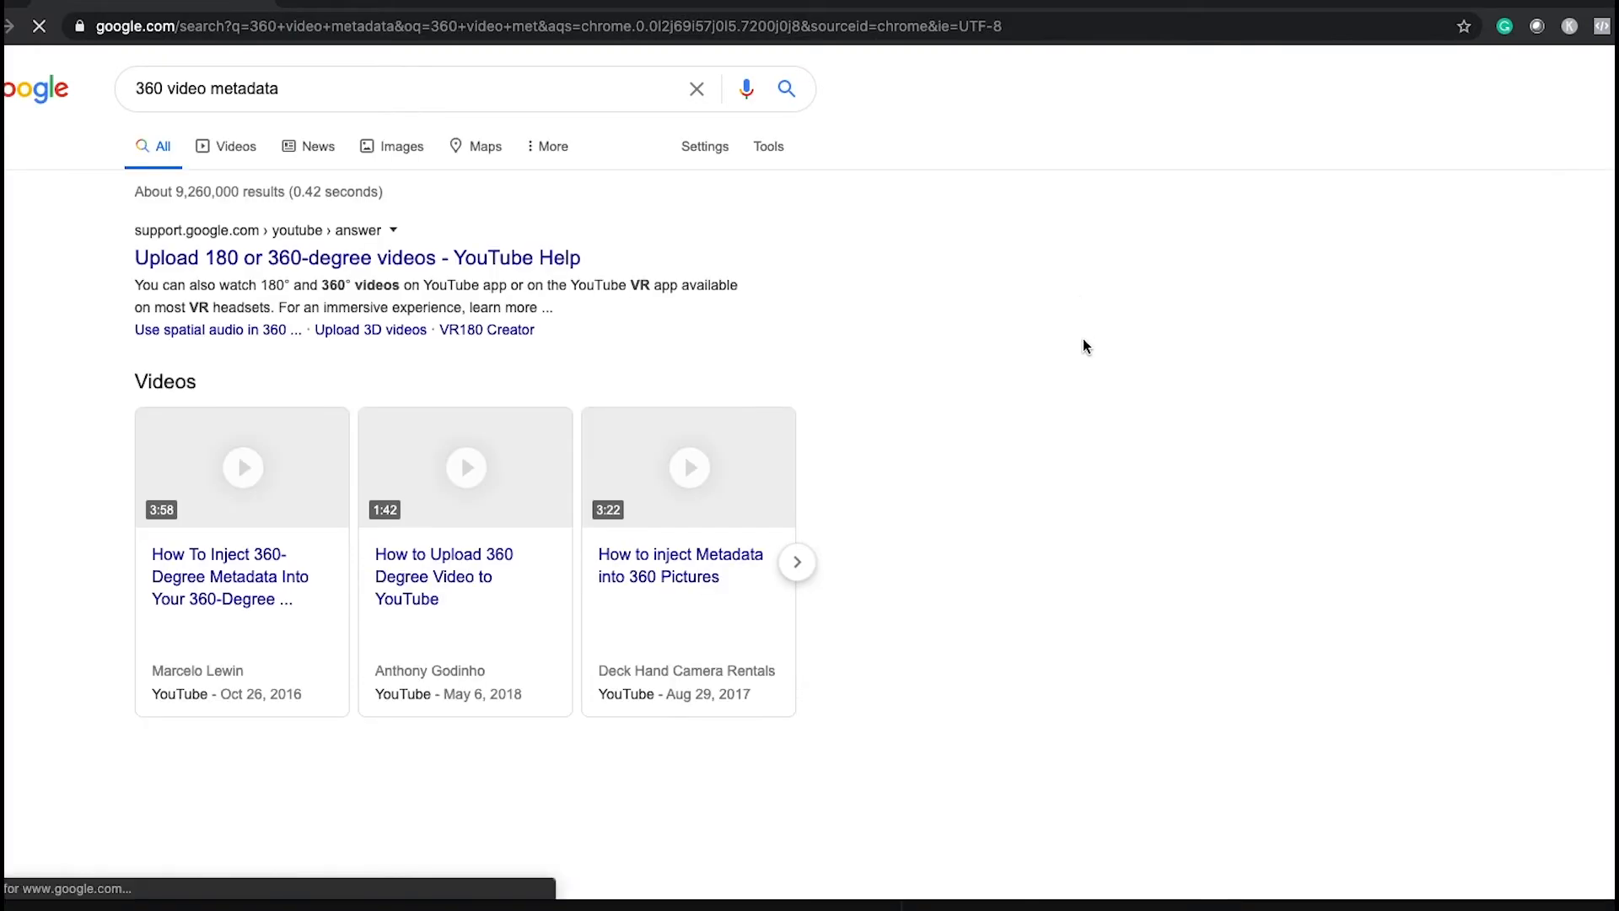
- Scroll the '360 video metadata' results to the VRfix and Google spatial-media listings
scroll("down", 3)
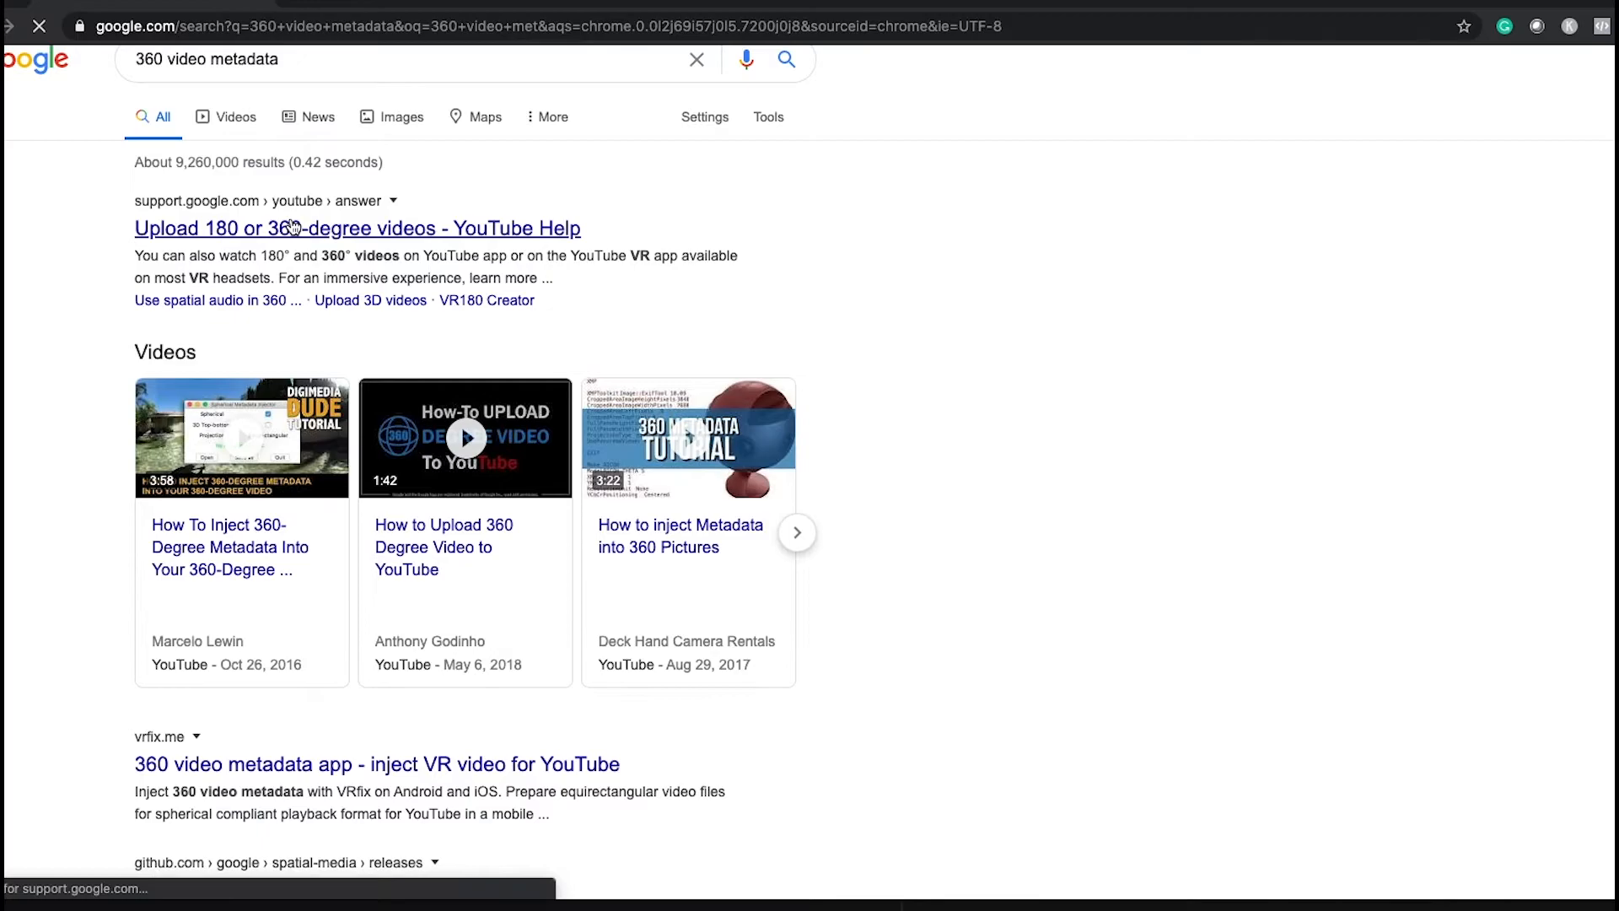
- Open YouTube Help's 360° upload article, expand Step 2, and follow the 'uploading 360°' link
left_click(356, 228)
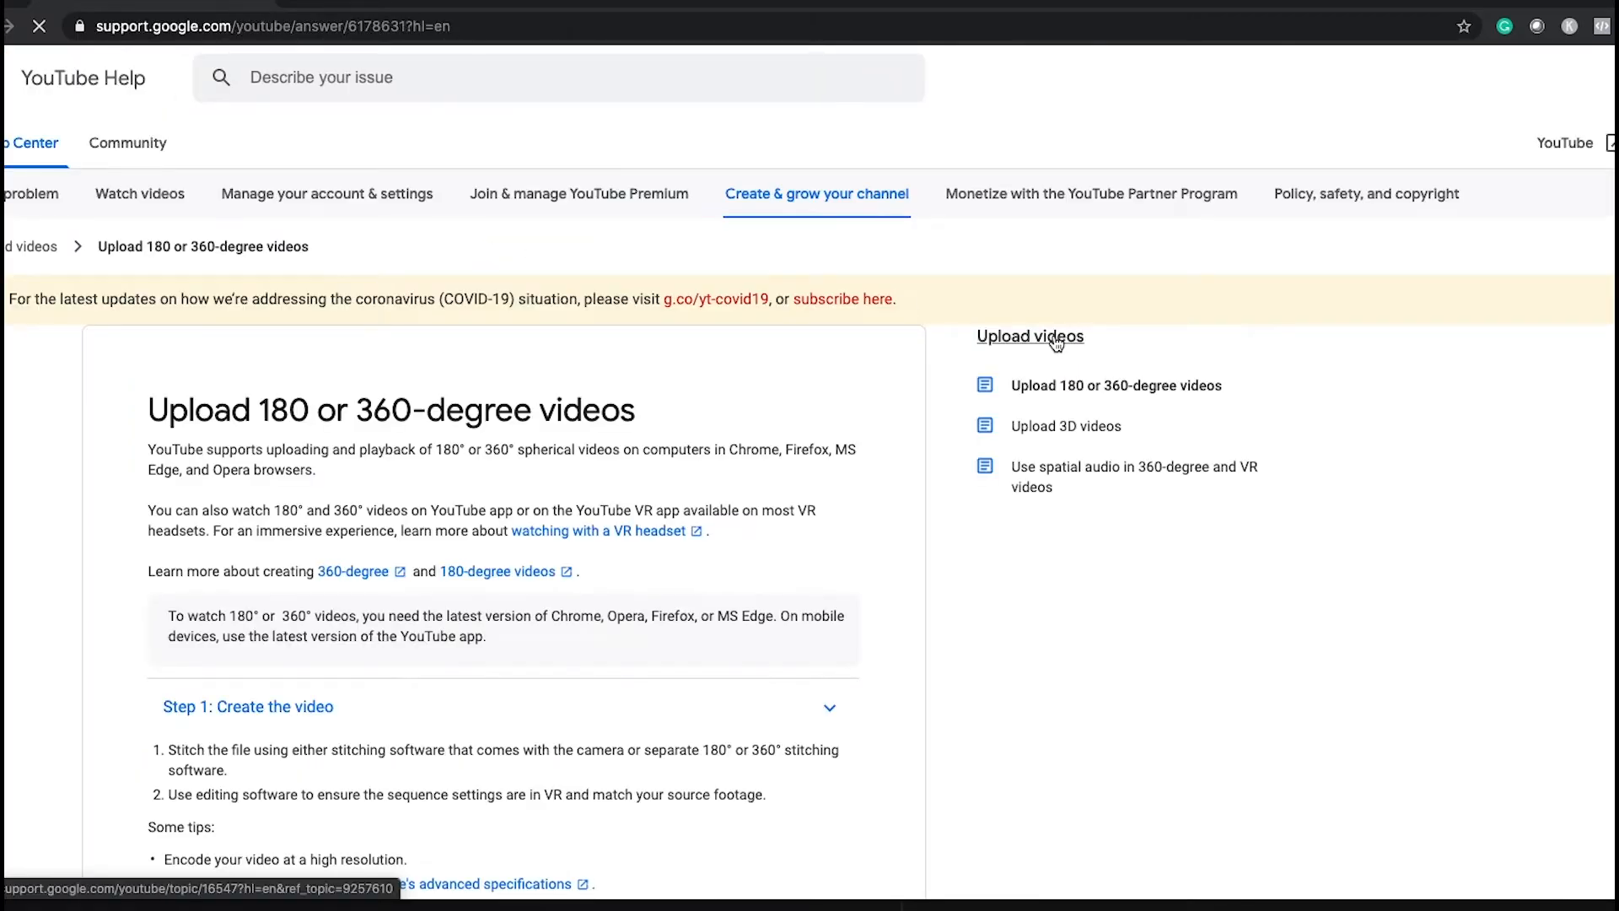
scroll("down", 3)
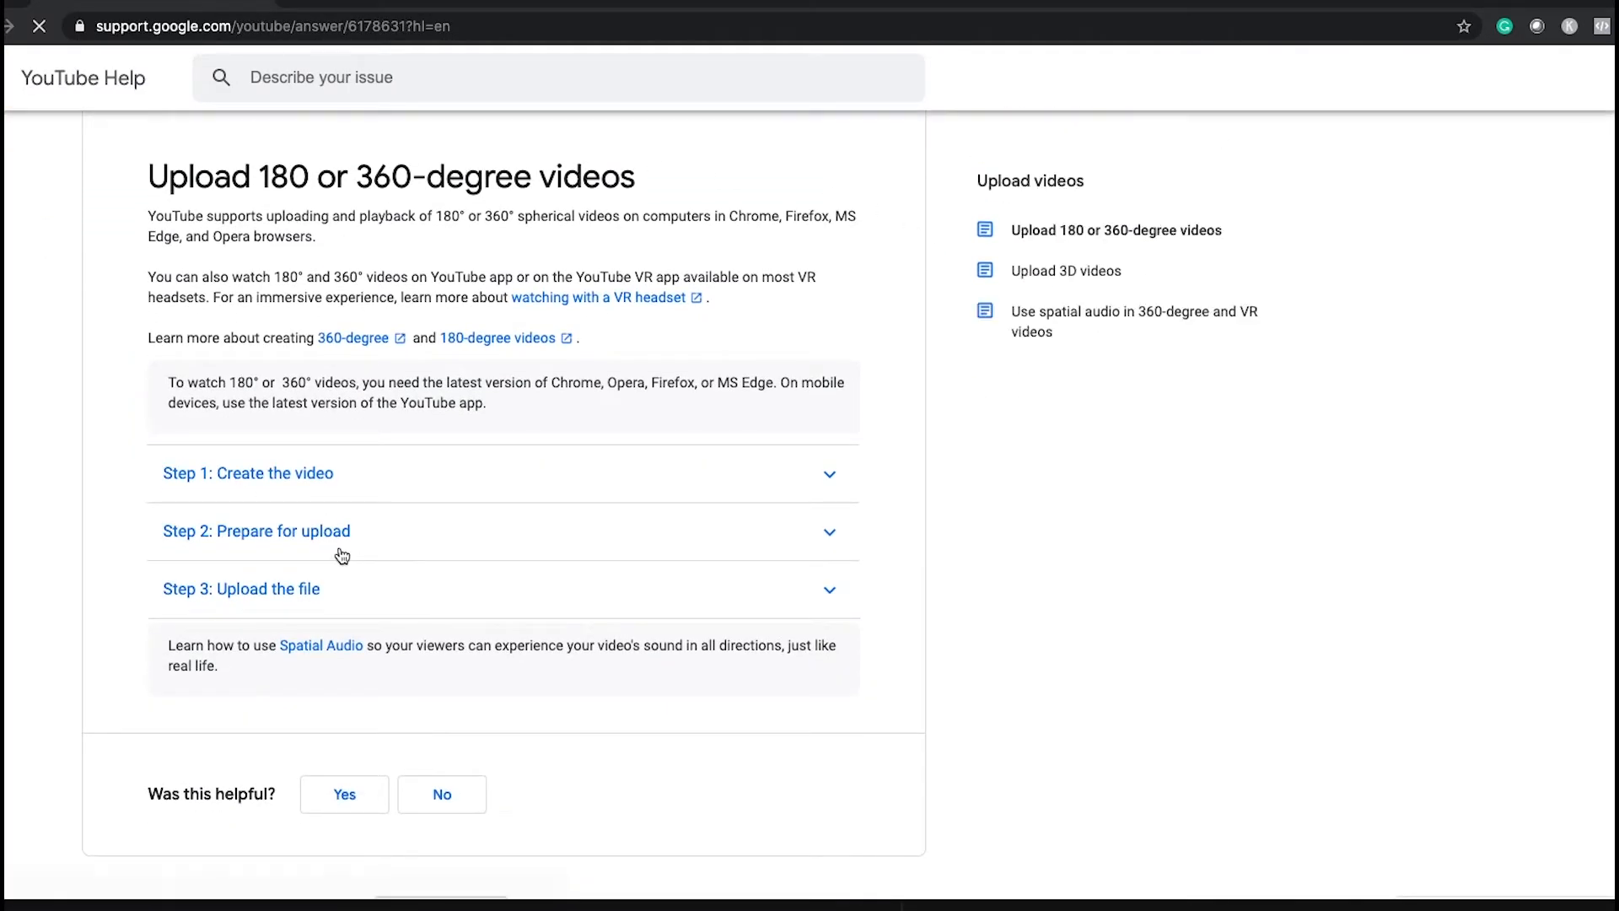
left_click(256, 530)
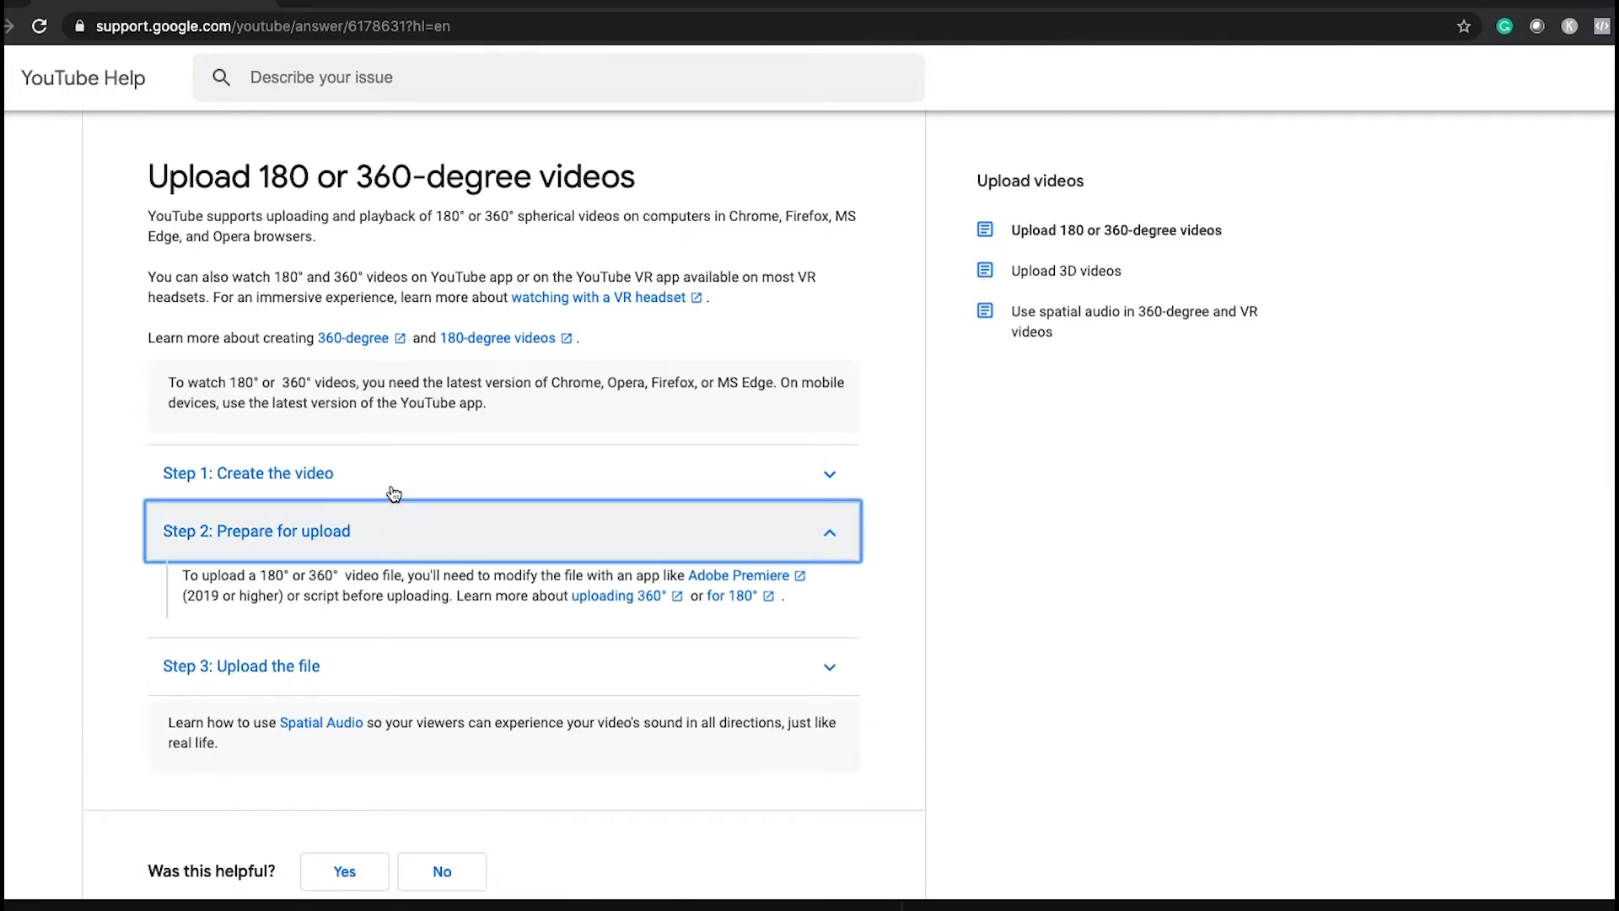
scroll("down", 3)
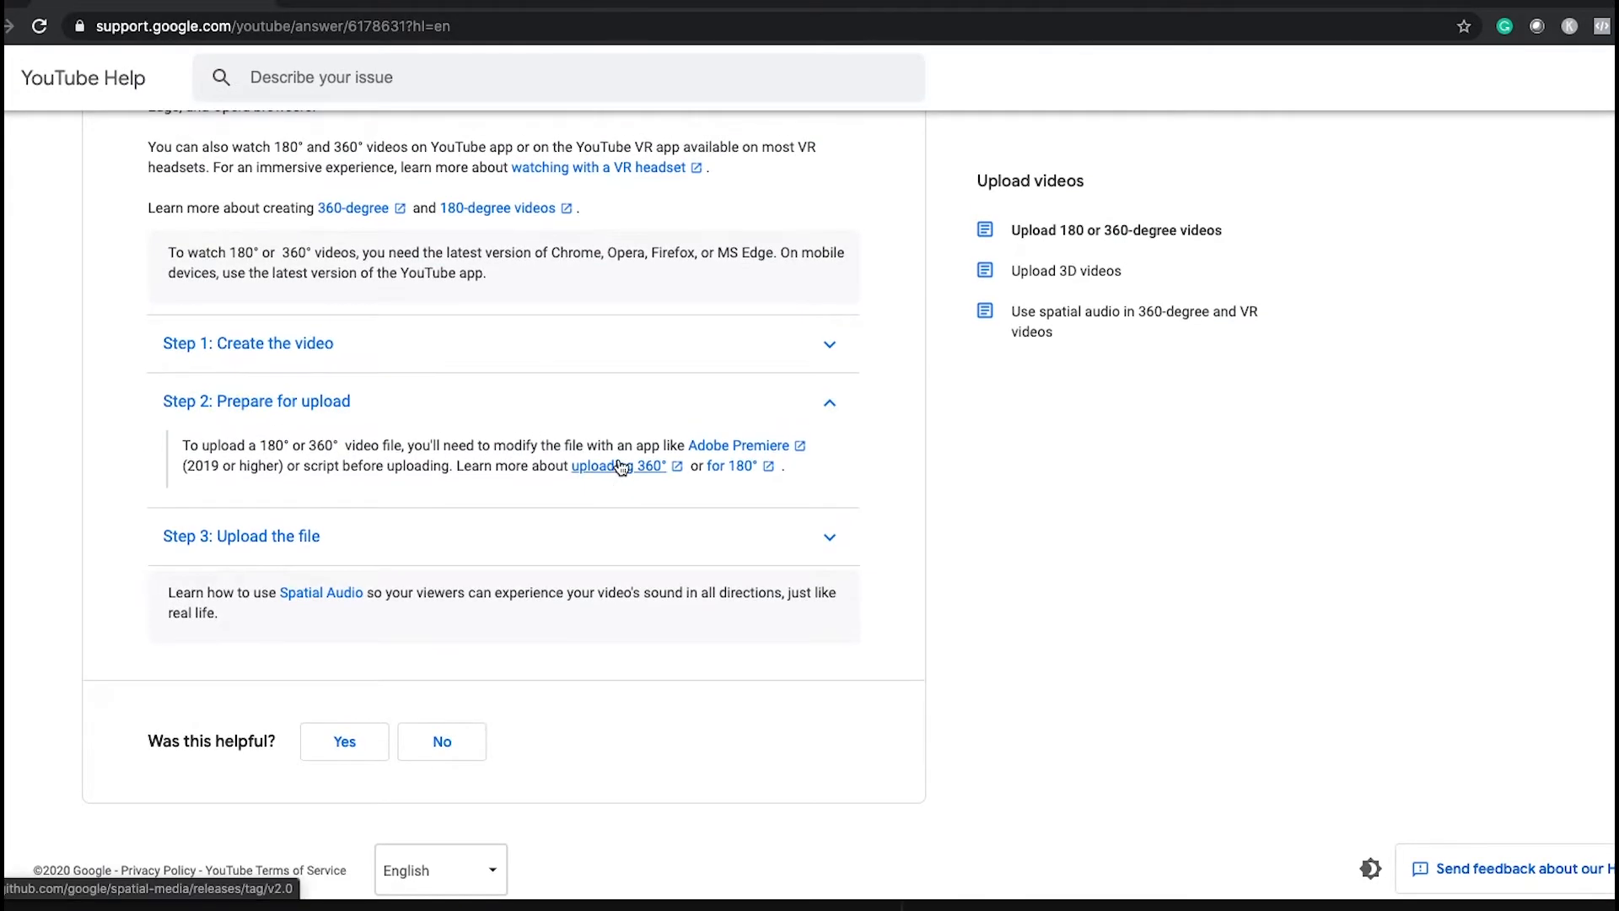
left_click(594, 466)
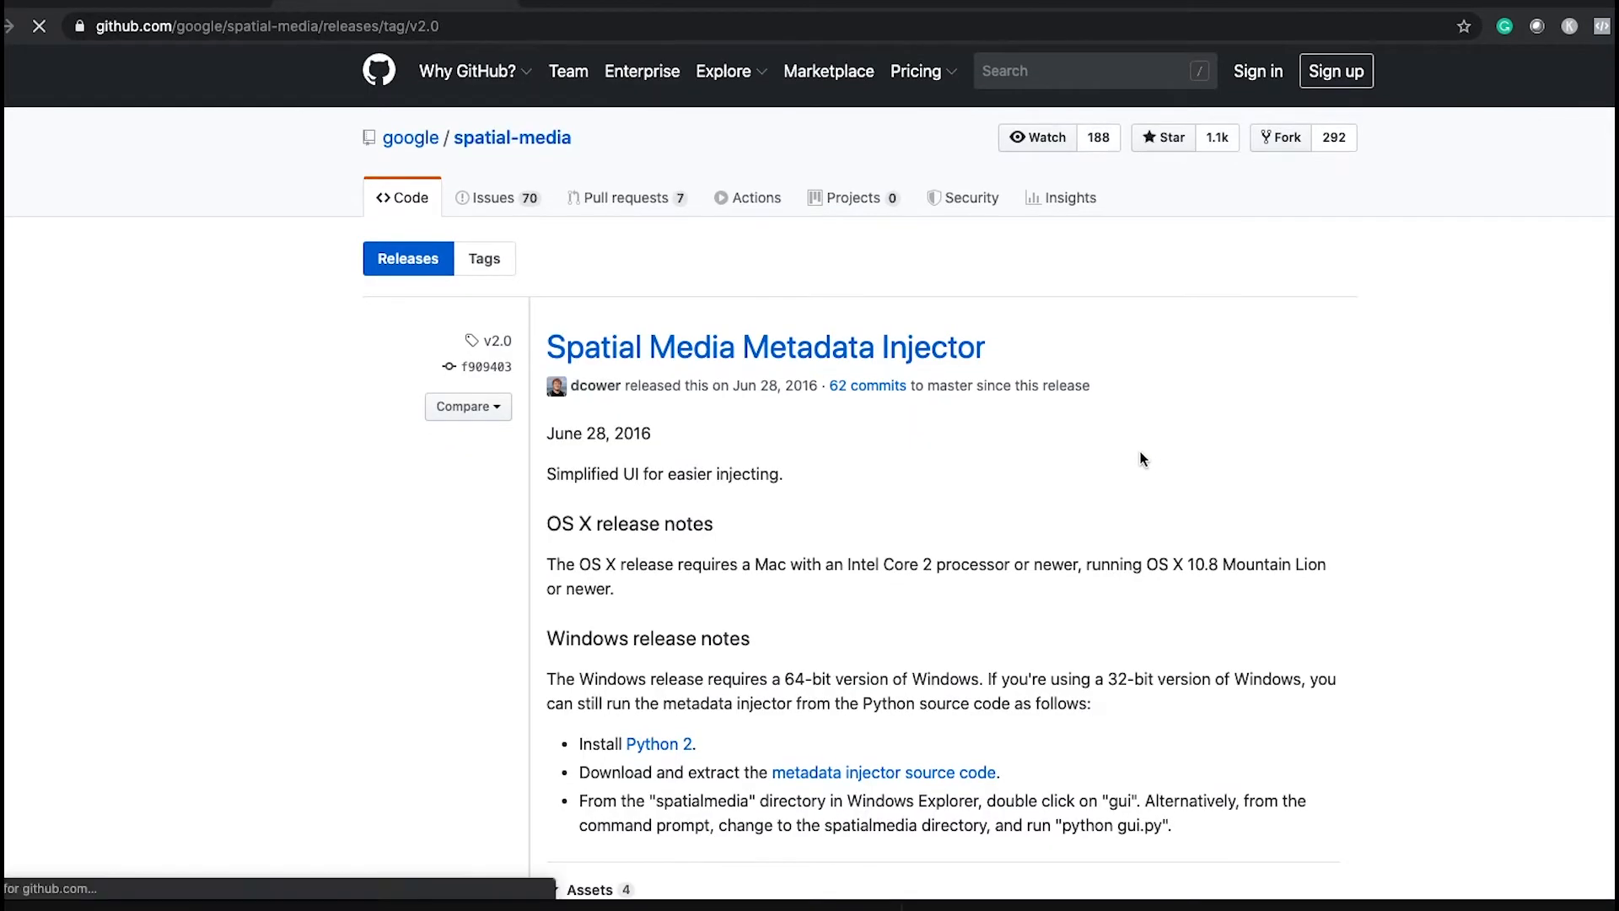
- Scroll to the release Assets and download 360.Video.Metadata.Tool.mac.zip
scroll("down", 3)
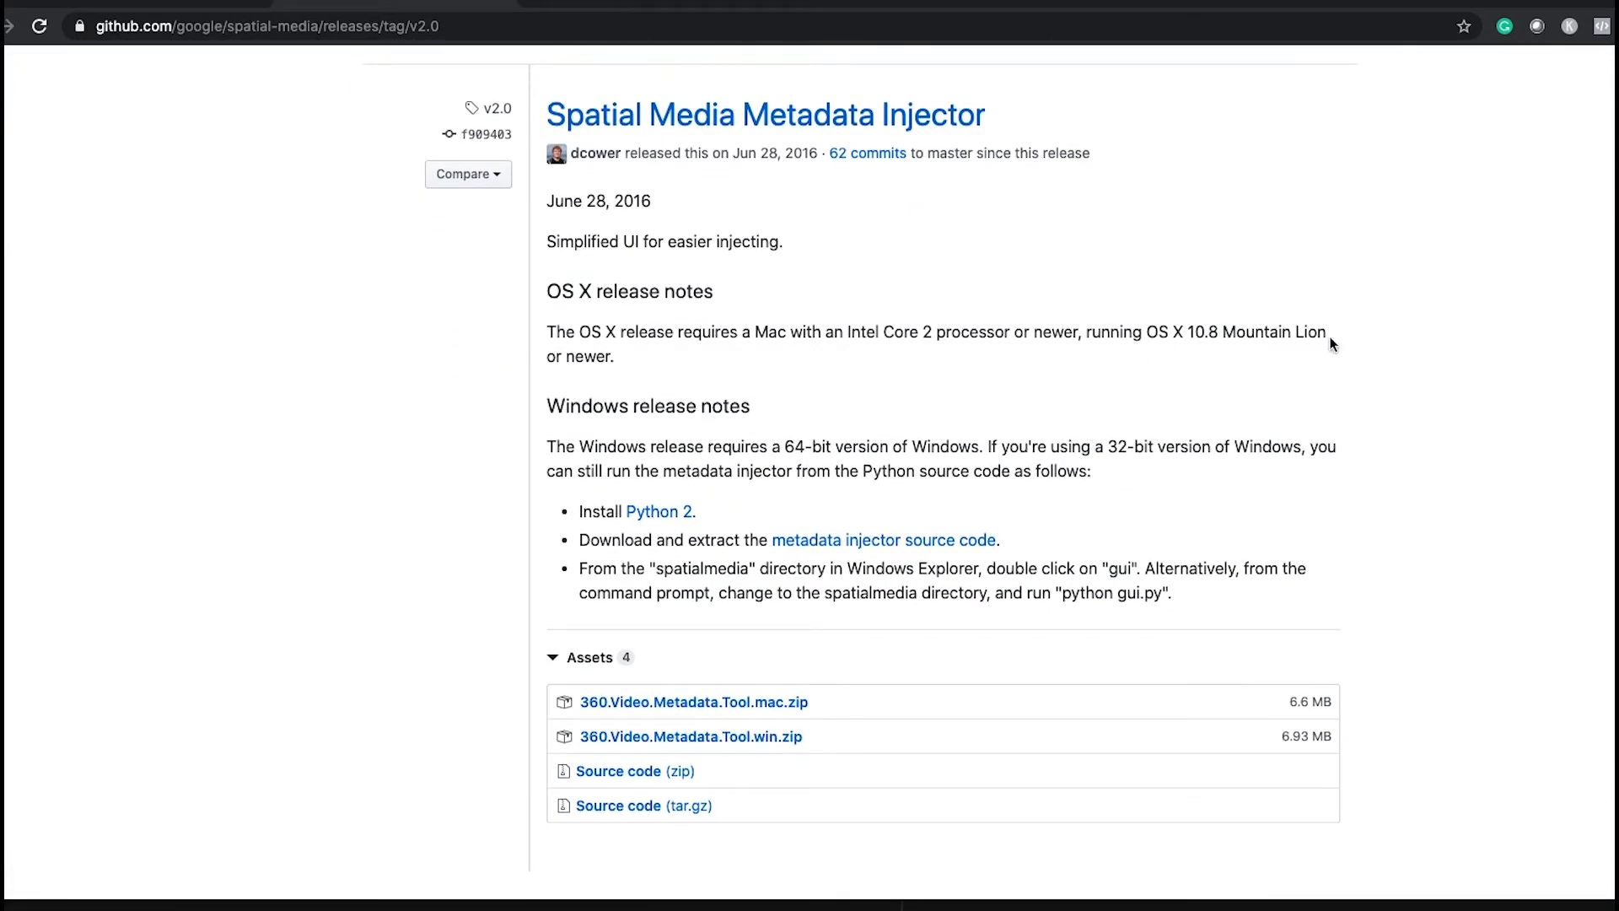
scroll("down", 3)
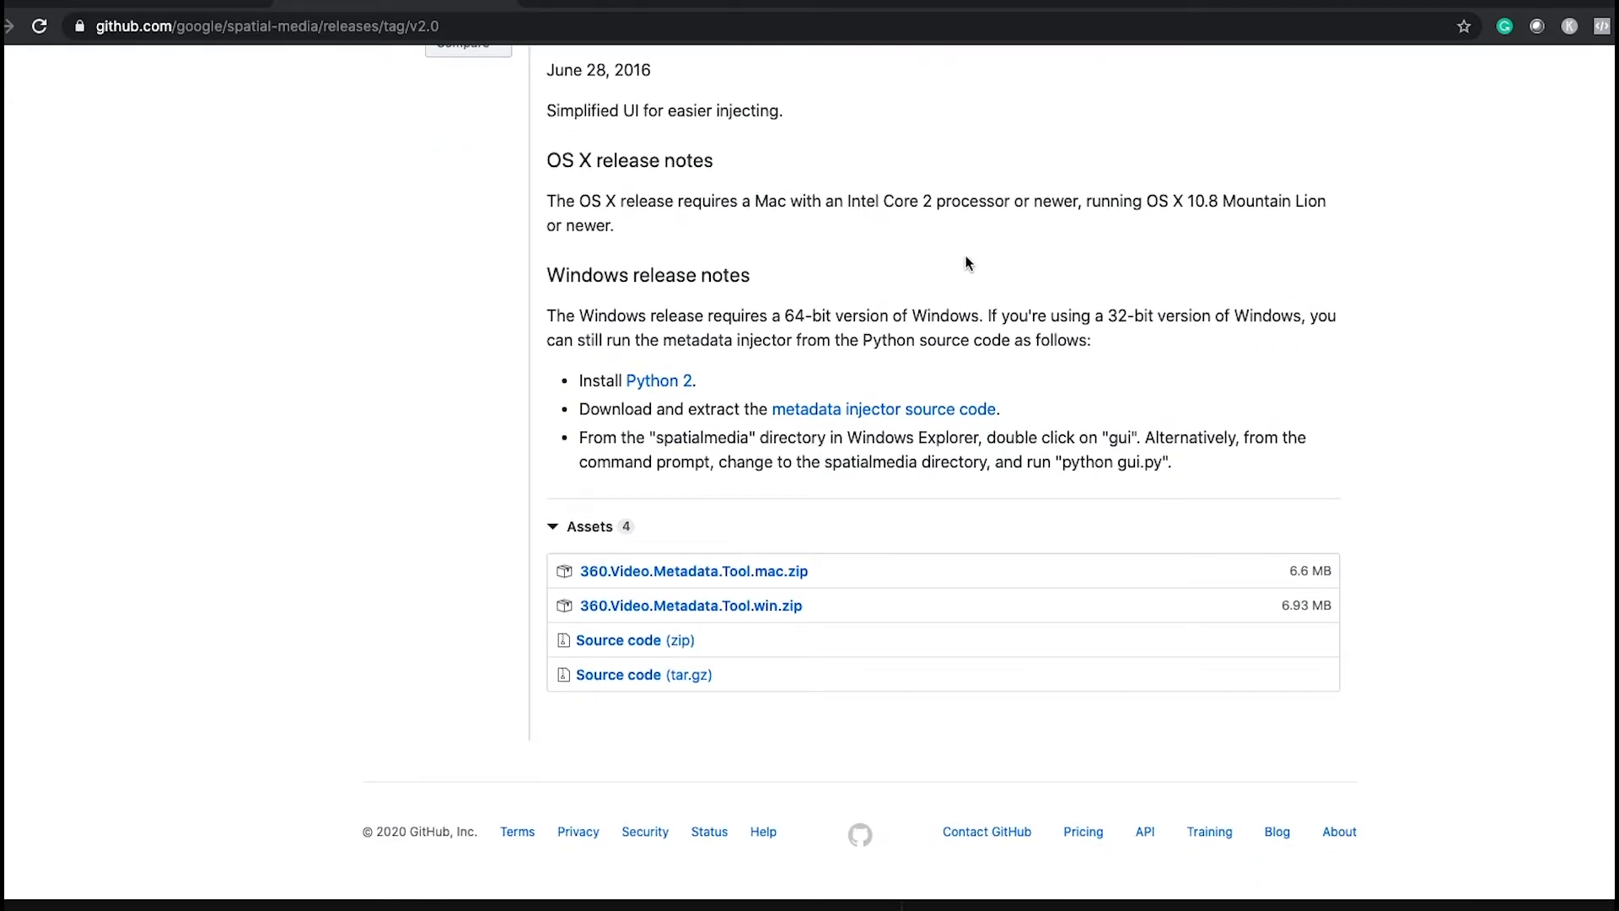
mouse_move(676, 575)
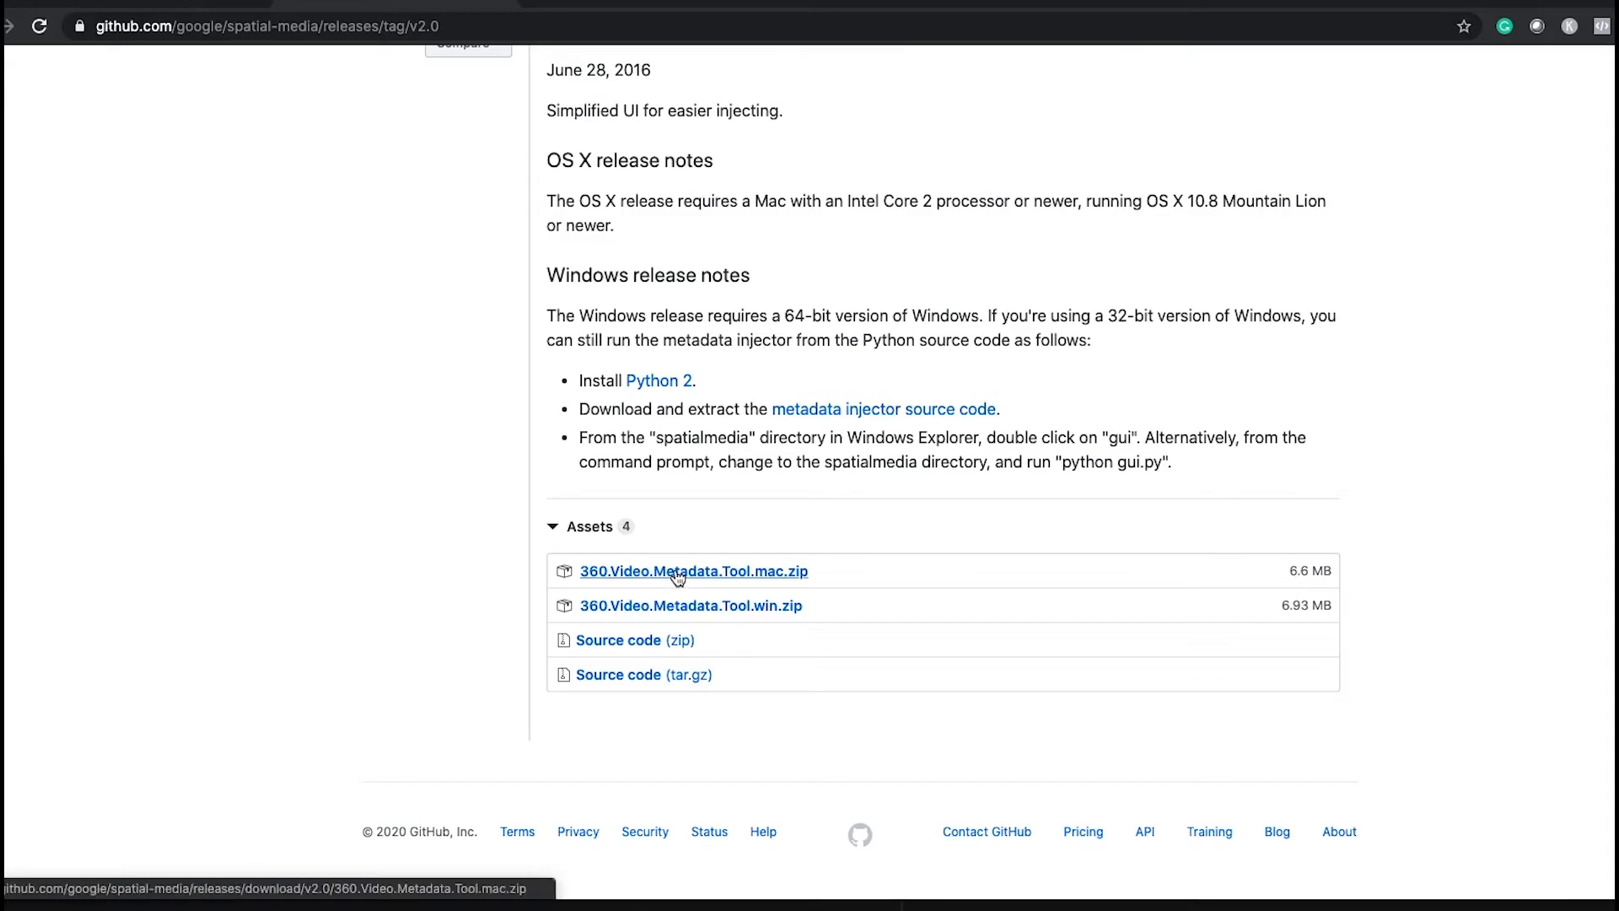
left_click(695, 571)
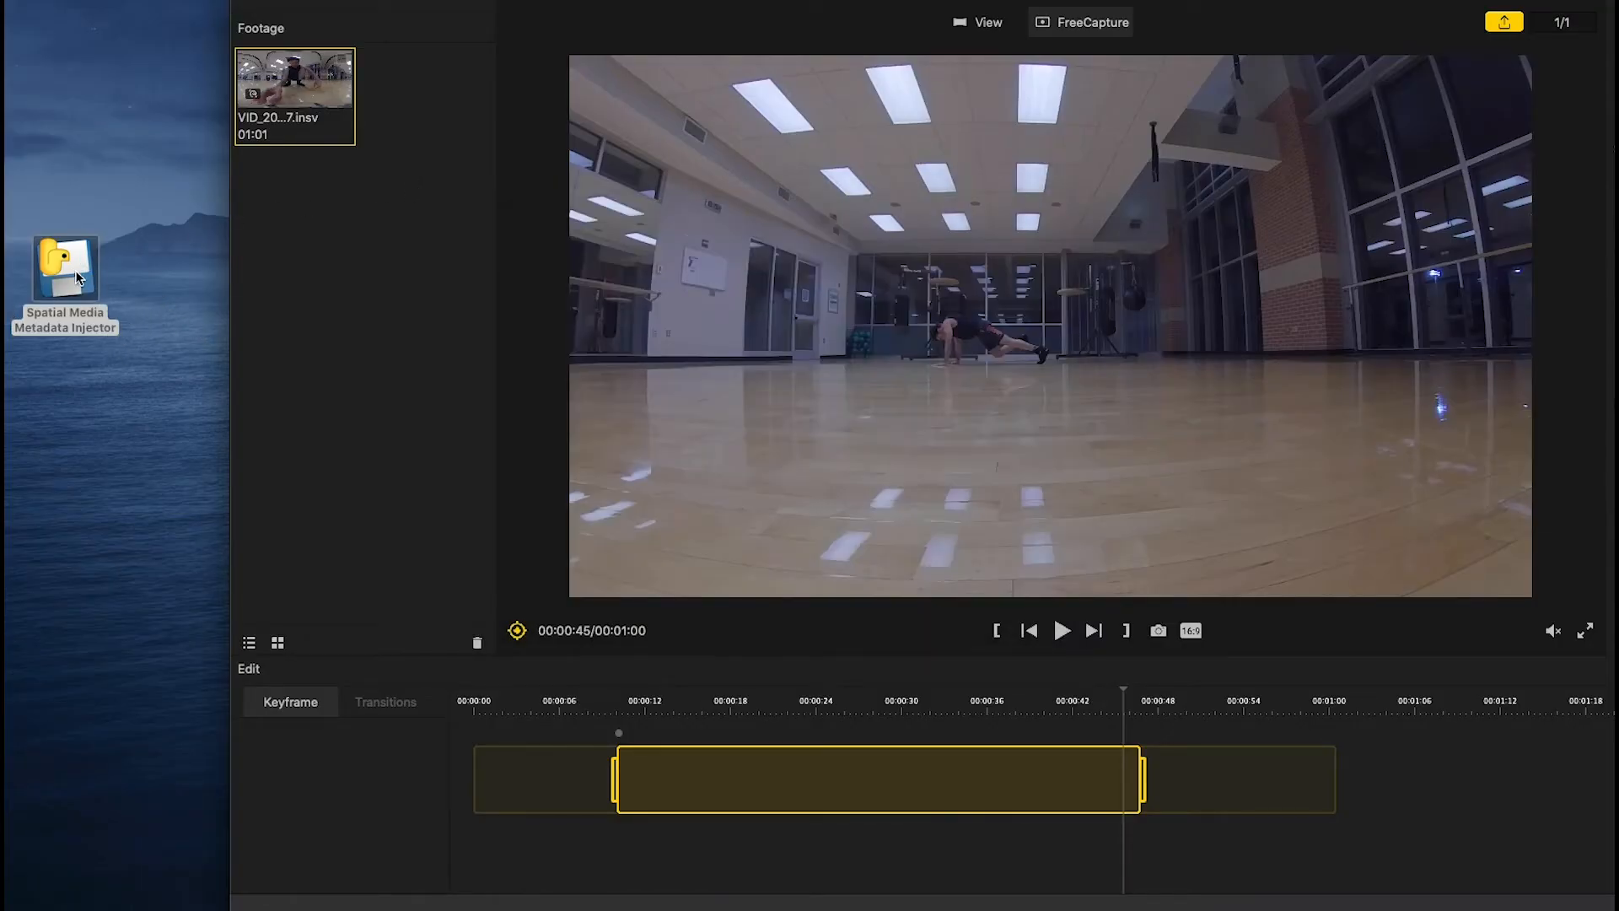
- Launch Spatial Media Metadata Injector from the desktop, approving the security warning
left_click(64, 258)
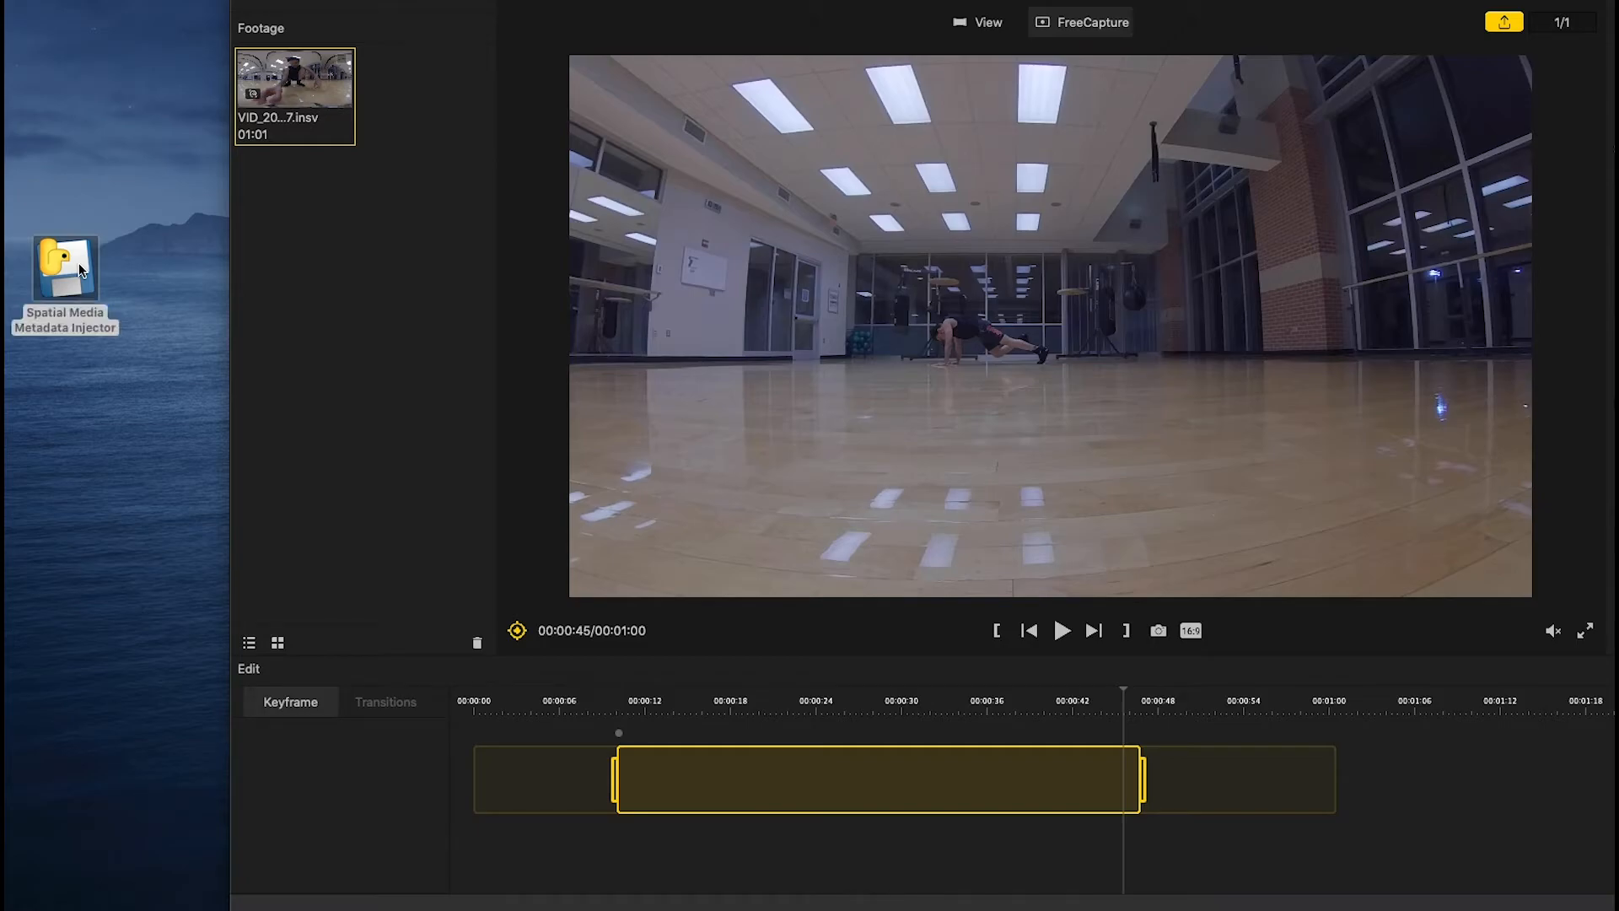
double_click(64, 266)
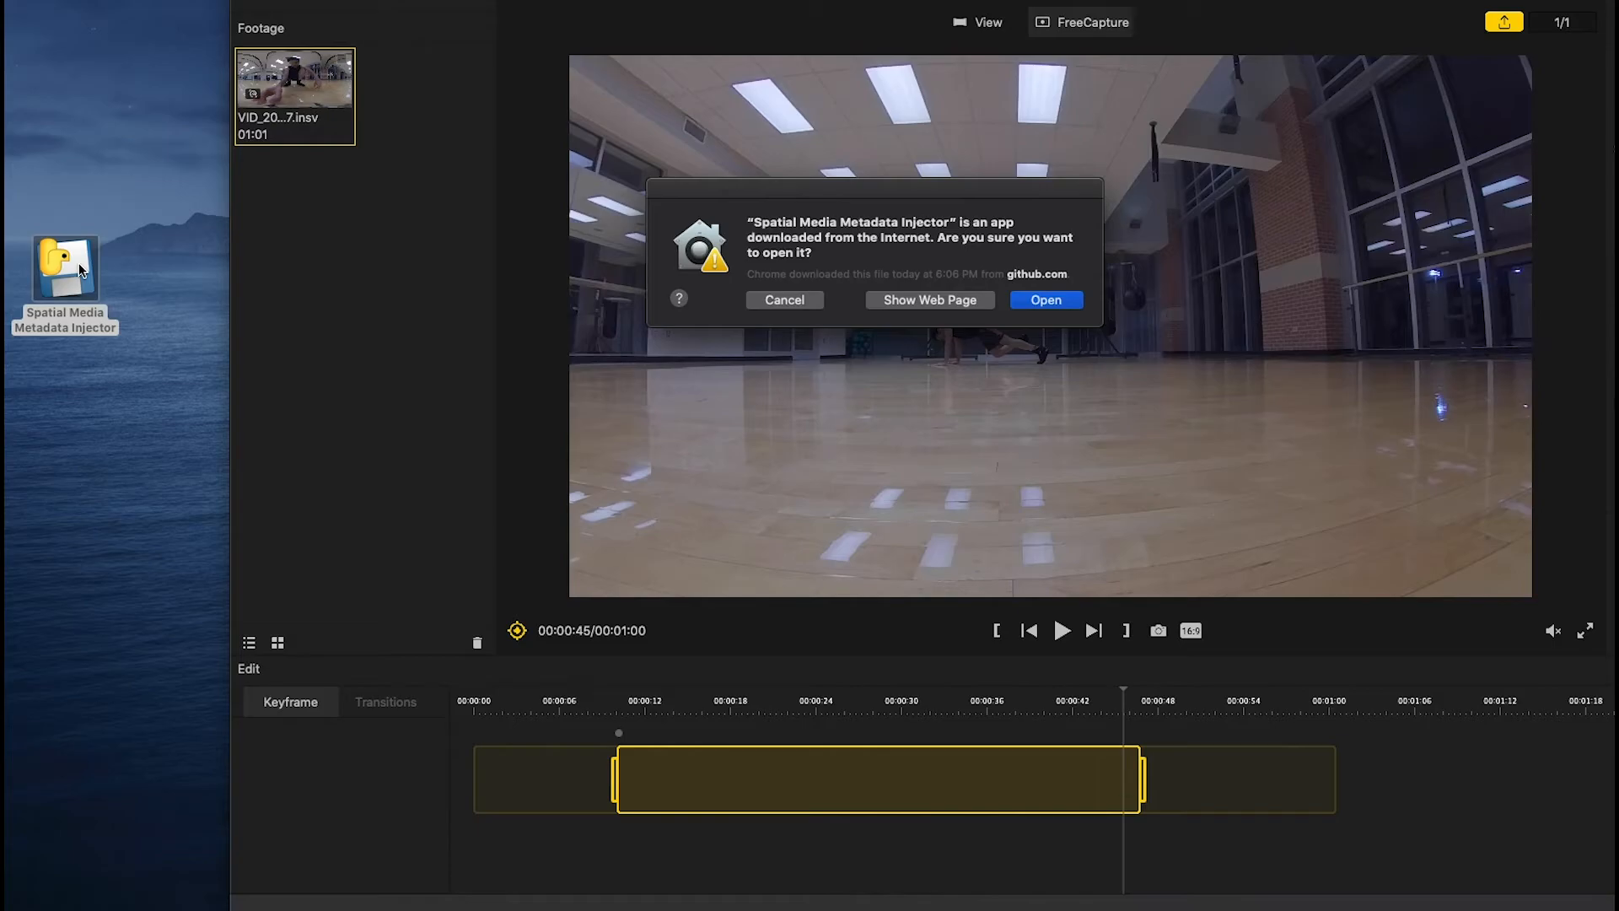
left_click(1045, 300)
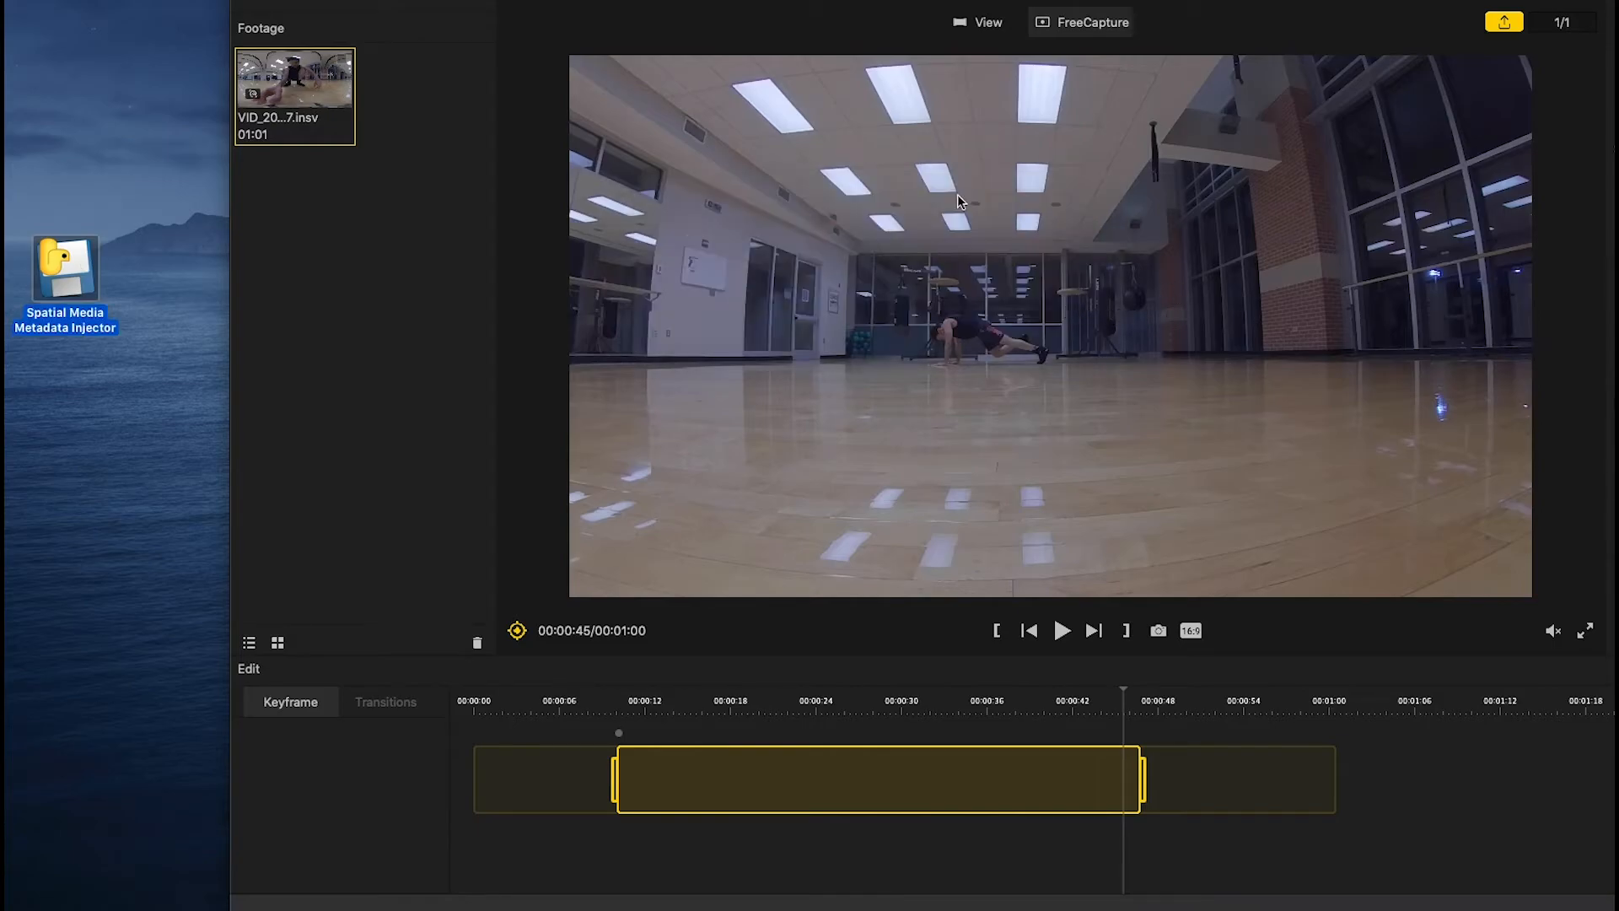
mouse_move(989, 423)
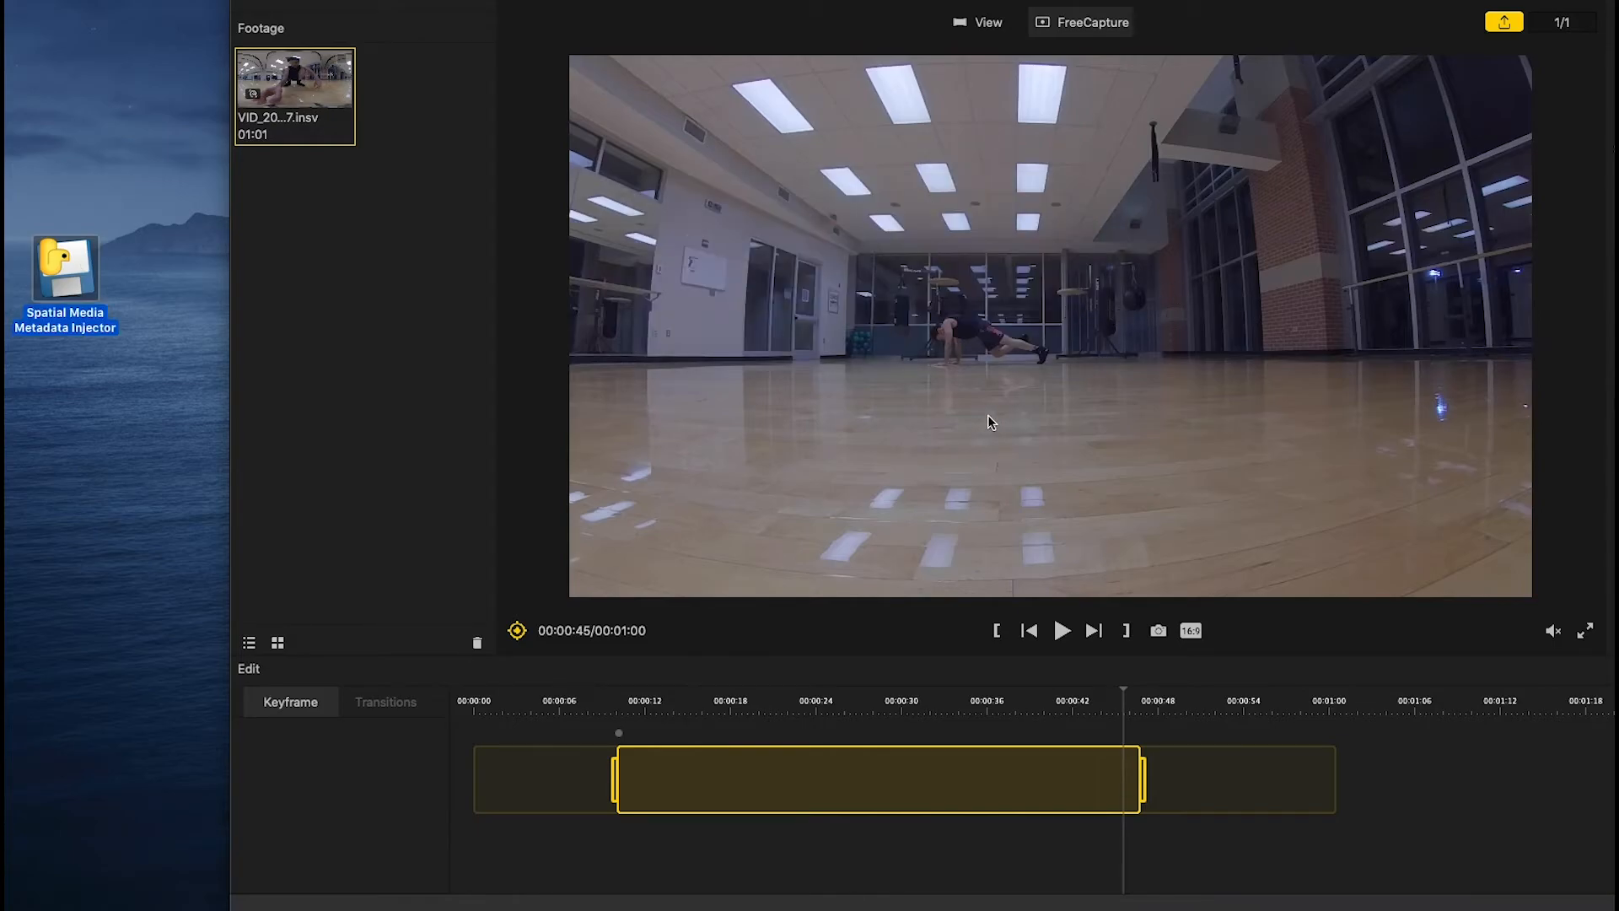
double_click(64, 279)
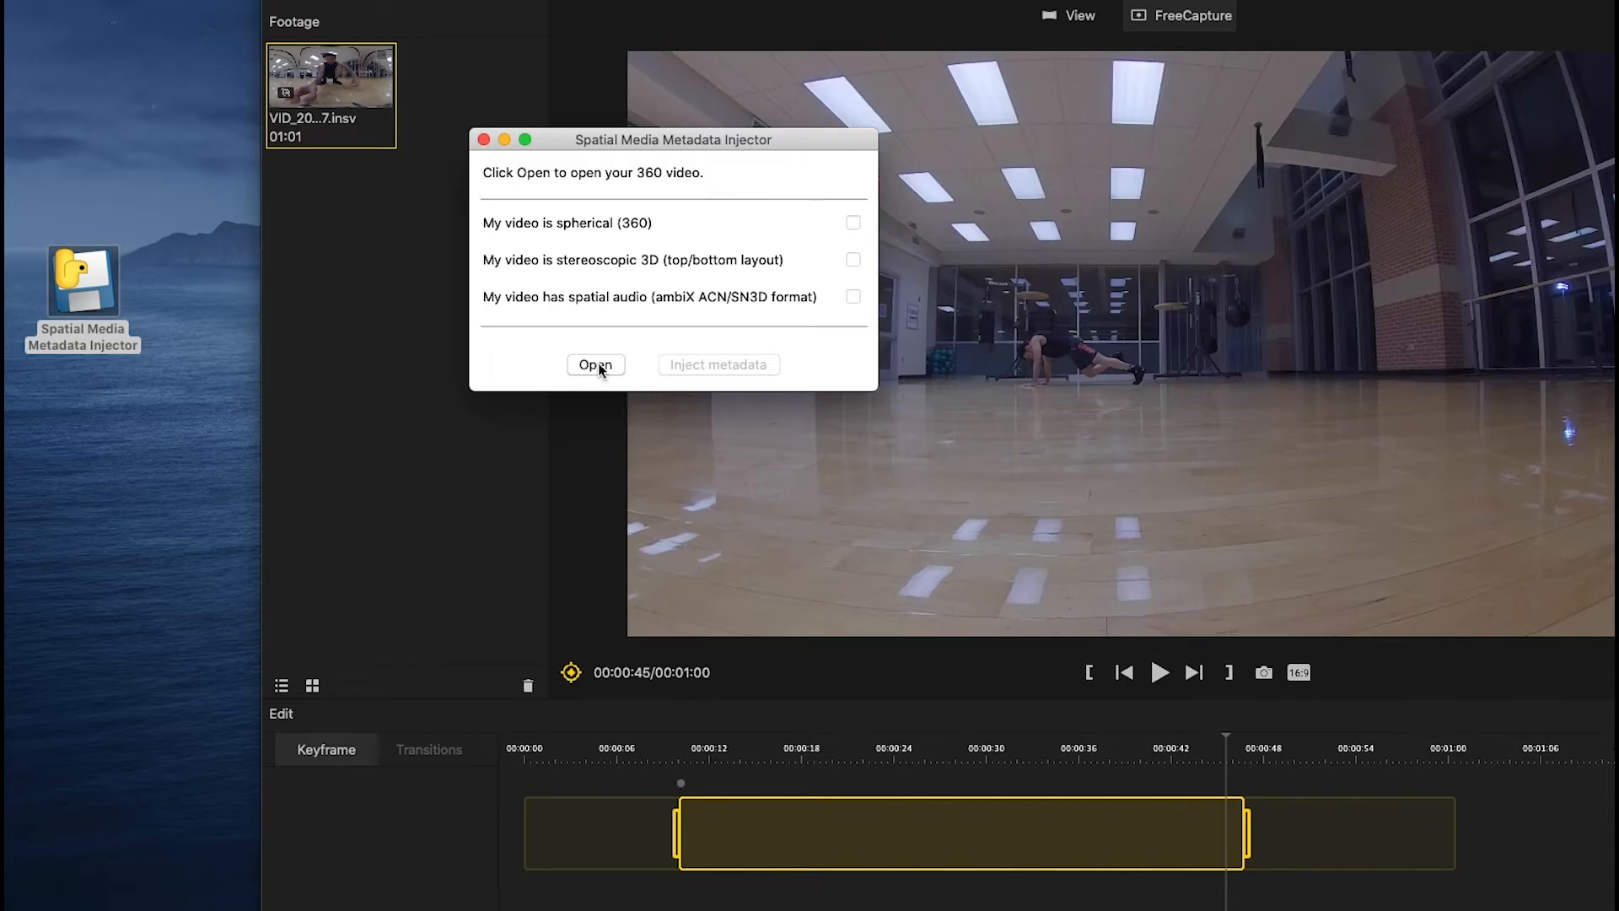
- Load Mountain-Climbers.mp4 from the 360-Videos folder into the metadata injector
left_click(596, 364)
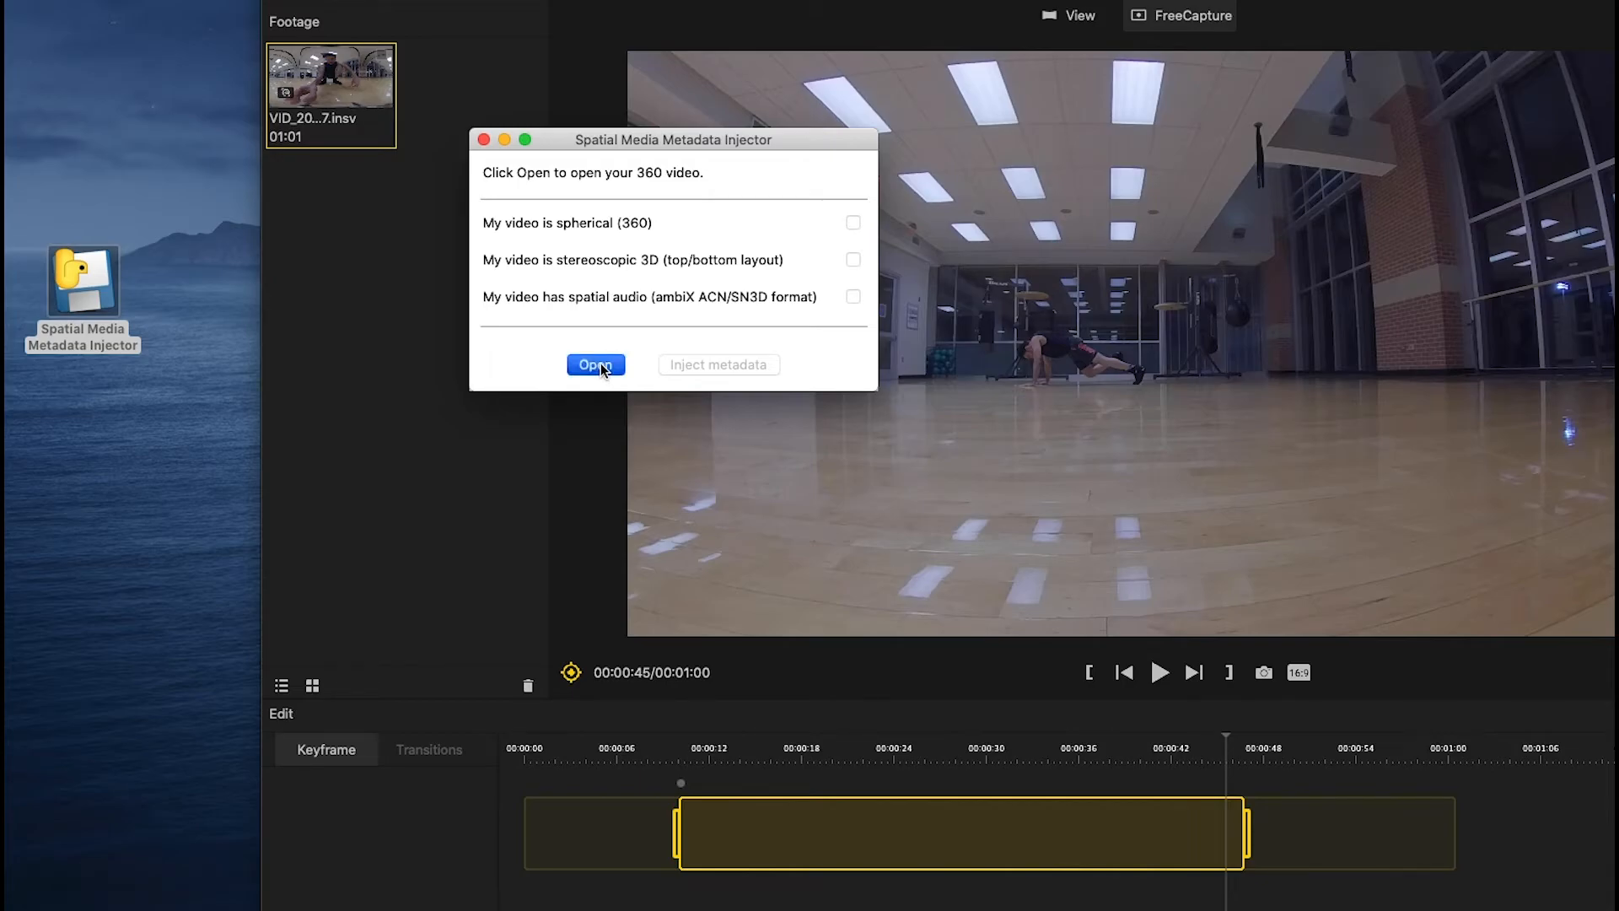
left_click(596, 364)
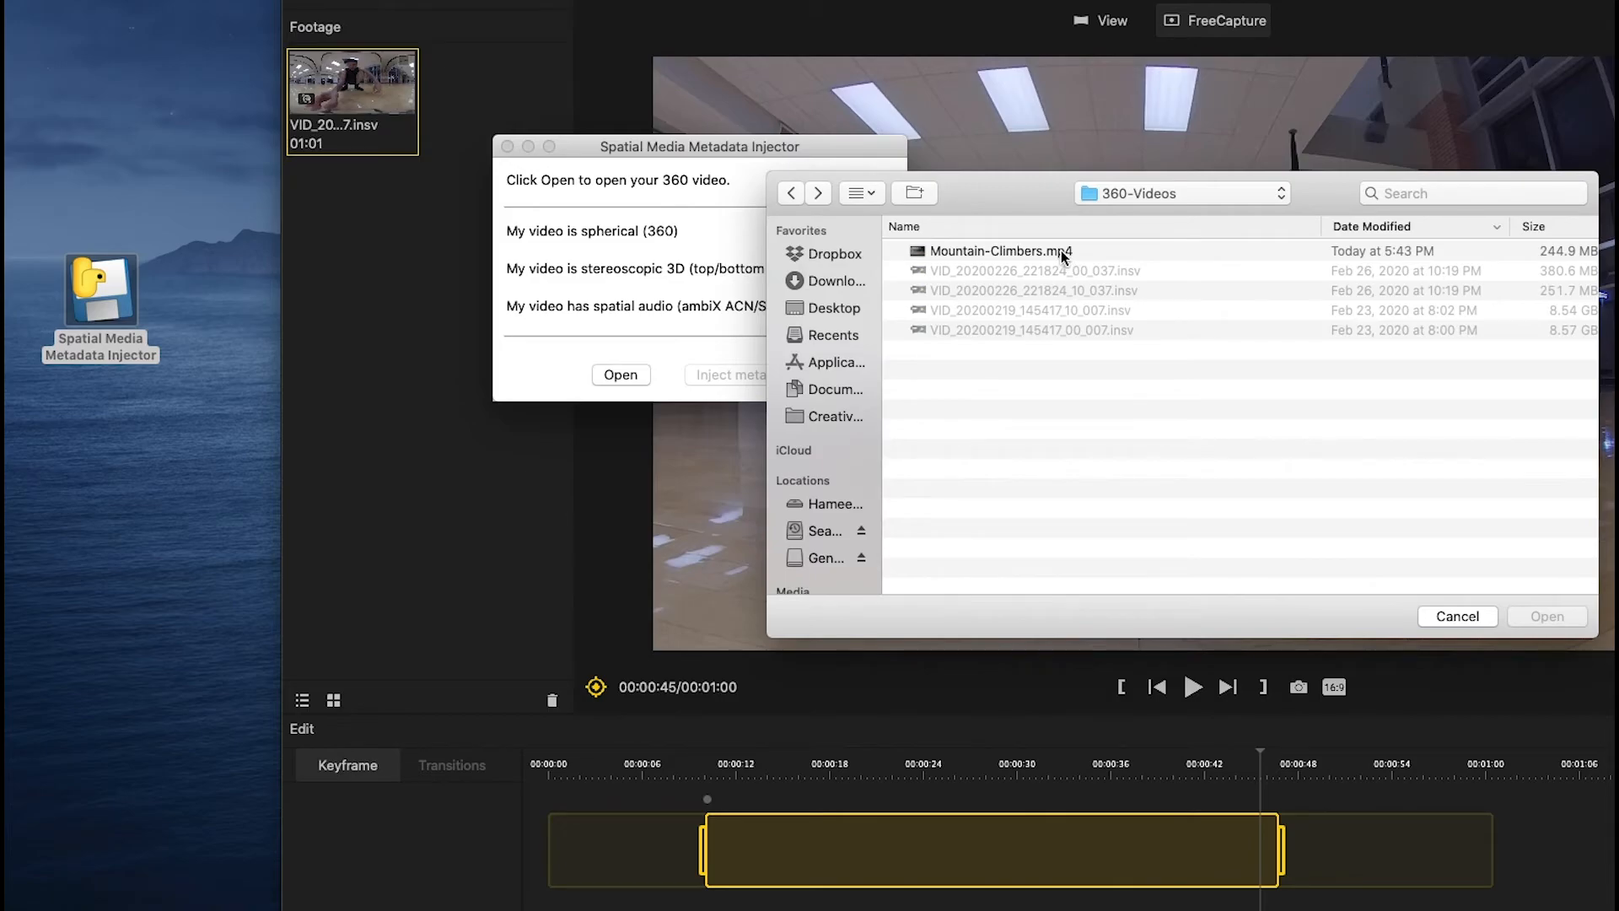
left_click(999, 251)
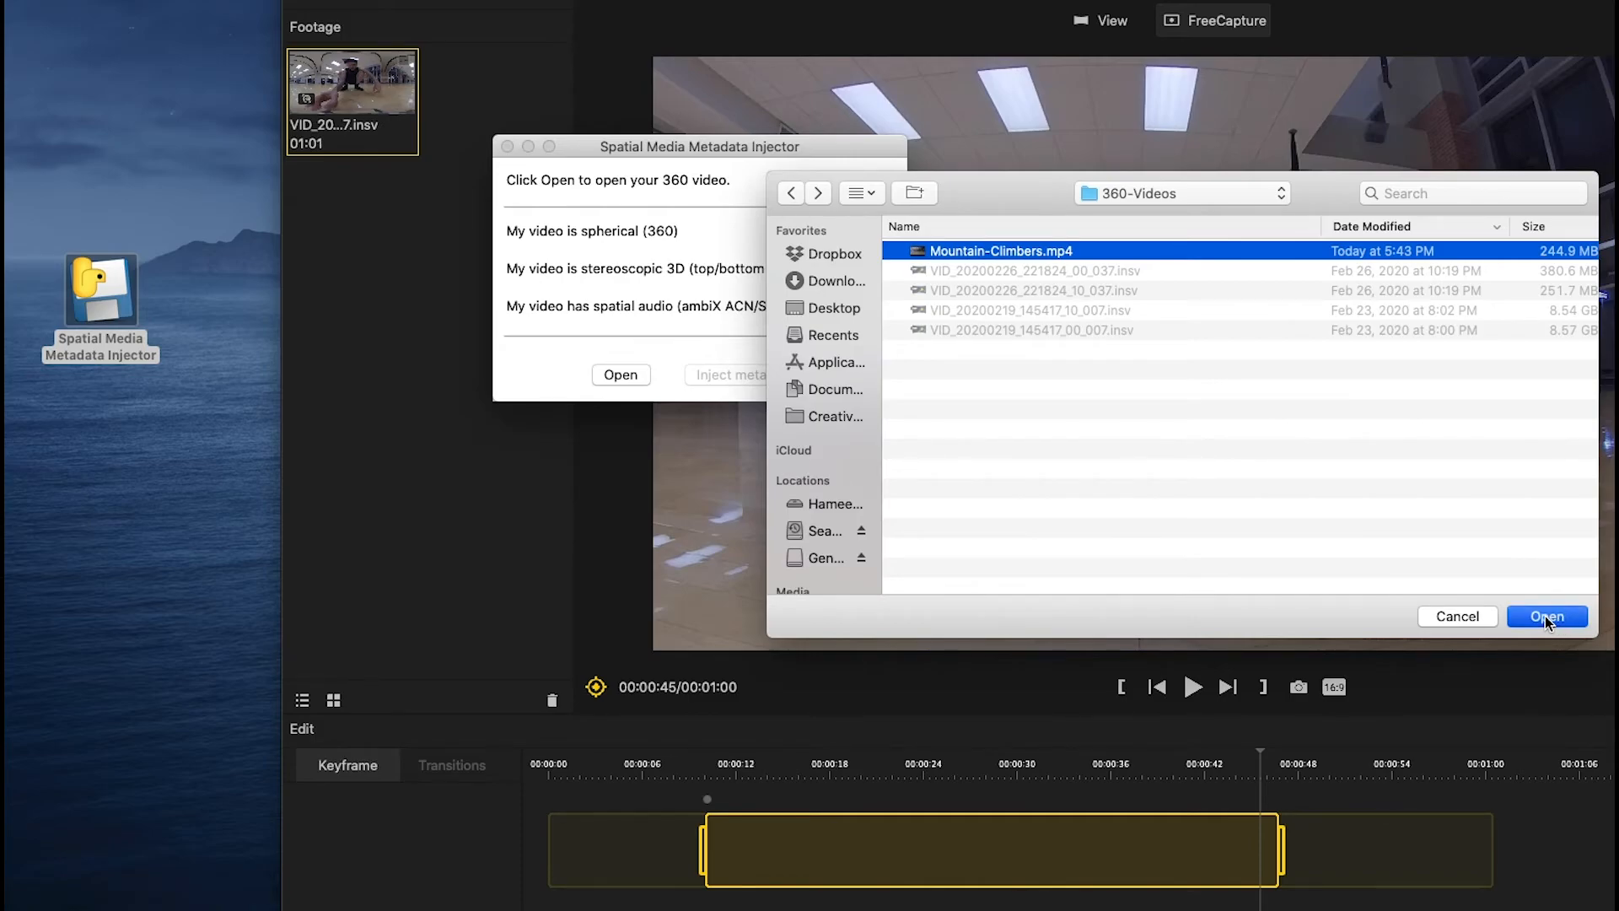
left_click(1546, 616)
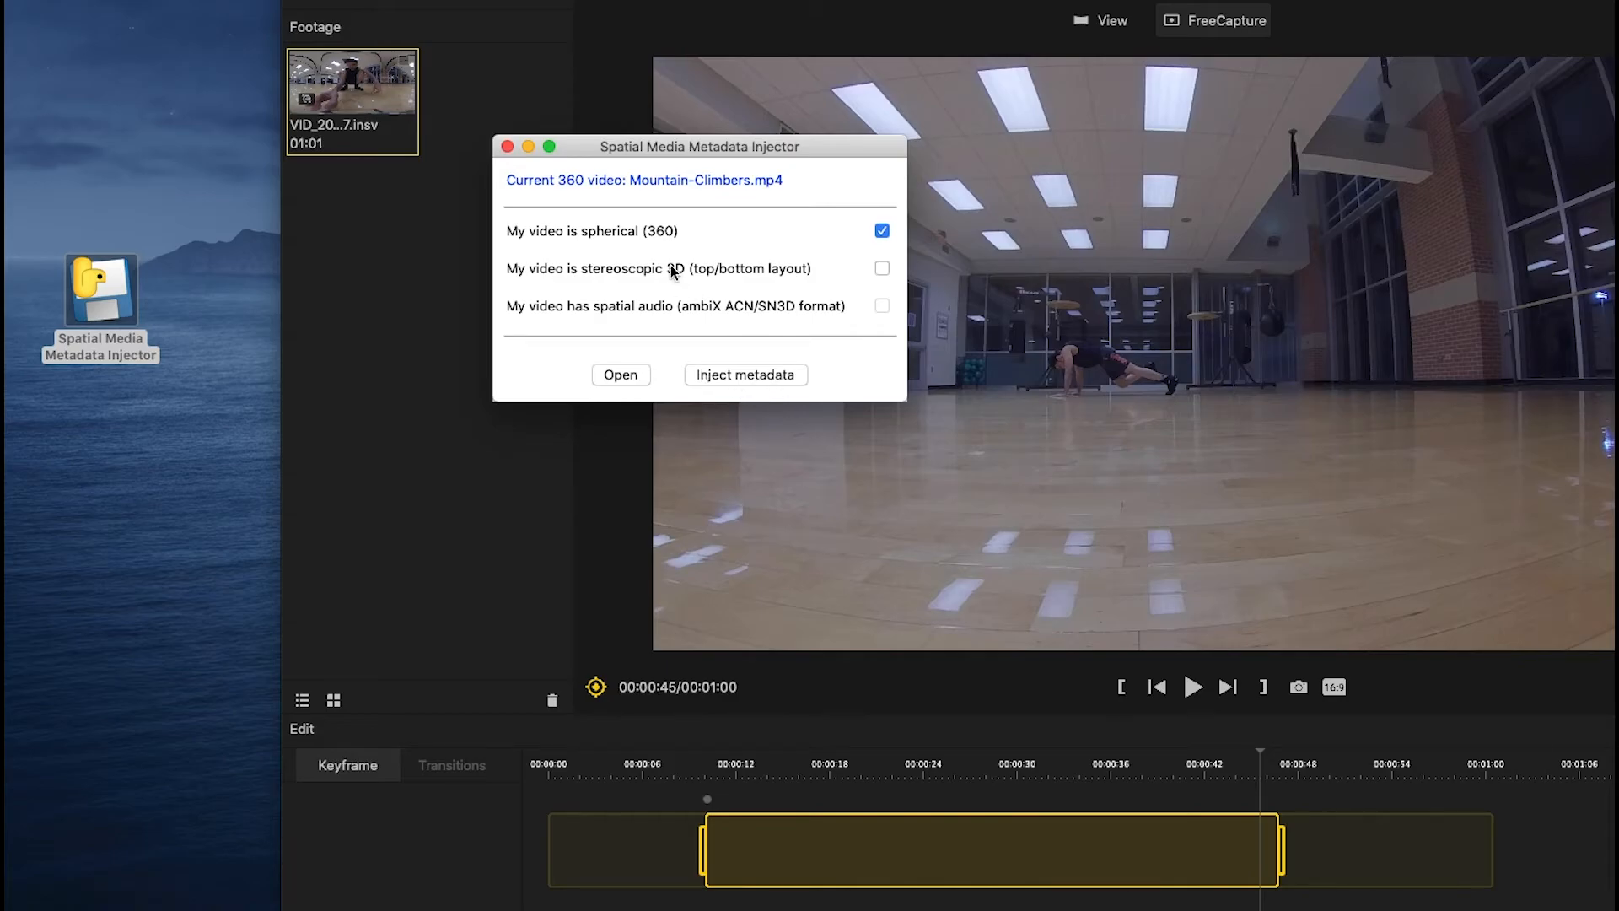
- Inject spherical metadata, save Mountain-Climbers_injected.mp4, and confirm it in the 360-Videos folder
left_click(745, 373)
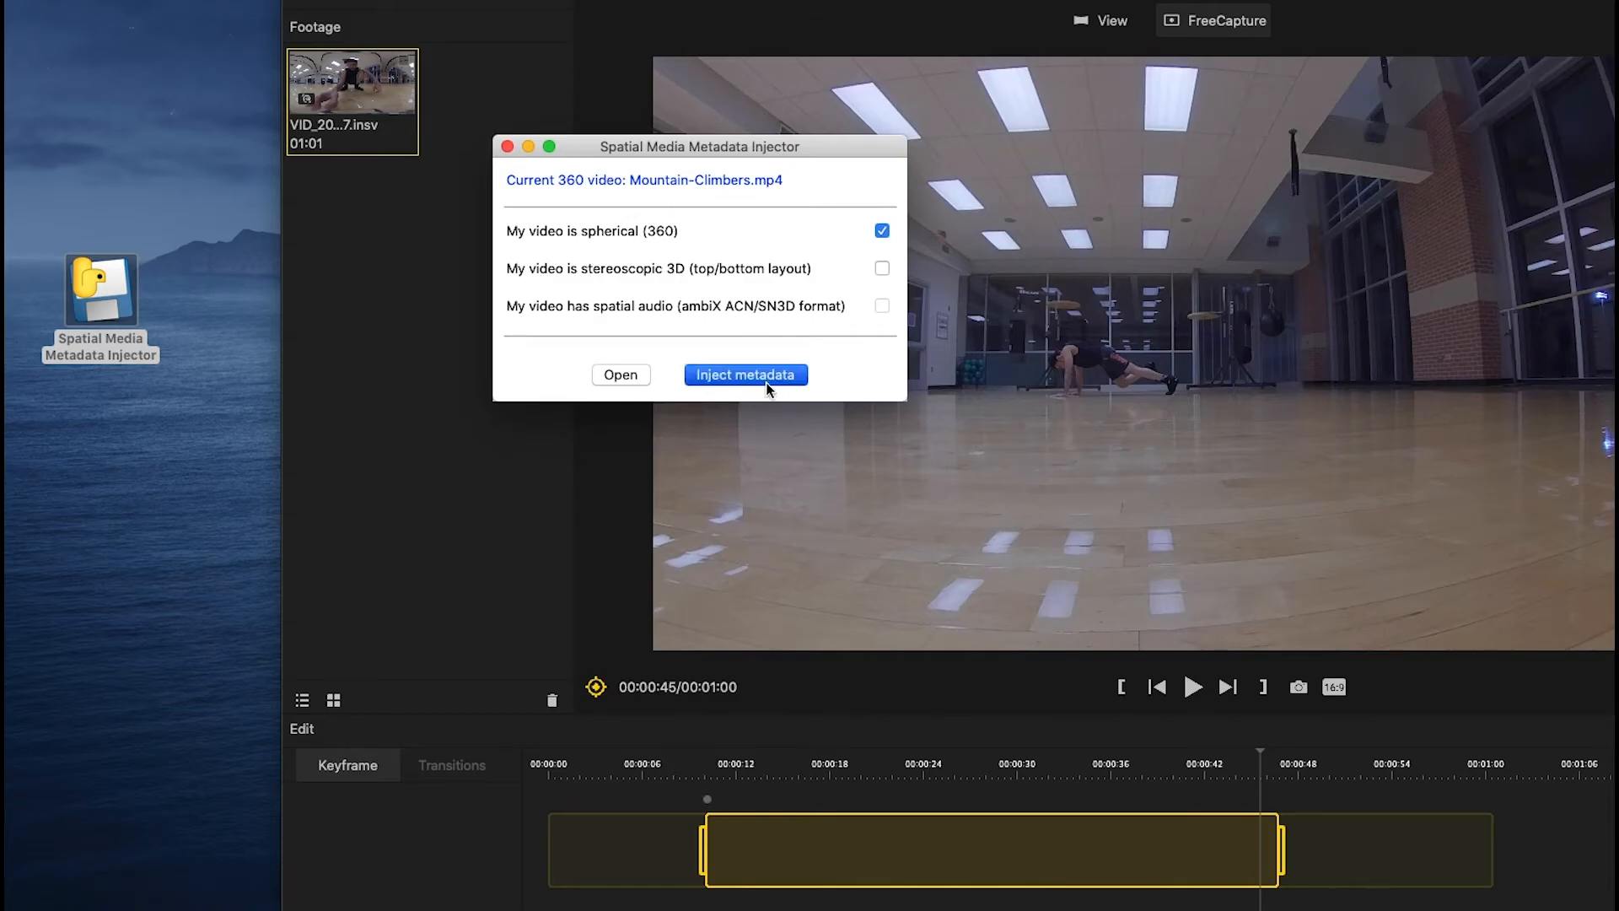
left_click(745, 373)
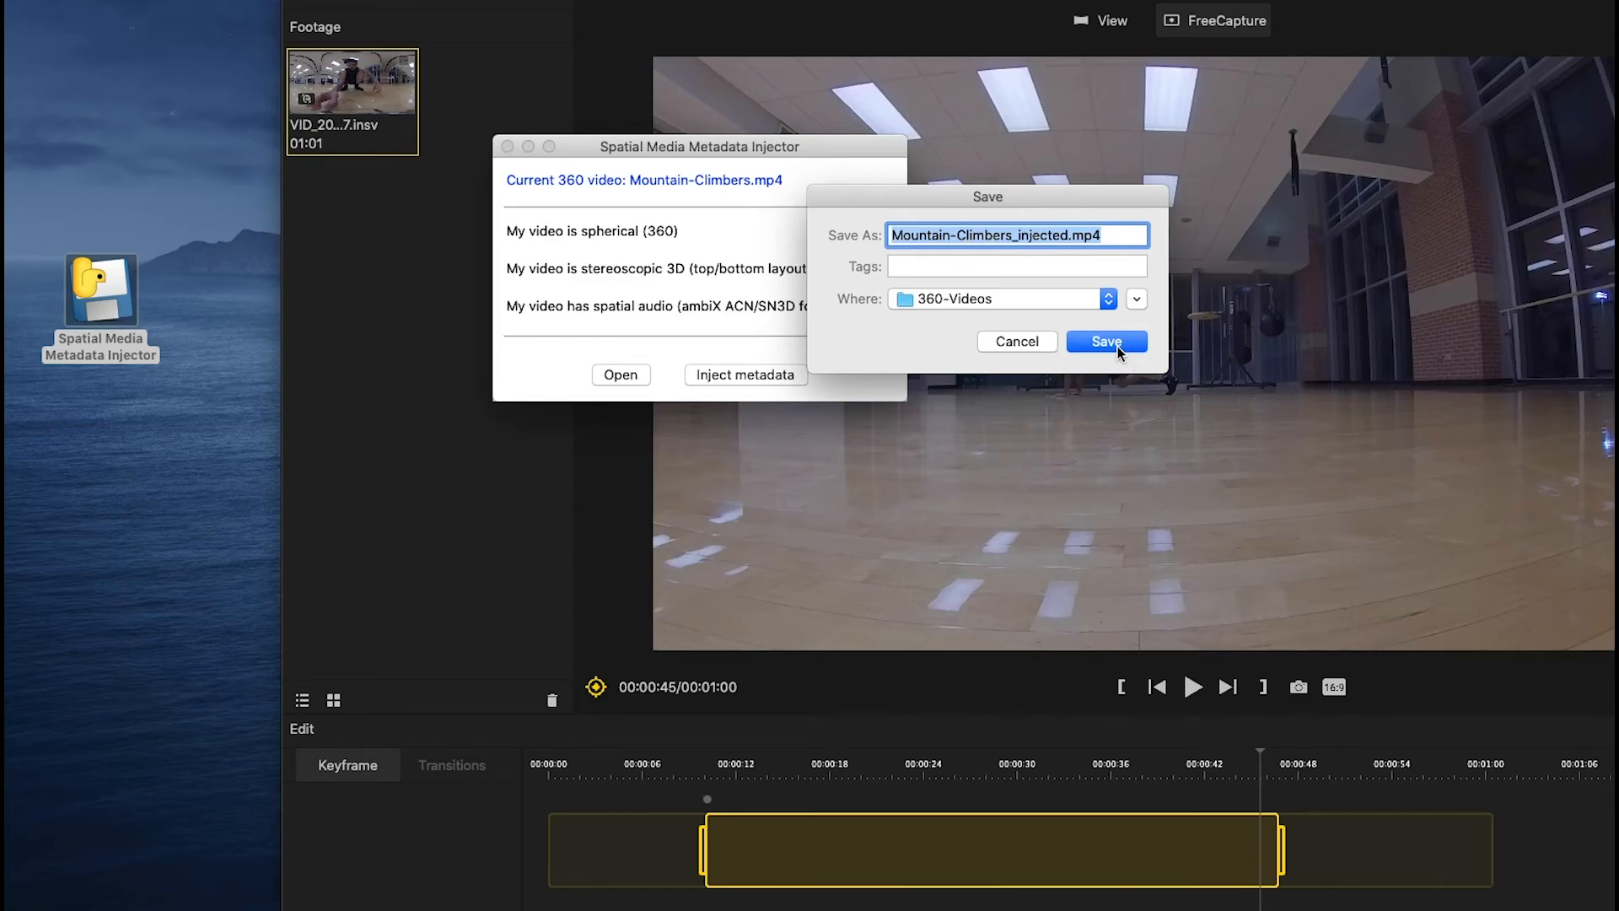
left_click(1106, 341)
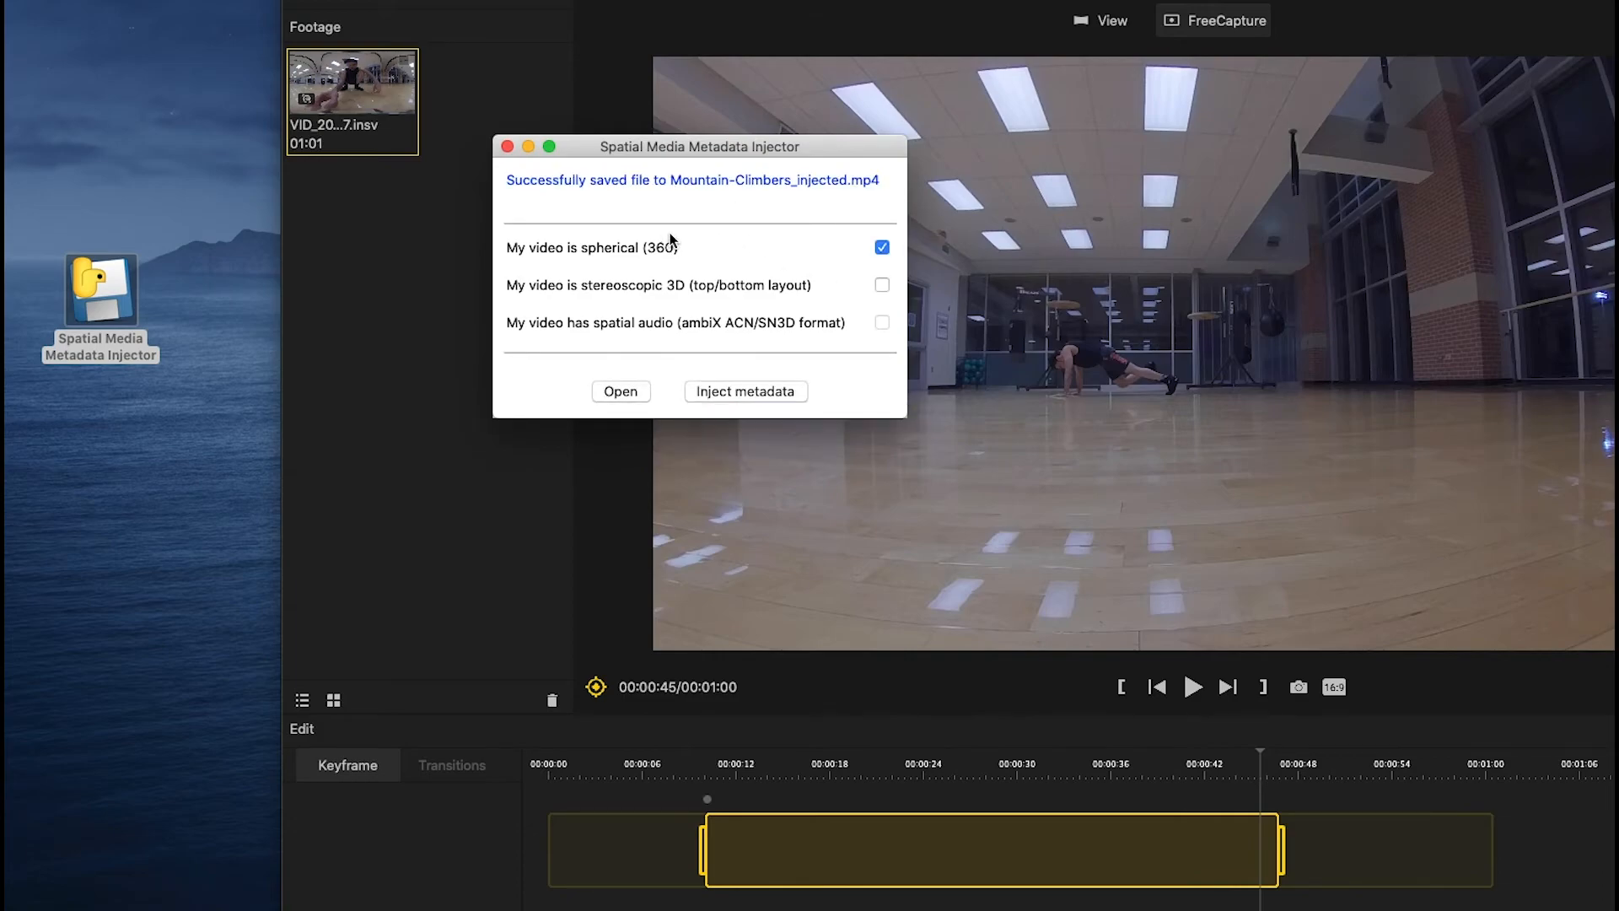
mouse_move(730, 203)
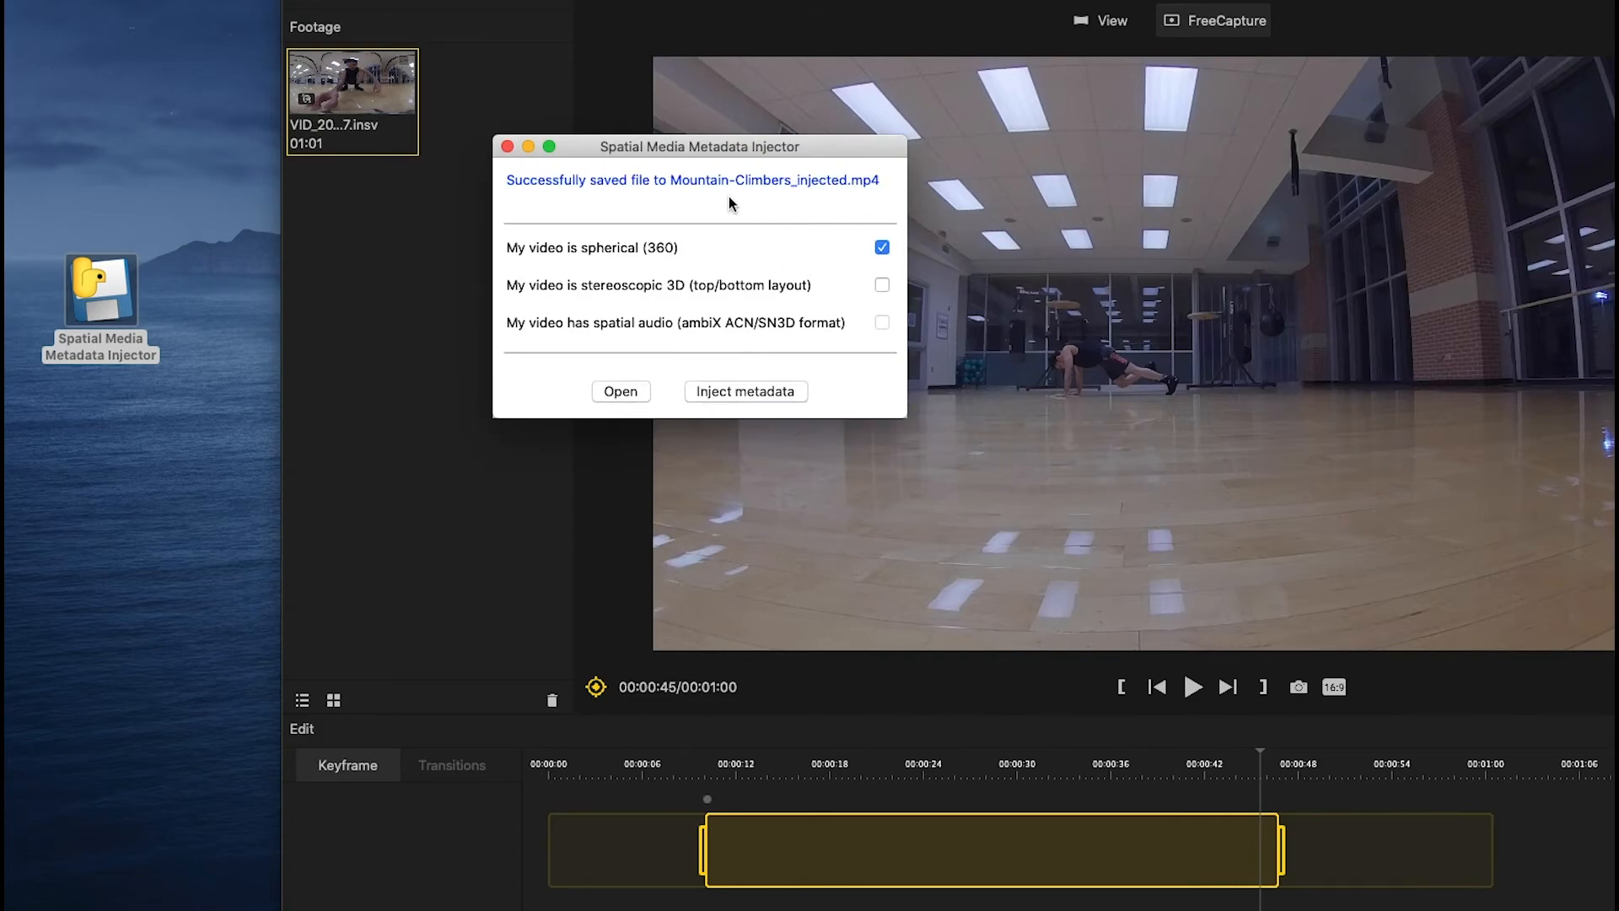
left_click(620, 390)
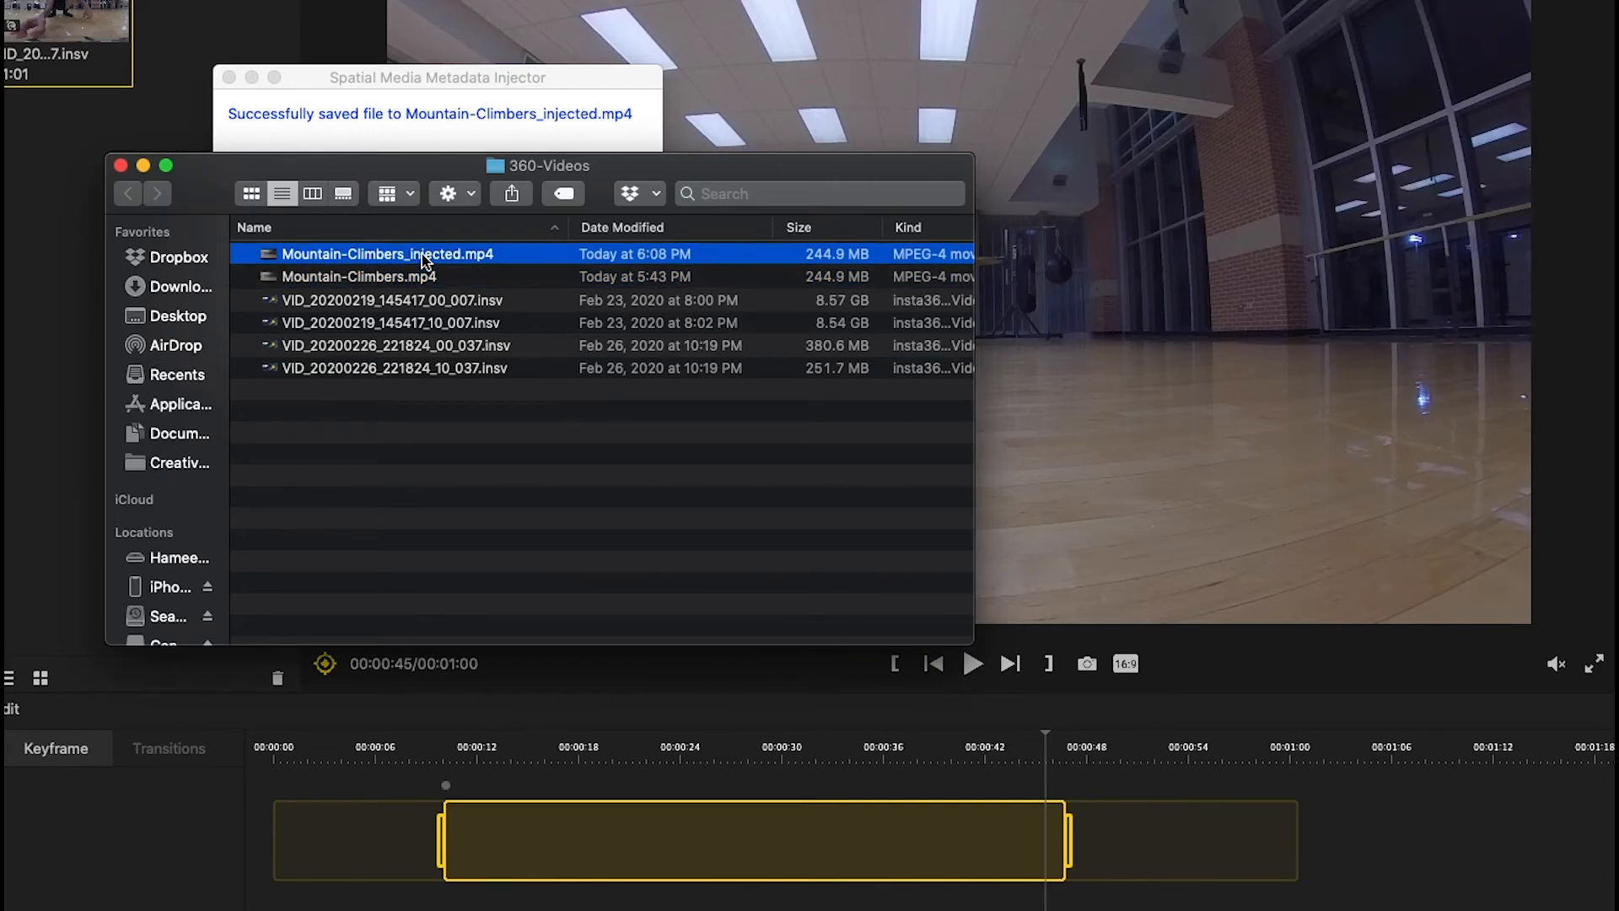